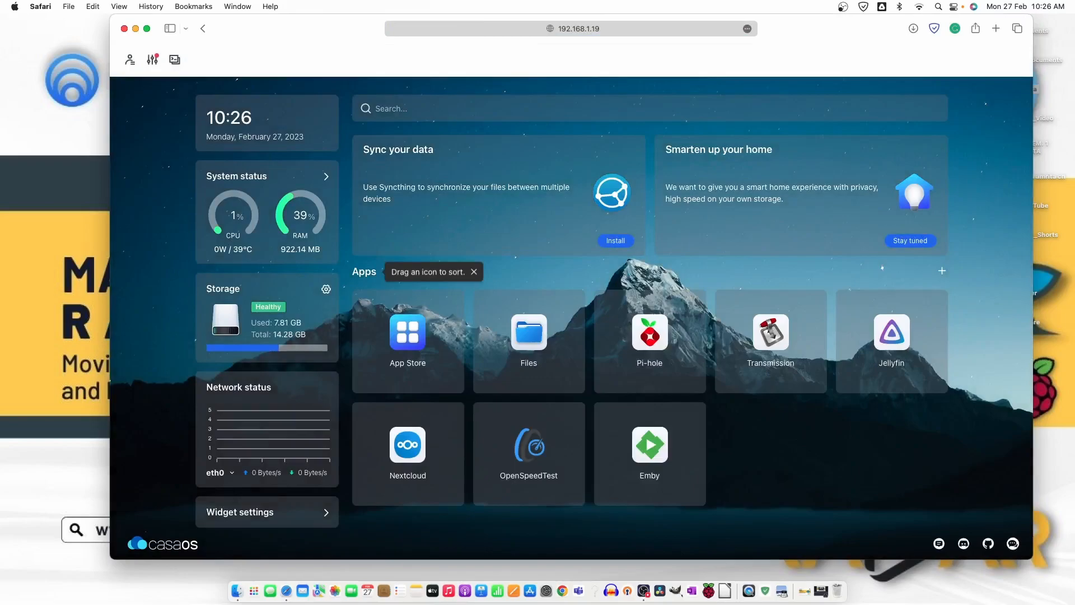
pyautogui.moveTo(408, 336)
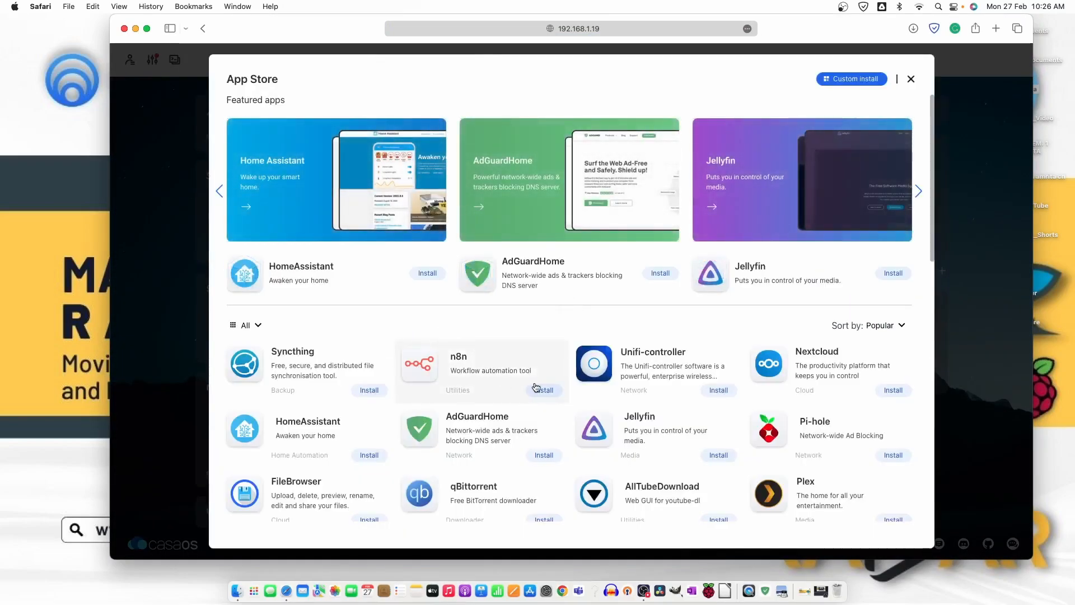
# Scroll the CasaOS App Store list and open Radarr's details page
pyautogui.scroll(-3)
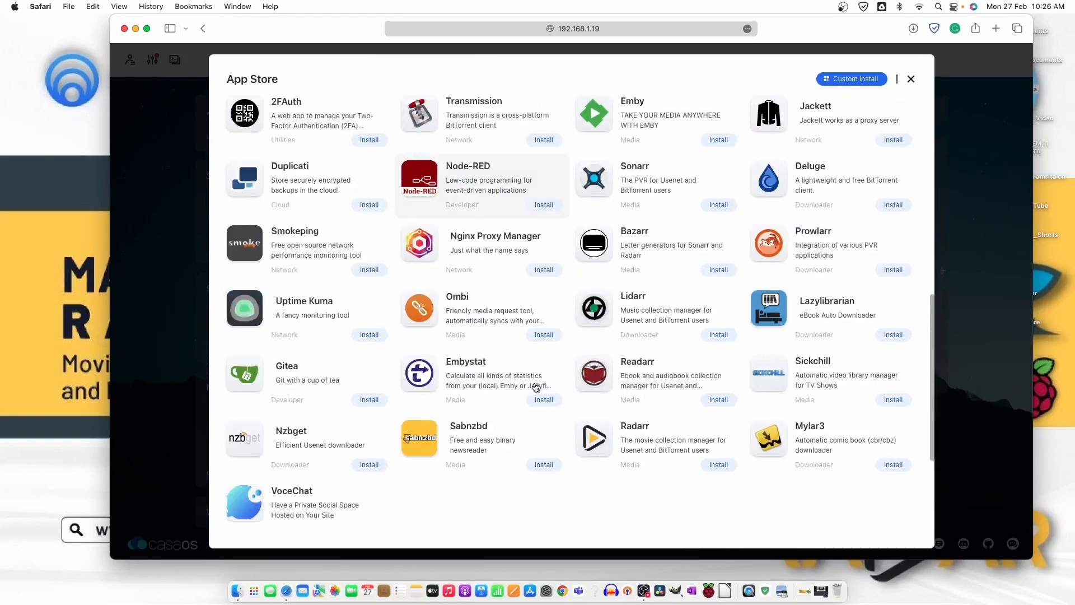
pyautogui.moveTo(660, 438)
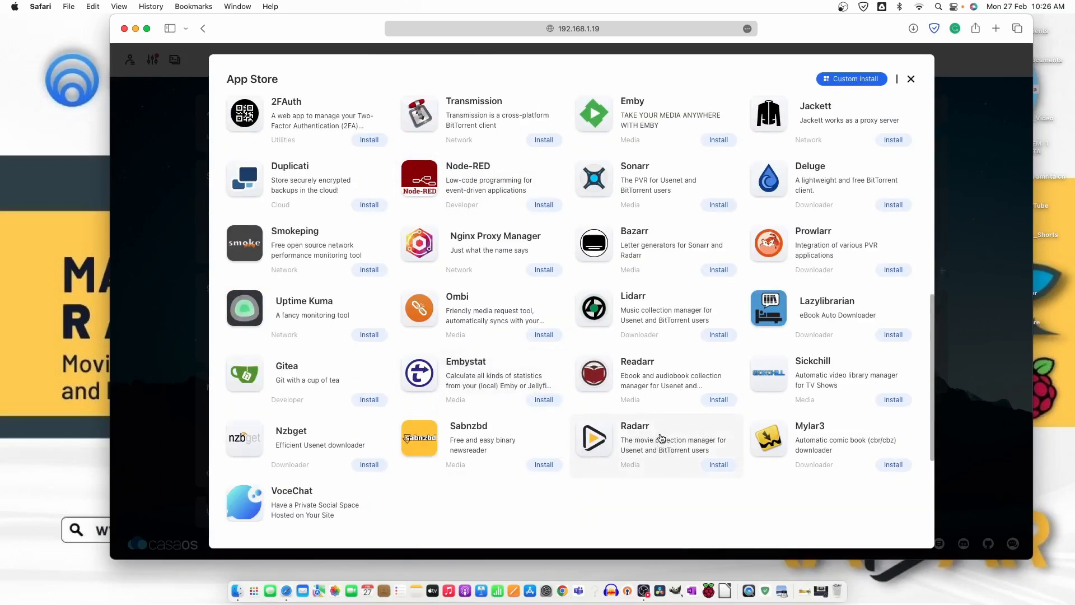
pyautogui.click(635, 439)
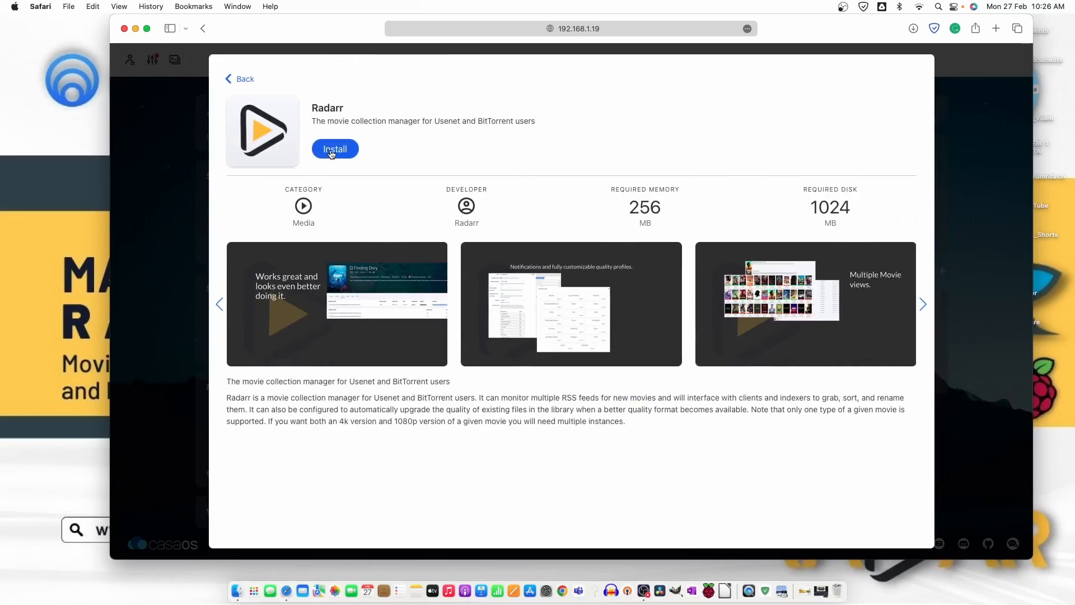
# Install Radarr and let the installation continue in the background
pyautogui.click(335, 149)
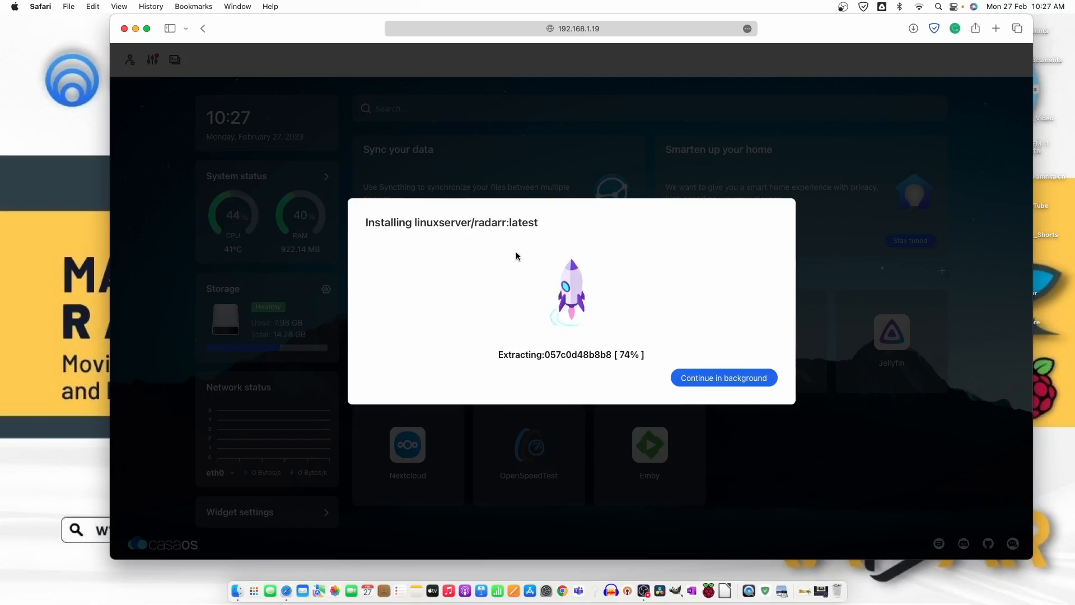
pyautogui.click(723, 378)
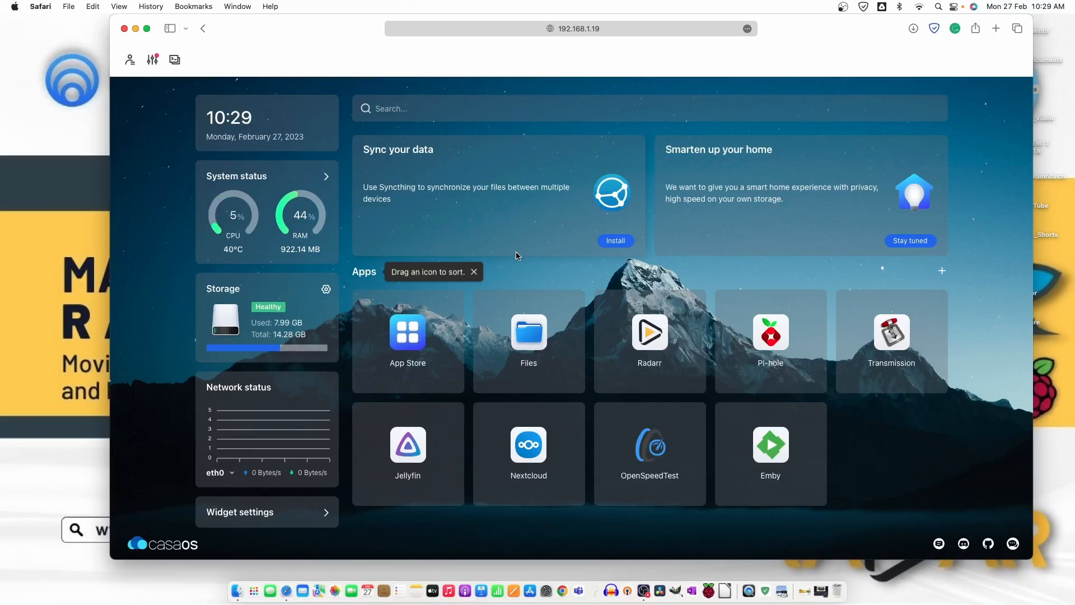
pyautogui.moveTo(650, 333)
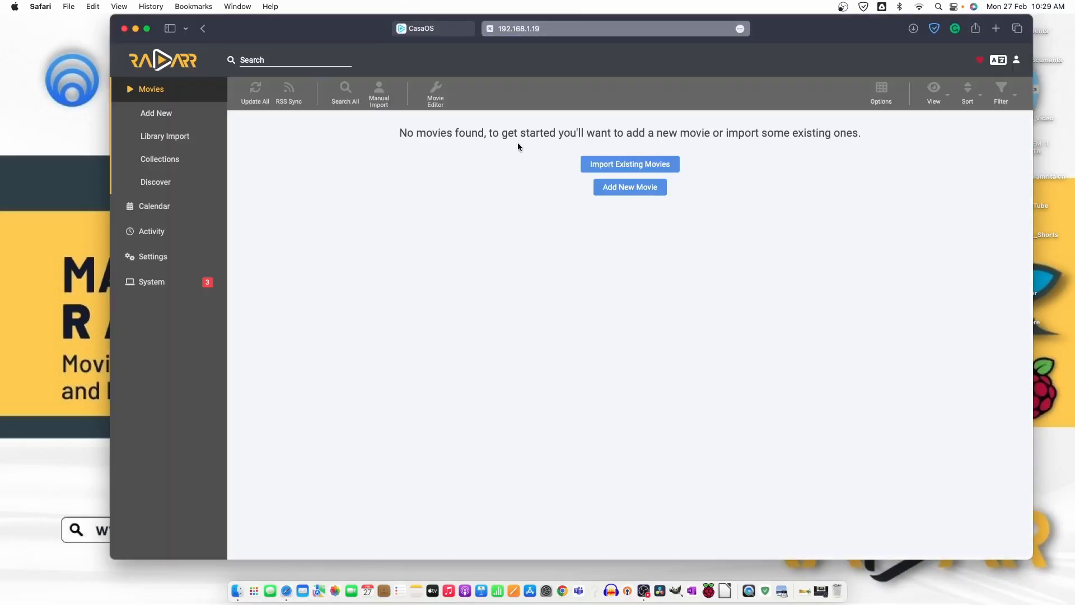
pyautogui.moveTo(721, 144)
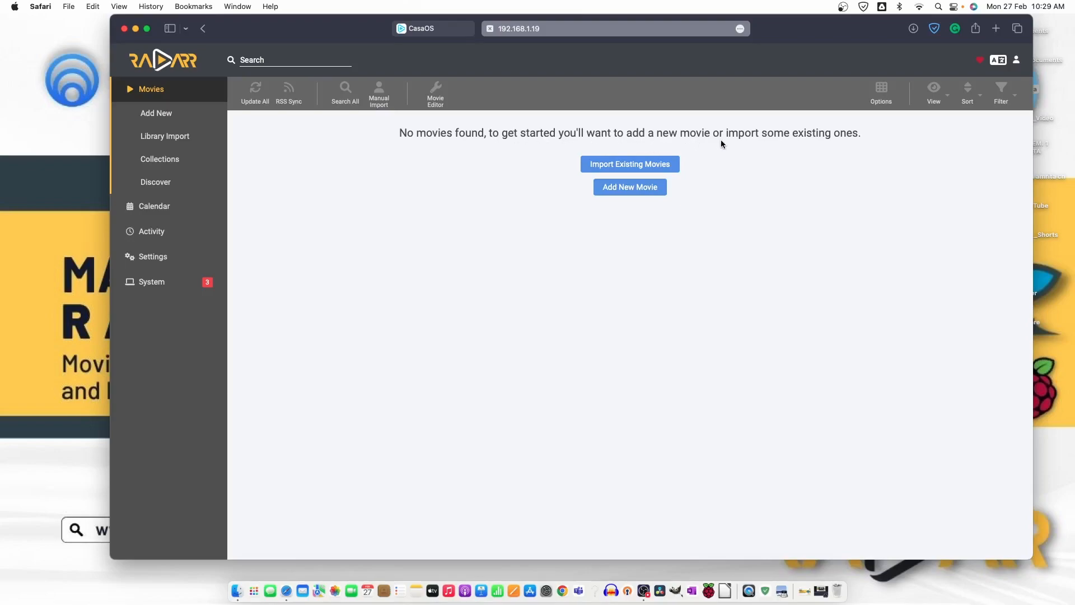
pyautogui.moveTo(815, 148)
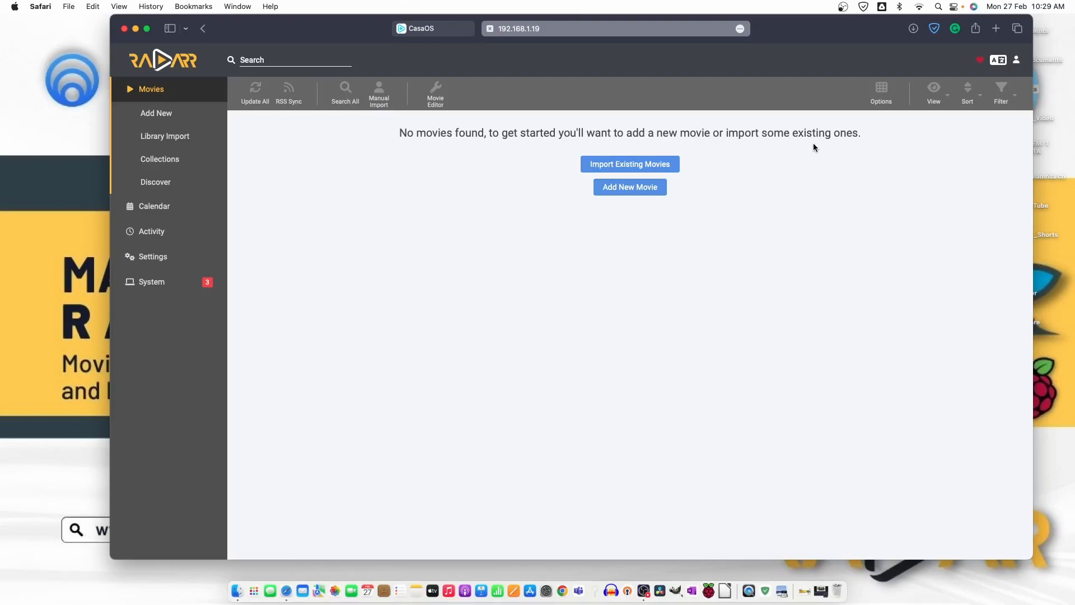
pyautogui.moveTo(165, 287)
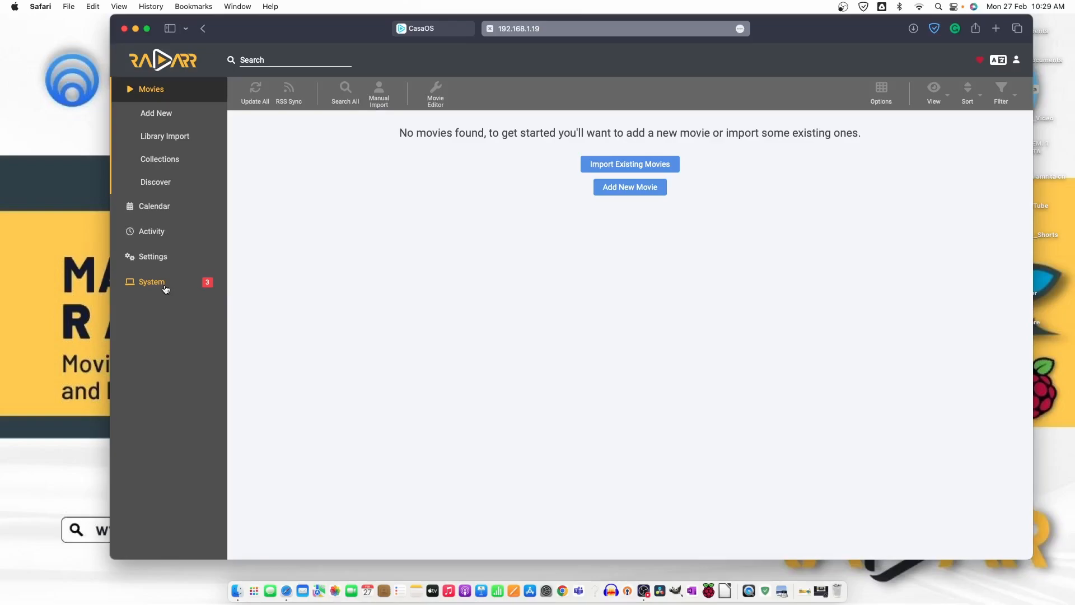
# Open Radarr's System Status page showing three health warnings
pyautogui.click(151, 282)
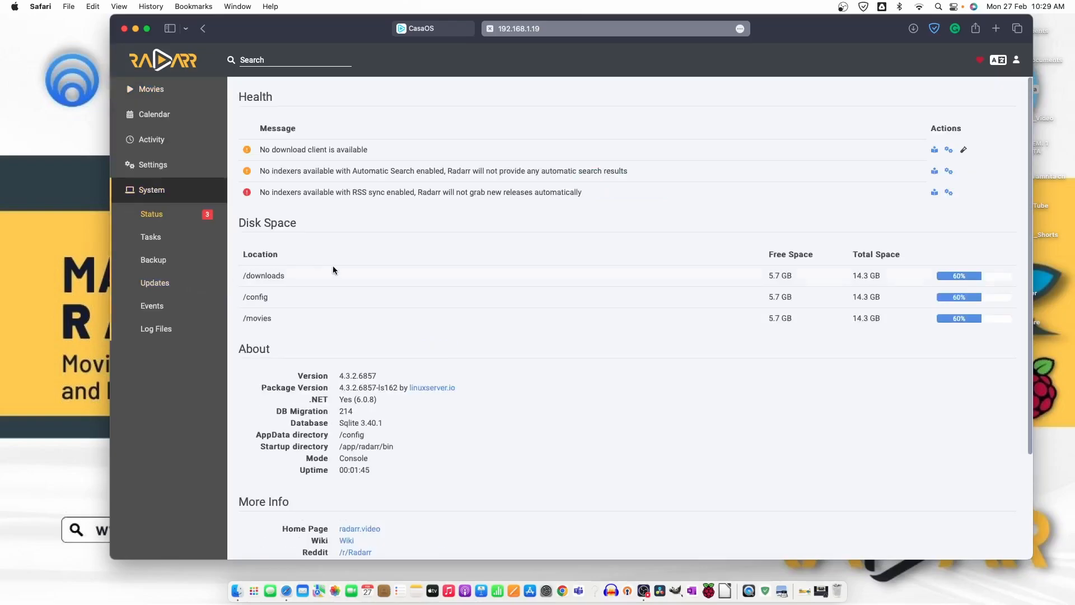
pyautogui.moveTo(285, 161)
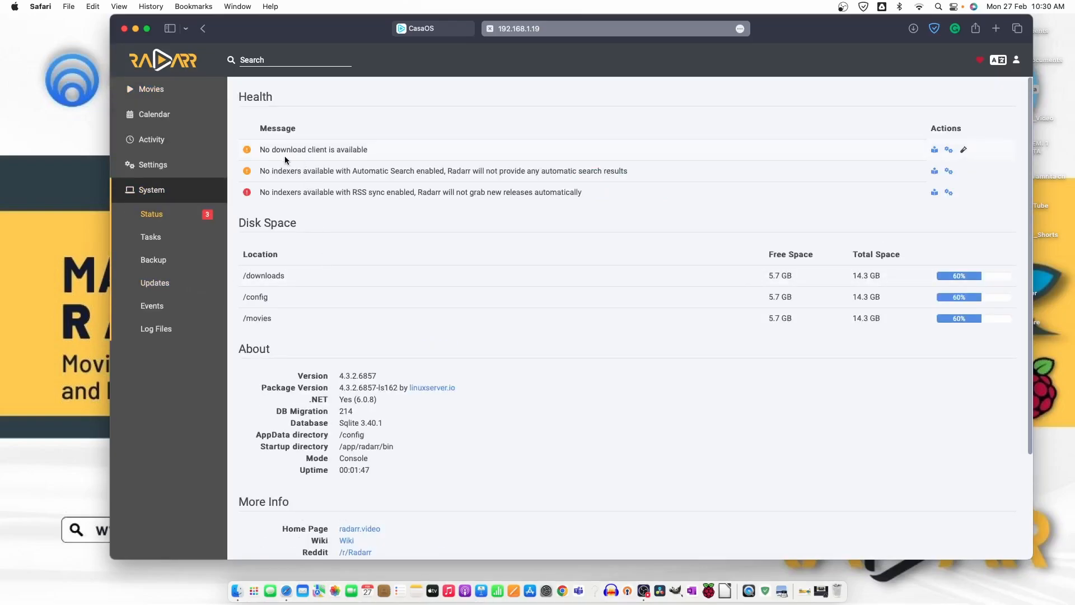
pyautogui.moveTo(345, 160)
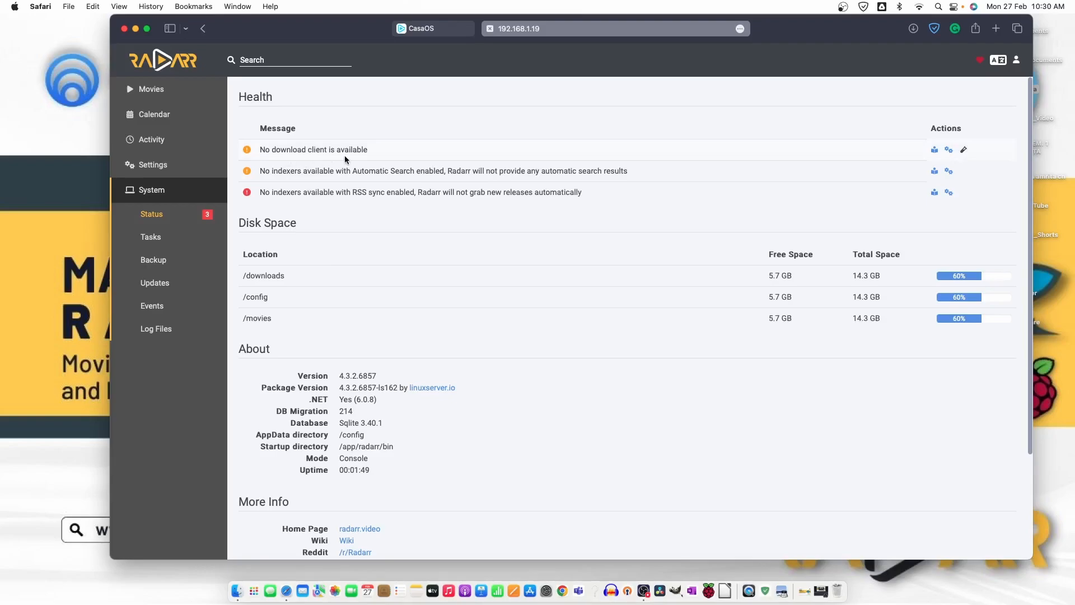
pyautogui.moveTo(319, 185)
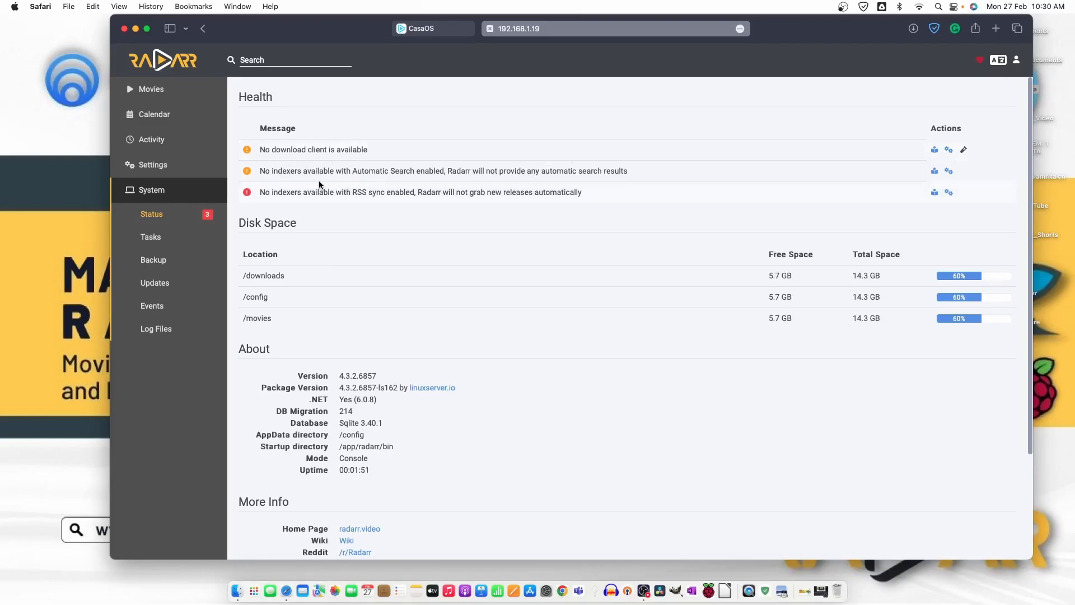
pyautogui.moveTo(394, 180)
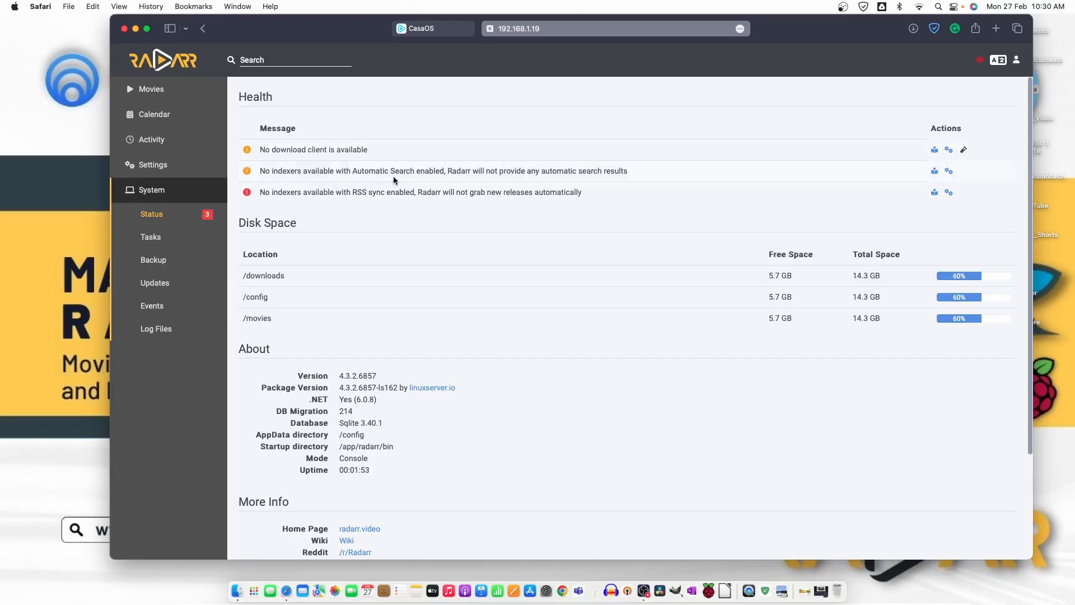
pyautogui.moveTo(465, 181)
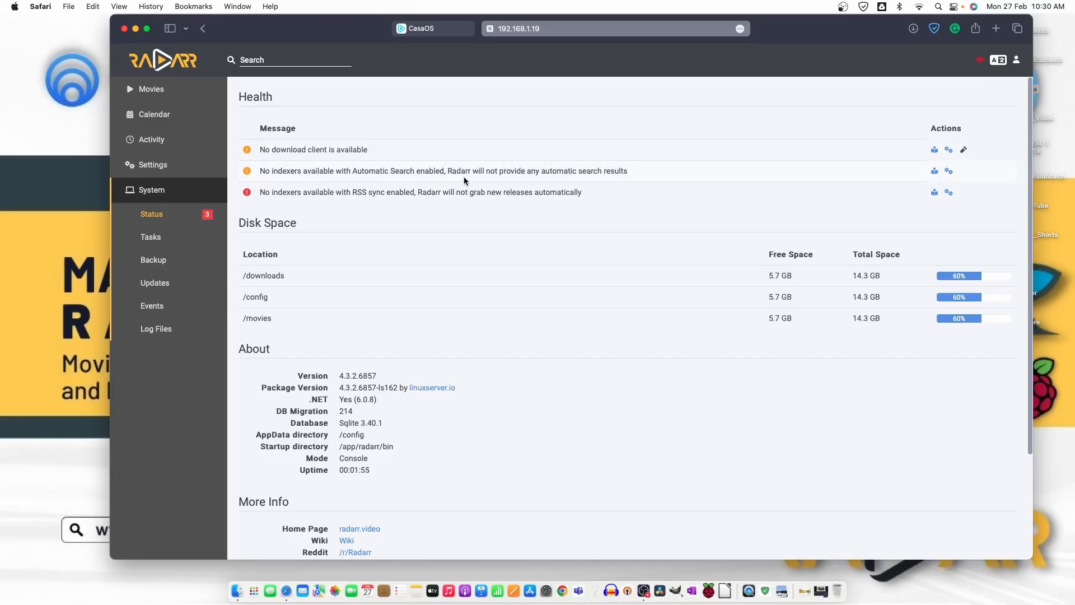
pyautogui.moveTo(607, 180)
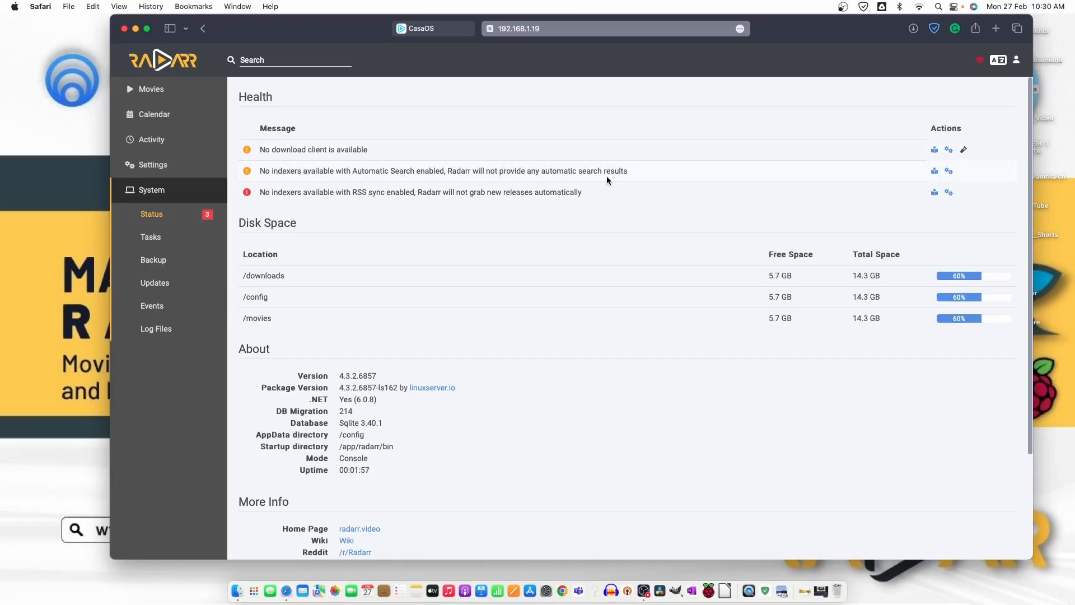
pyautogui.moveTo(302, 203)
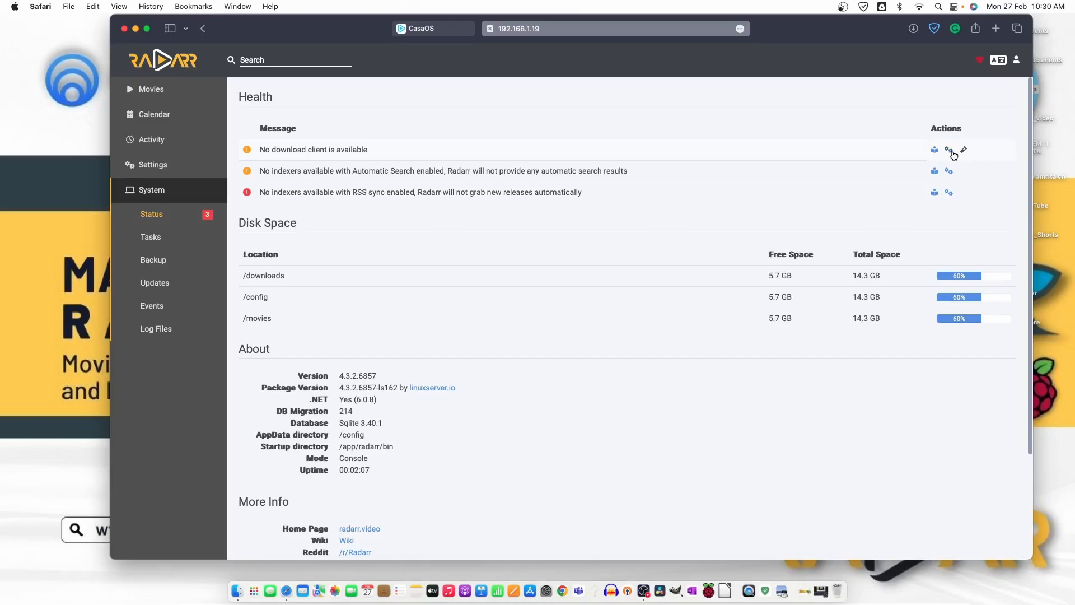
# Add a Transmission download client with username casaos and test it, getting connection refused
pyautogui.click(962, 150)
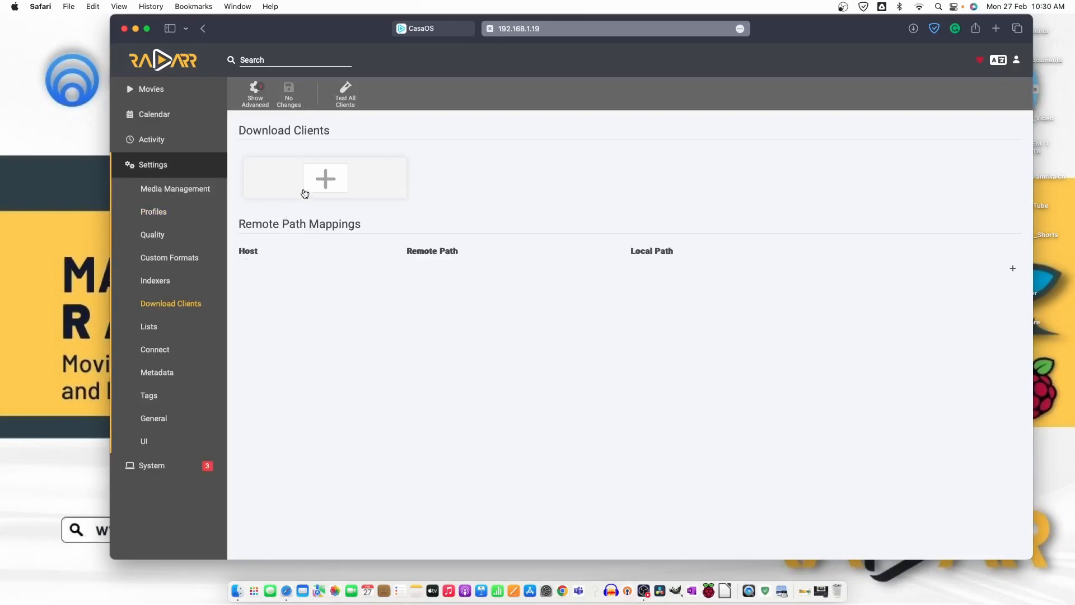
pyautogui.click(324, 178)
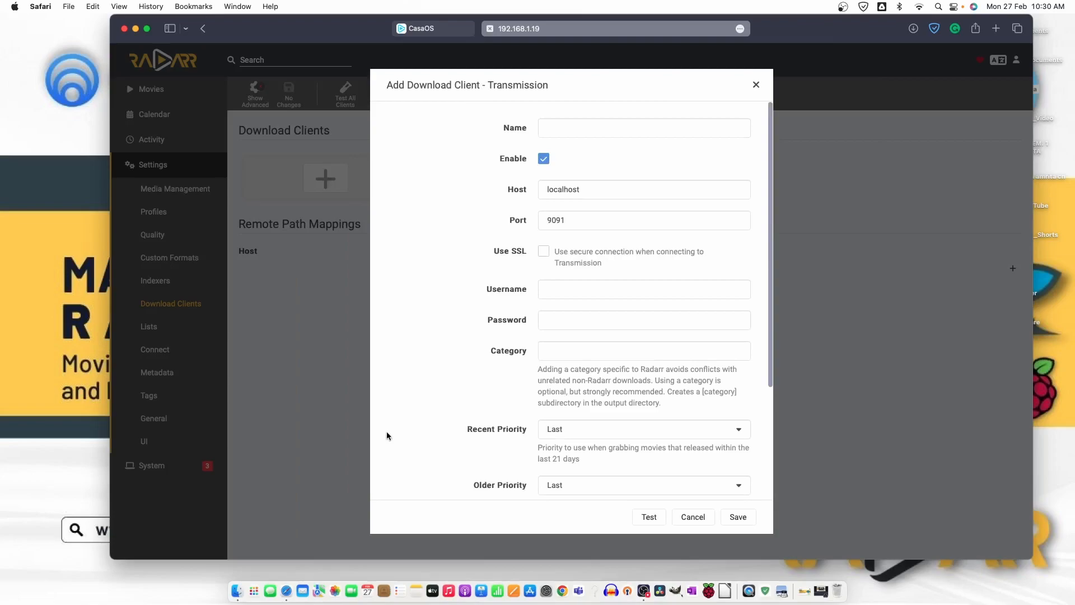
pyautogui.moveTo(595, 208)
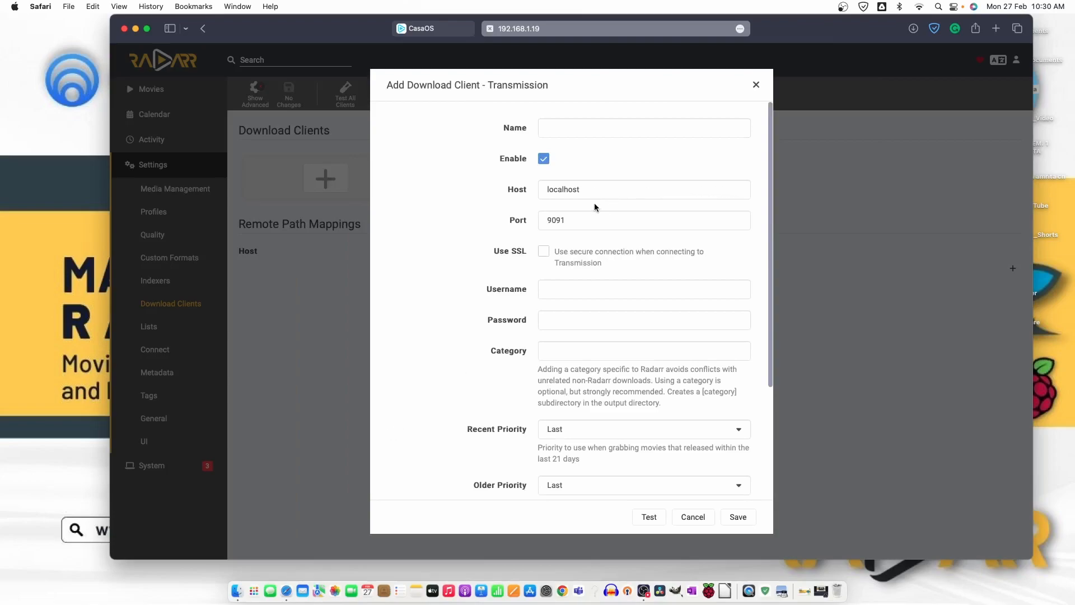
pyautogui.moveTo(570, 227)
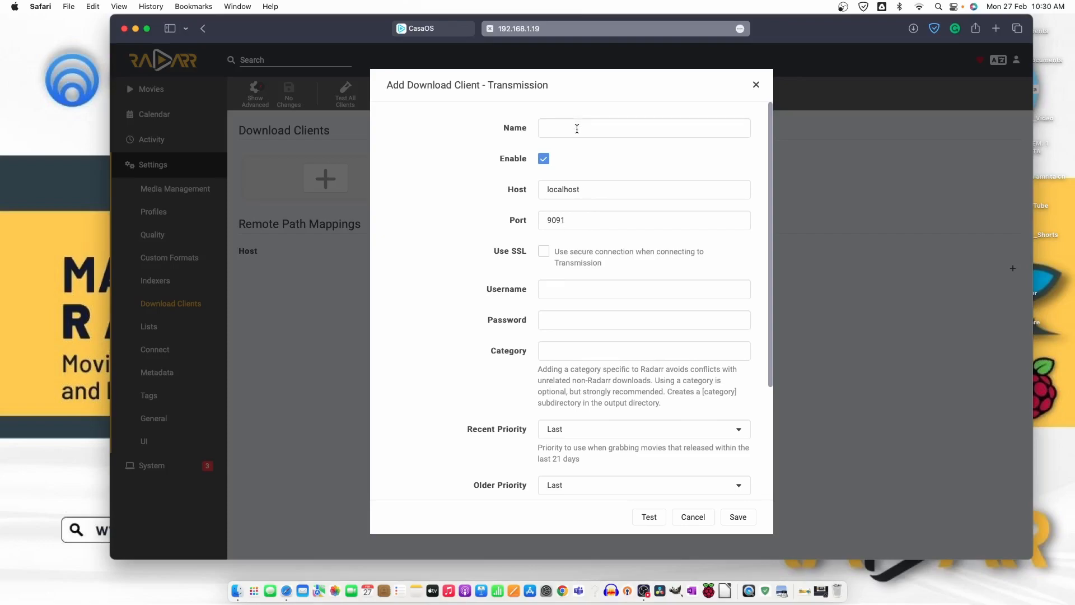
pyautogui.click(644, 128)
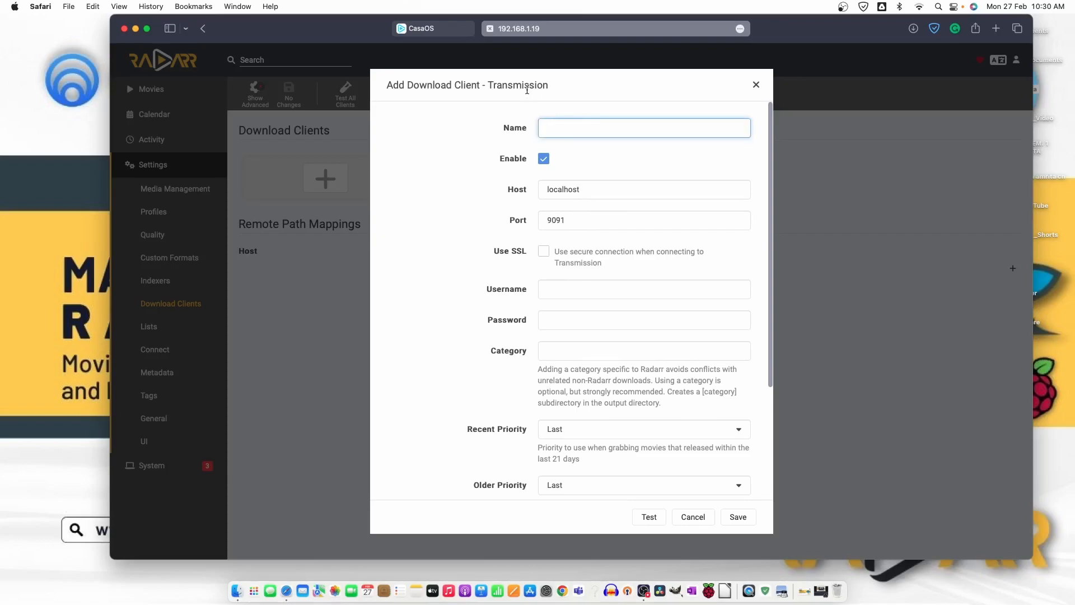
pyautogui.rightClick(517, 85)
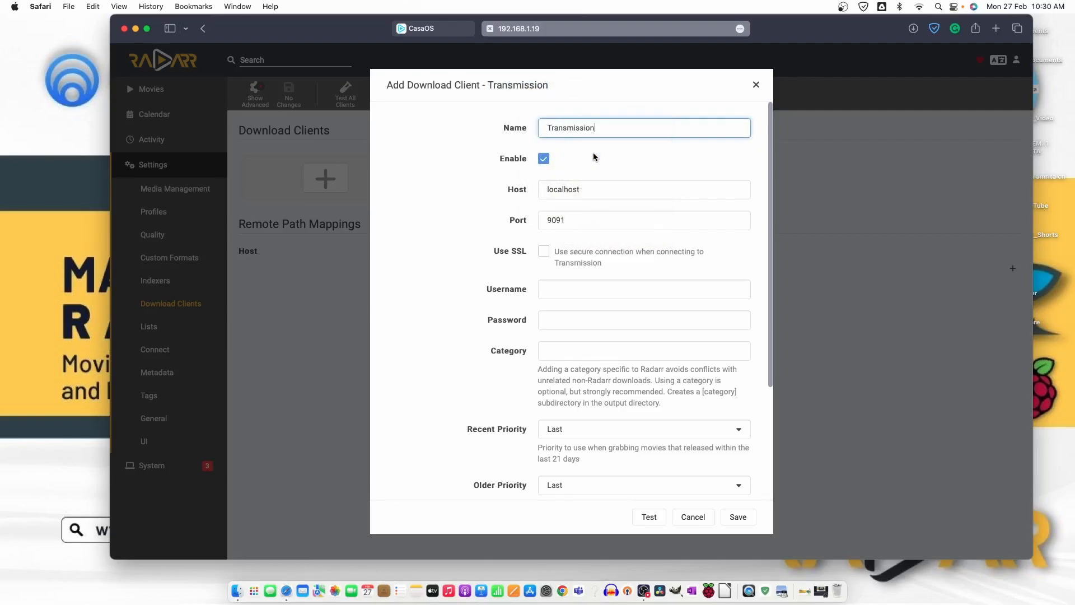
pyautogui.click(643, 289)
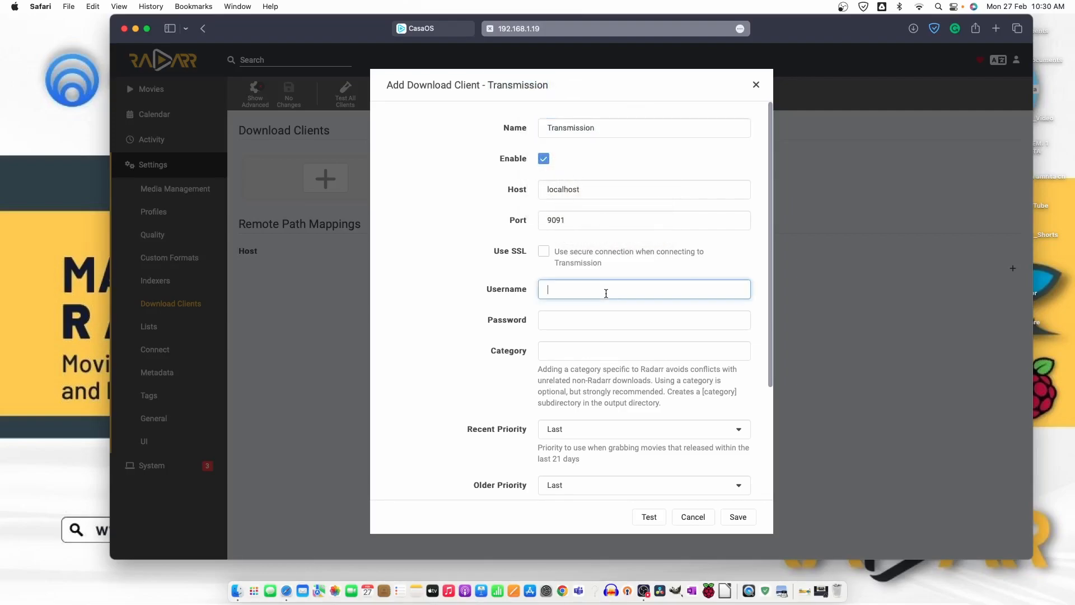
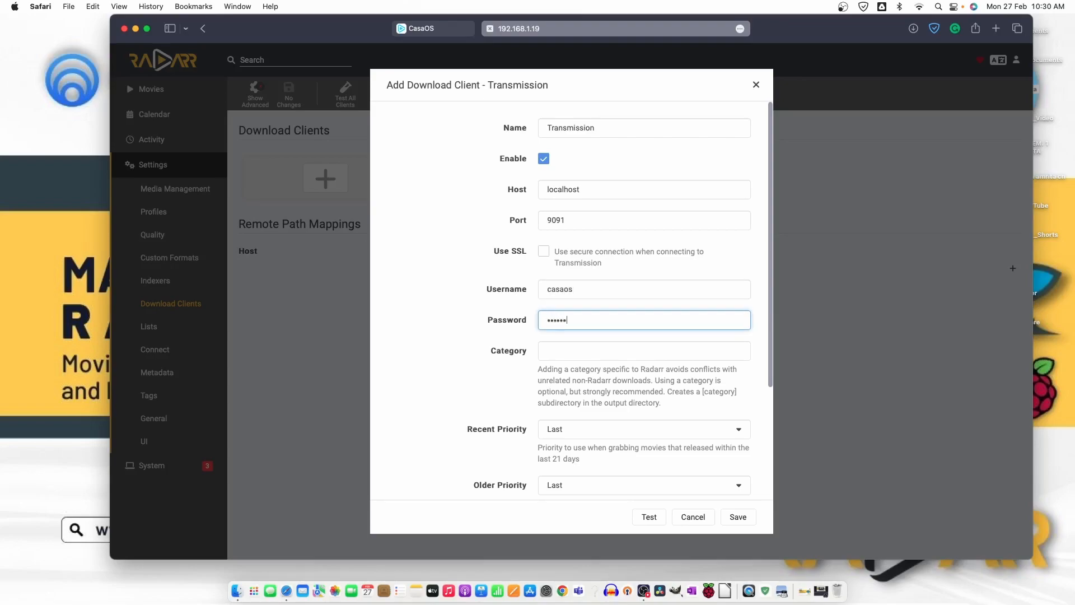
pyautogui.click(647, 516)
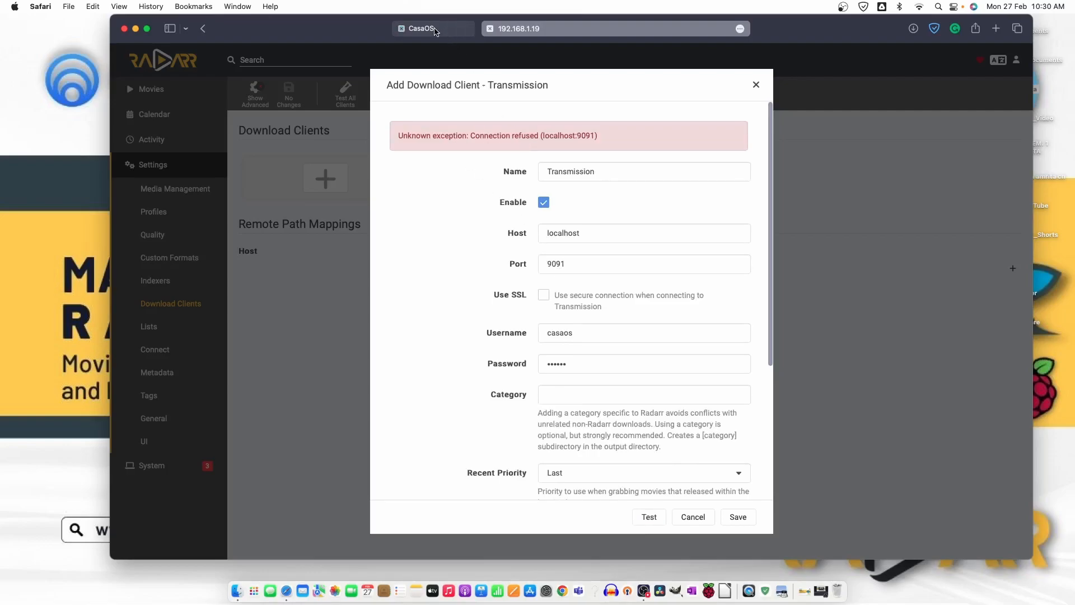
# Log in to Transmission Web Control as casaos to see the empty torrent list
pyautogui.click(421, 28)
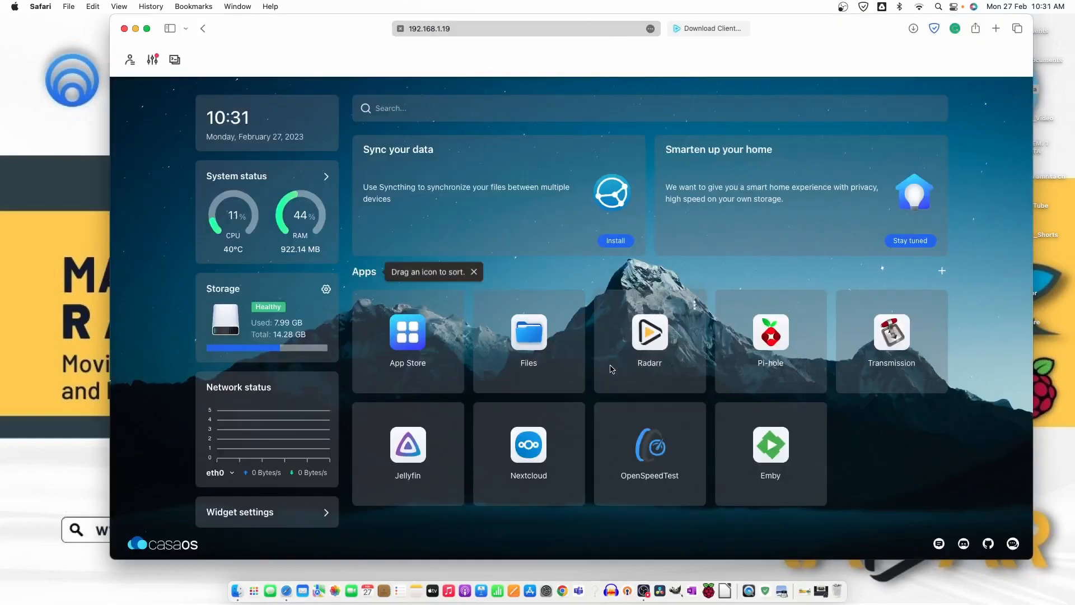
pyautogui.click(891, 333)
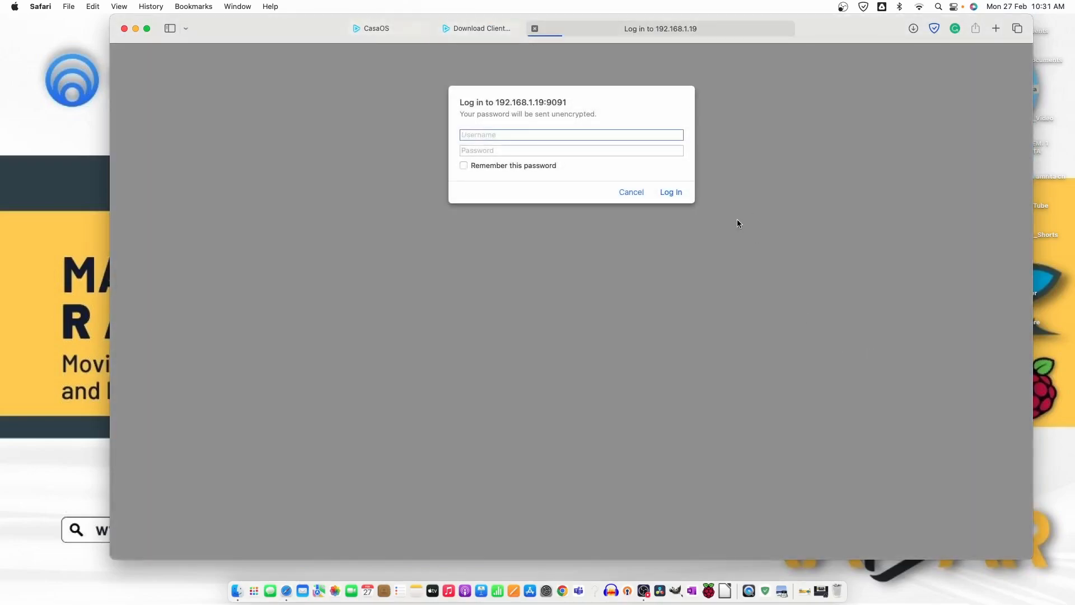
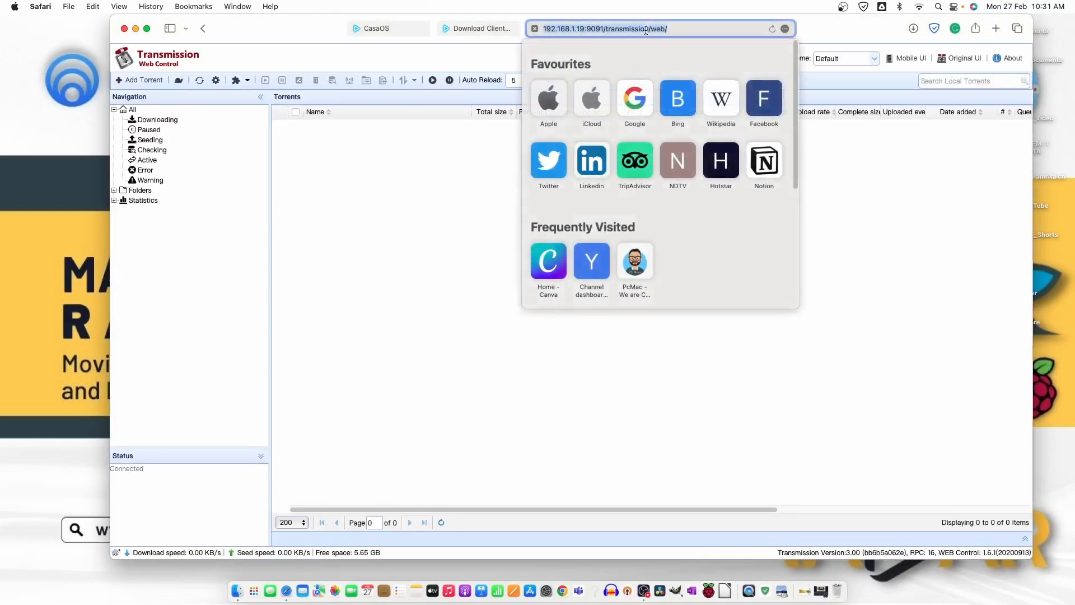
pyautogui.moveTo(596, 41)
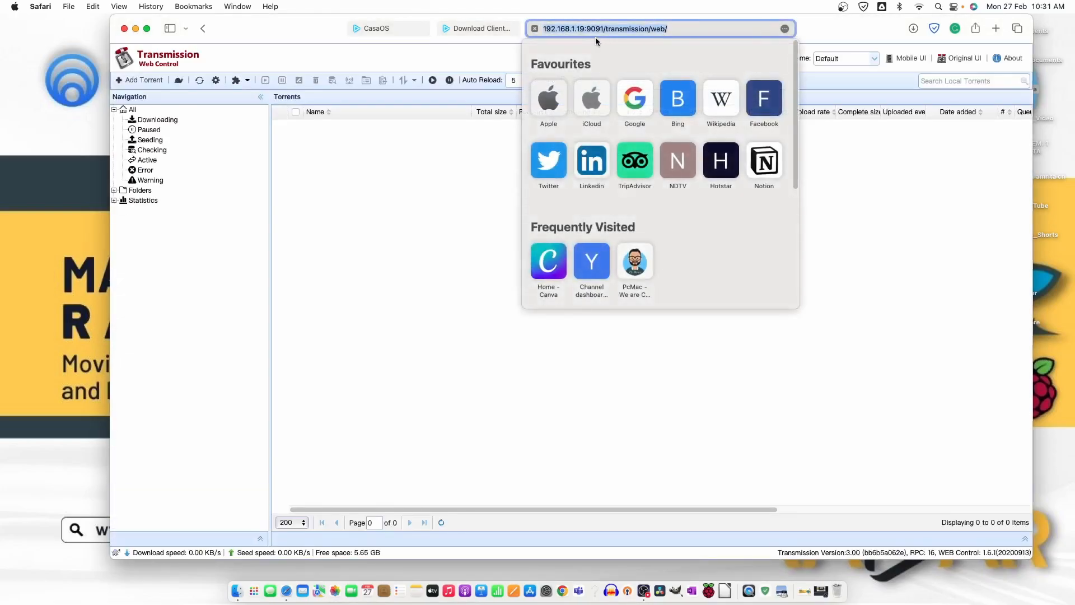
pyautogui.moveTo(648, 40)
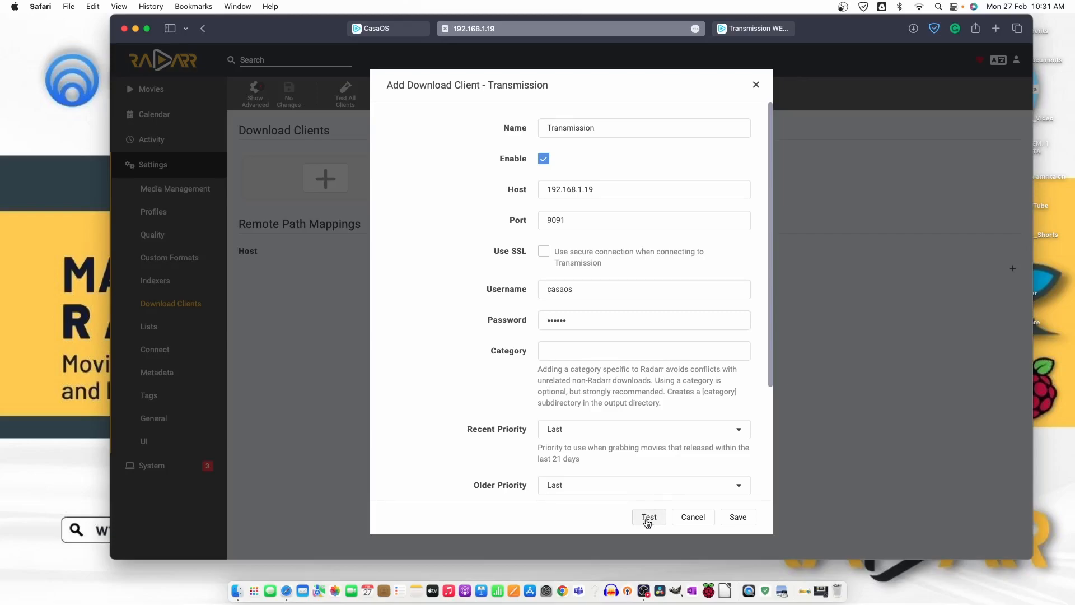
pyautogui.moveTo(719, 522)
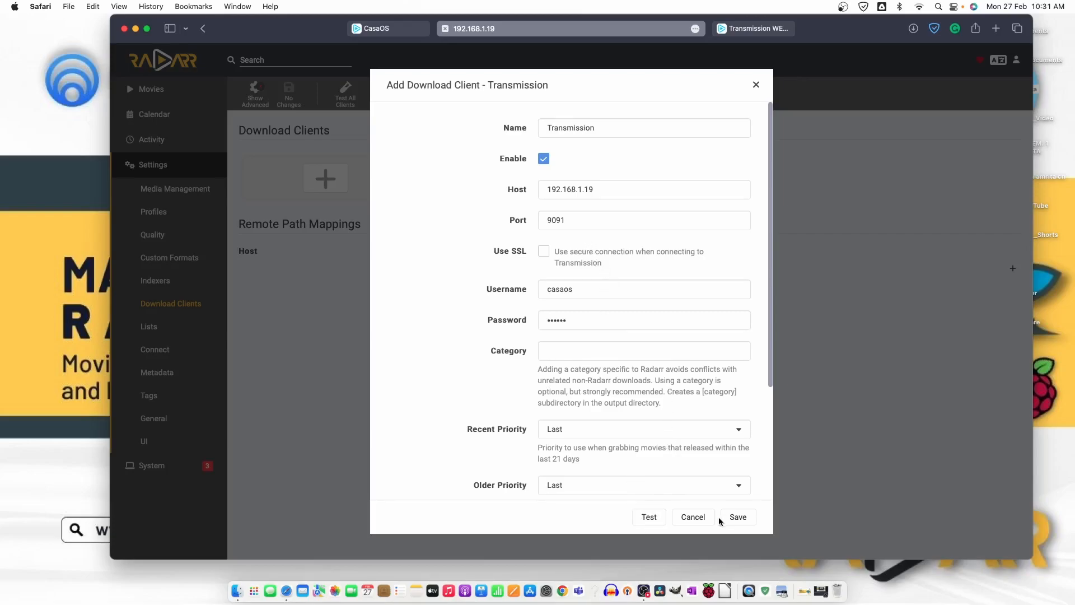
# Save the Transmission download client and go back to Radarr's Settings overview
pyautogui.click(739, 517)
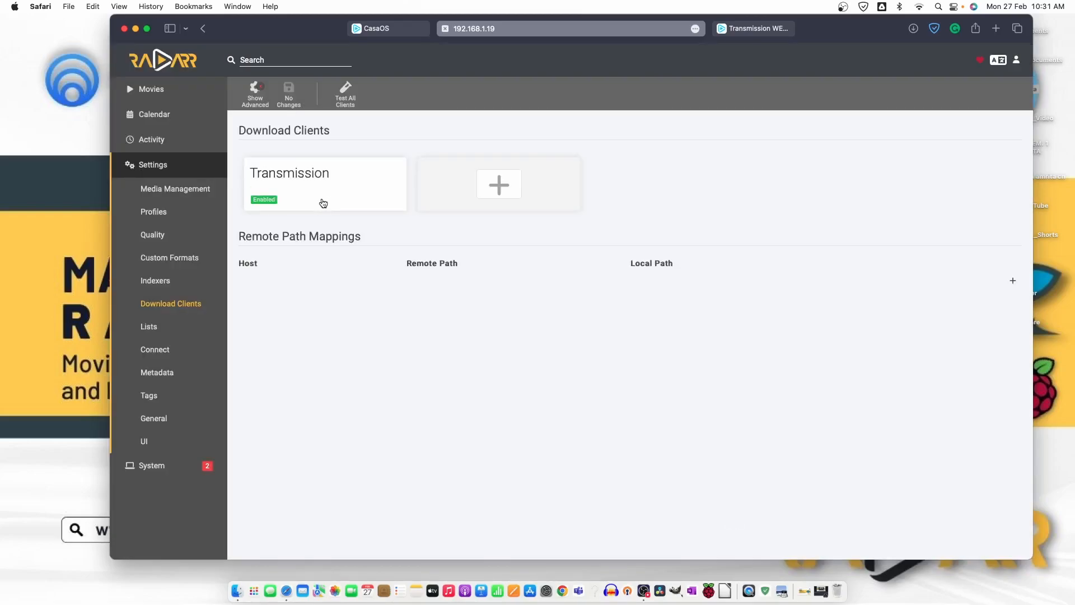
pyautogui.click(152, 164)
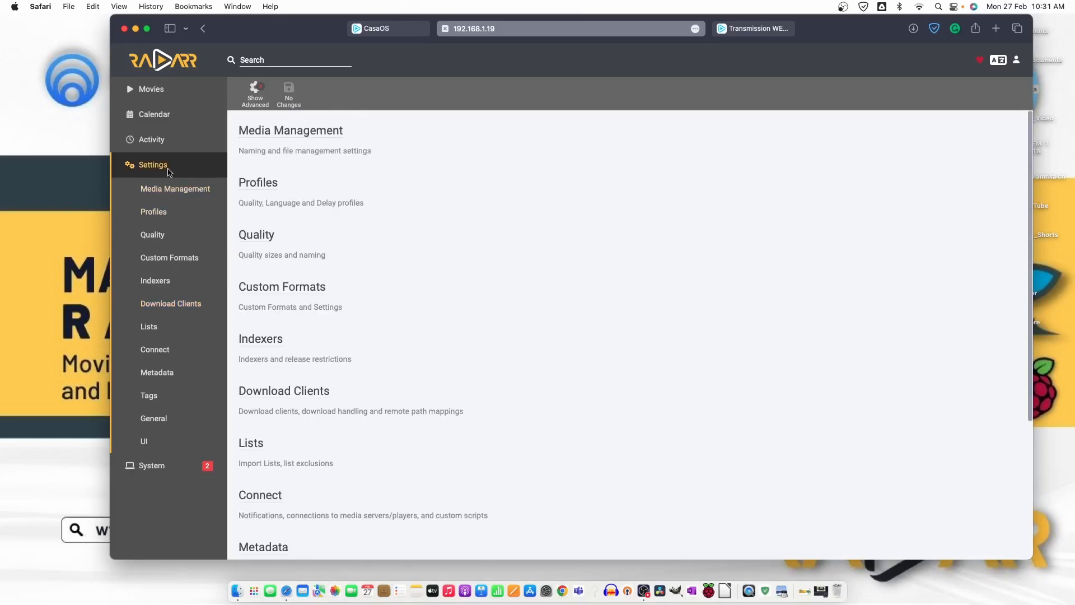
pyautogui.moveTo(153, 173)
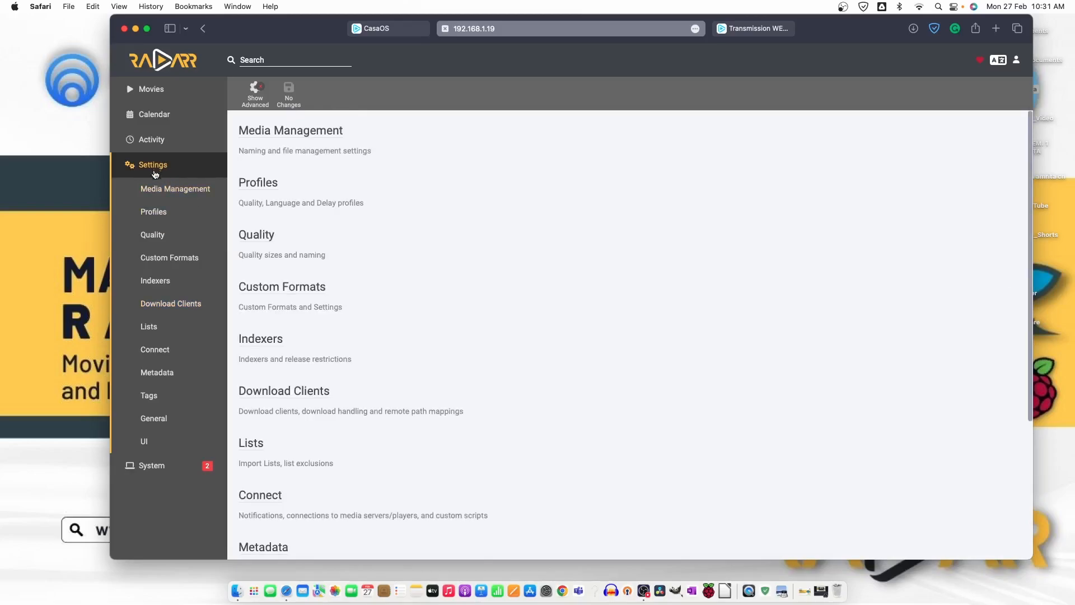
# Check the missing-indexer warnings and indexer options, then return to the CasaOS dashboard
pyautogui.click(152, 465)
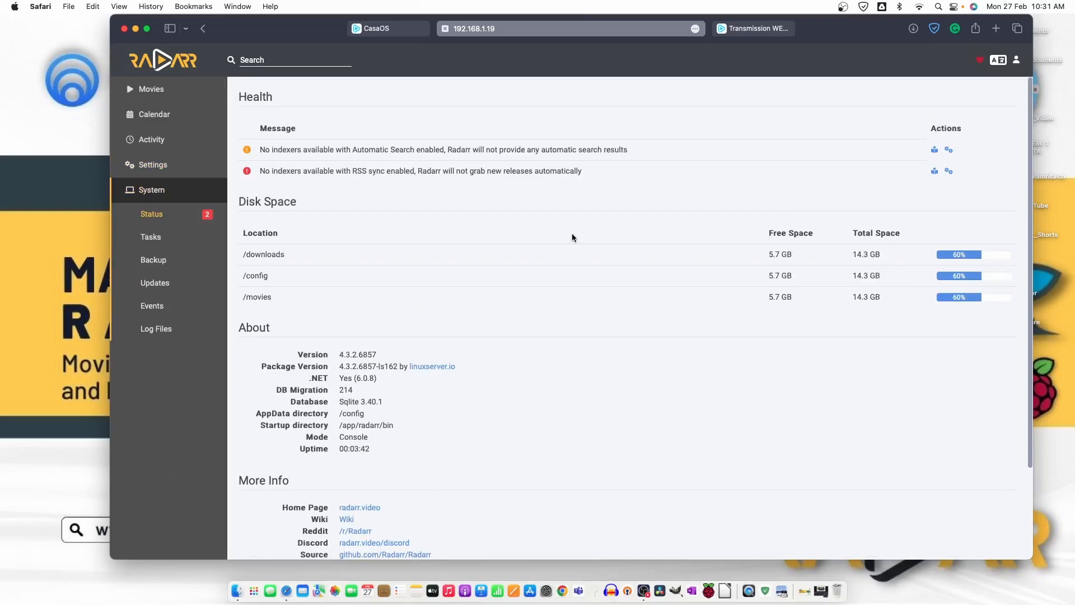
pyautogui.moveTo(392, 159)
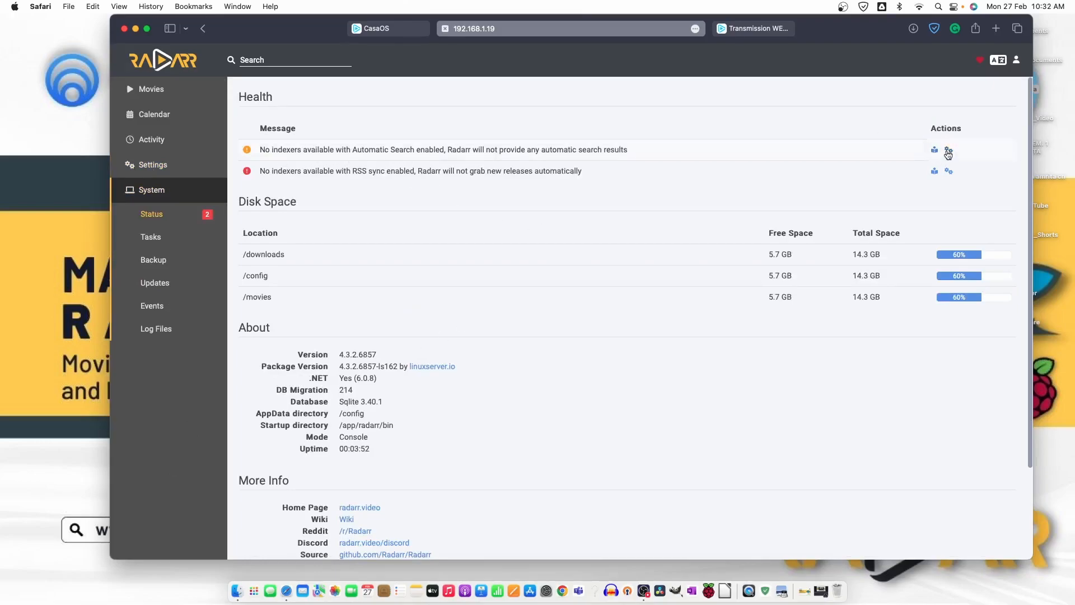
pyautogui.click(948, 150)
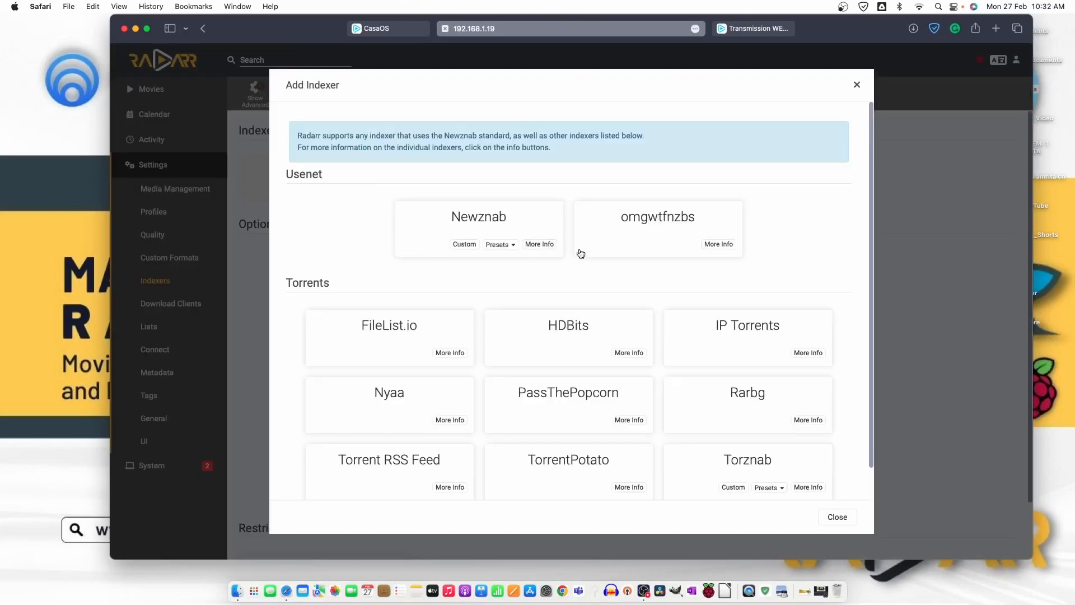
pyautogui.moveTo(644, 268)
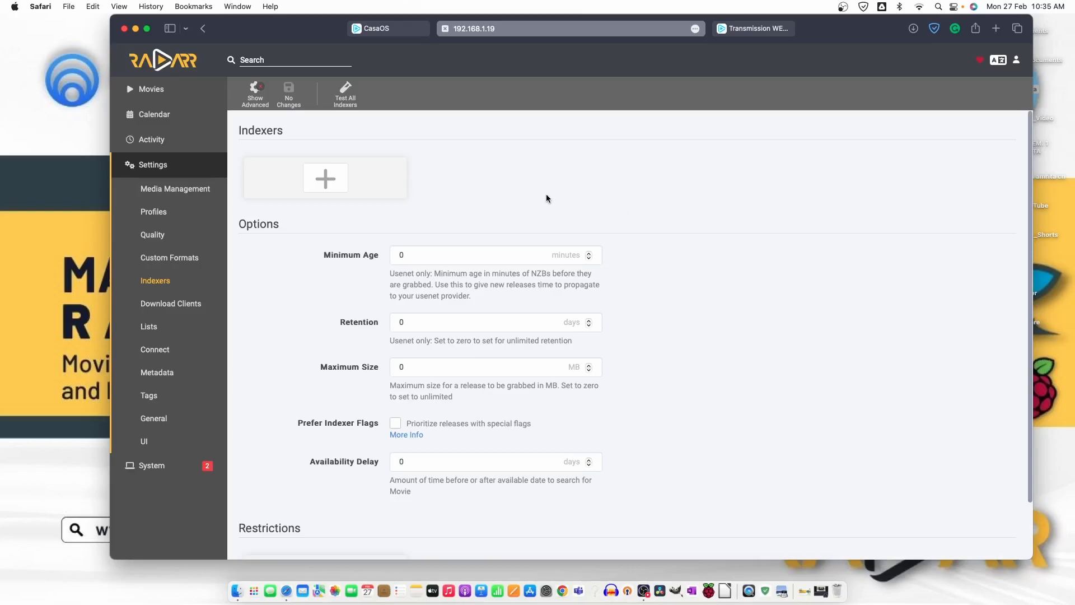
pyautogui.click(325, 178)
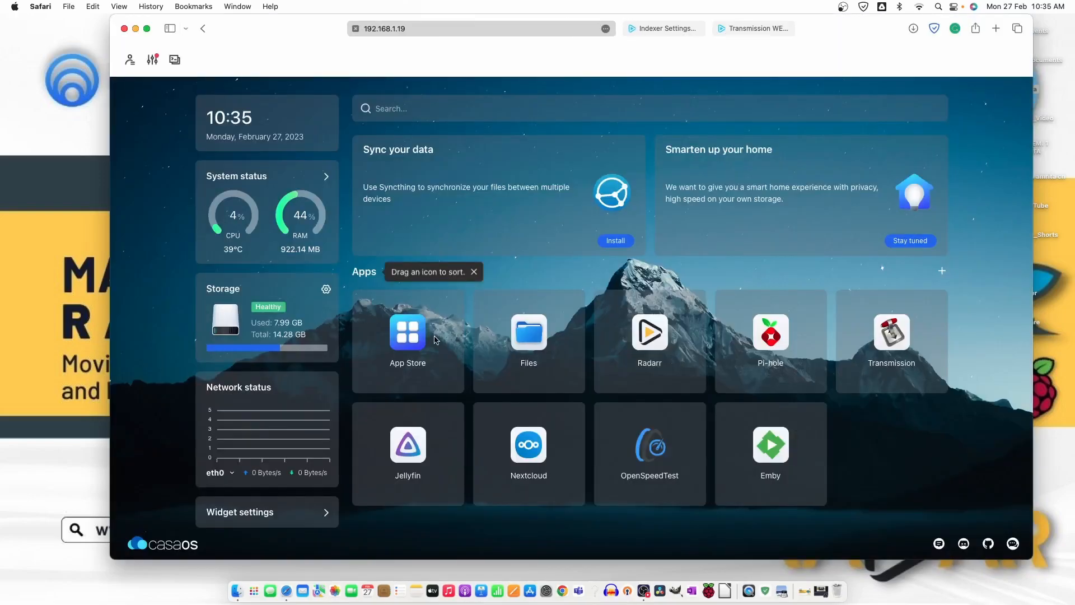
# Find Jackett in the App Store and install it in the background
pyautogui.click(408, 333)
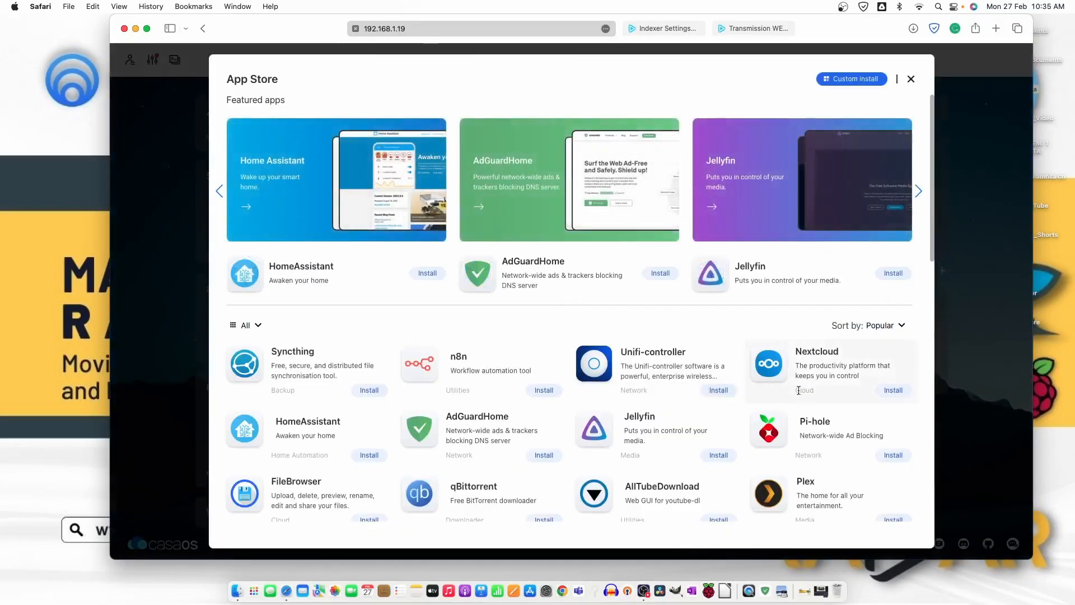
pyautogui.scroll(-3)
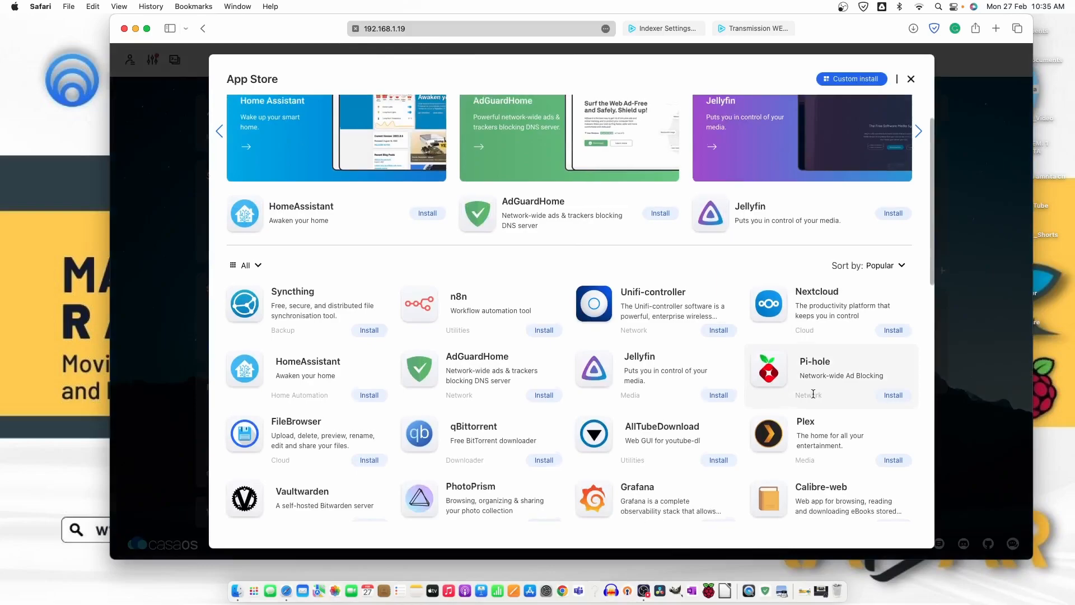
pyautogui.scroll(-3)
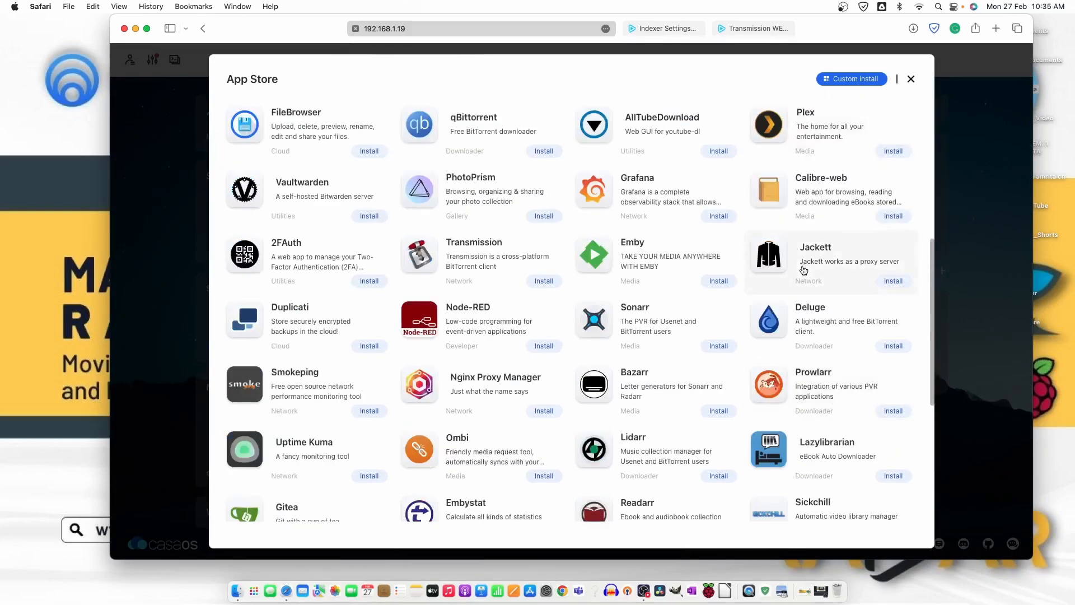
pyautogui.moveTo(893, 284)
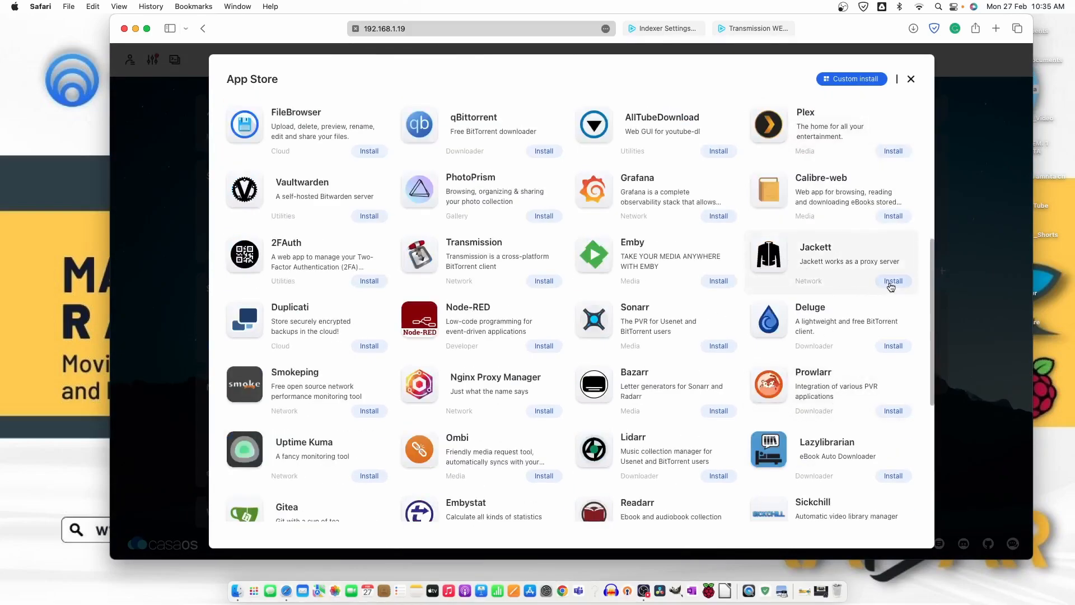
pyautogui.click(892, 281)
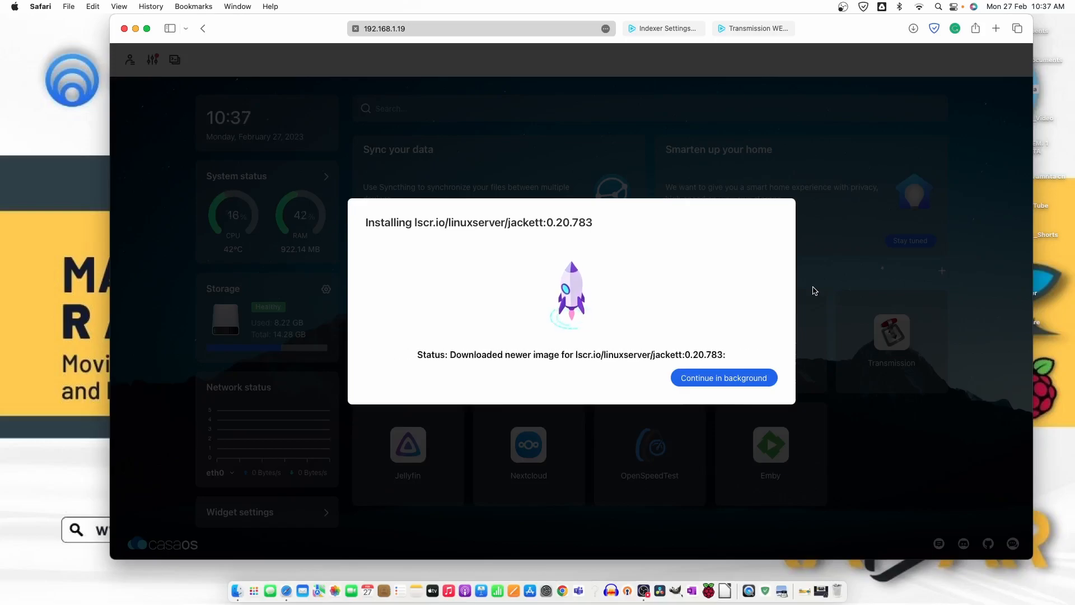
pyautogui.click(723, 377)
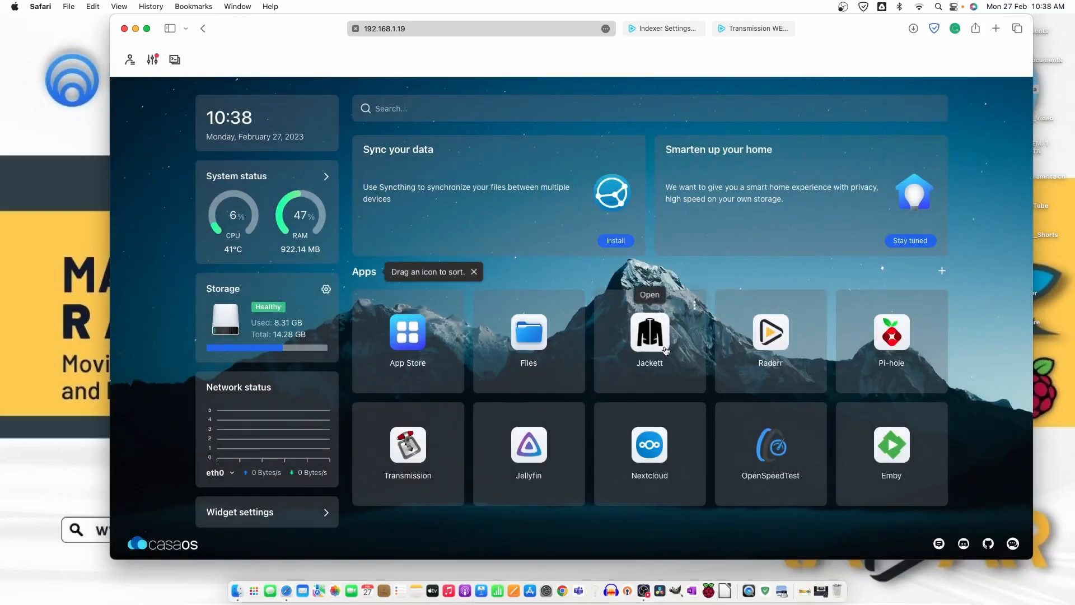
# Open Jackett and add the public 1337x indexer
pyautogui.click(648, 333)
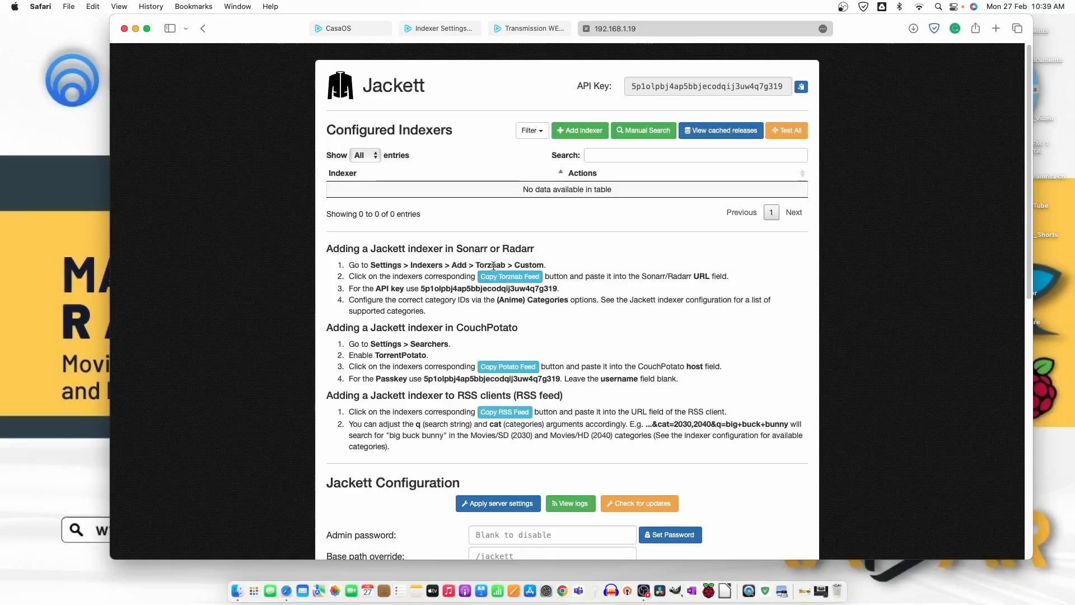
pyautogui.moveTo(648, 248)
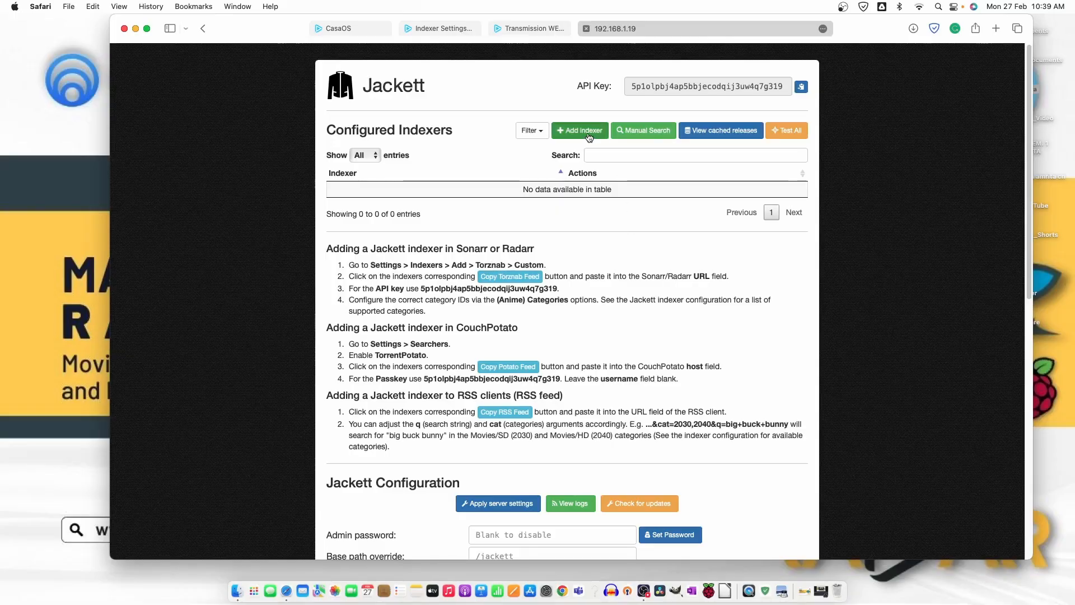
pyautogui.click(579, 131)
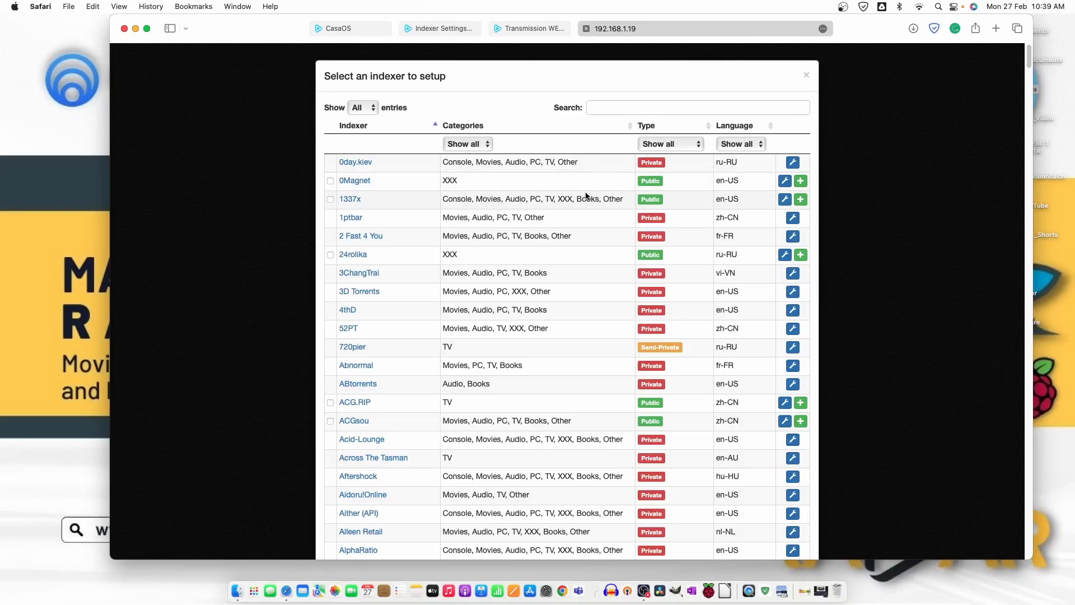
pyautogui.moveTo(820, 198)
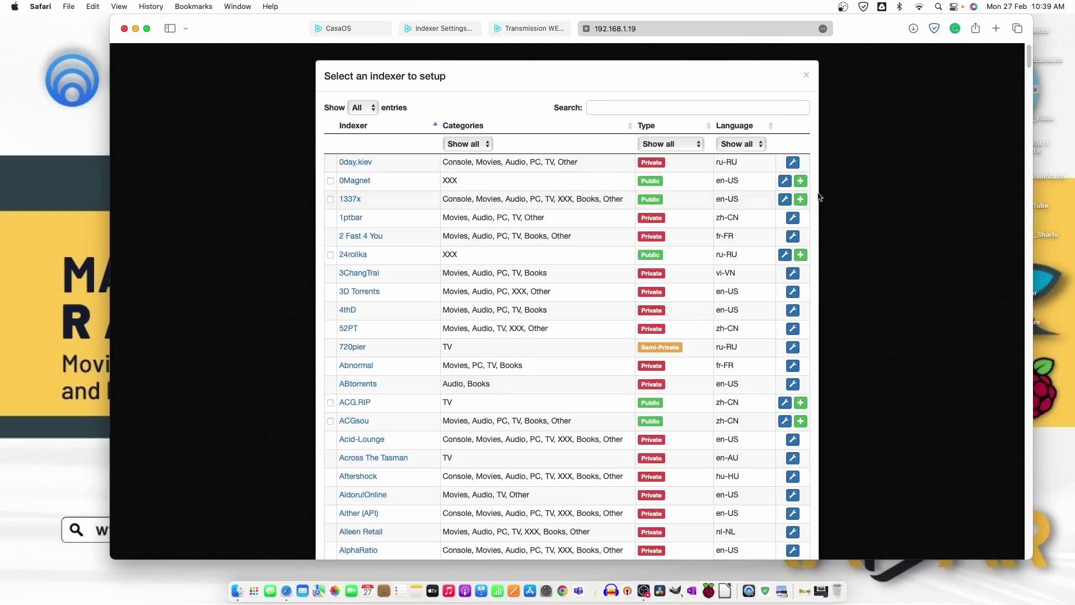
pyautogui.click(806, 74)
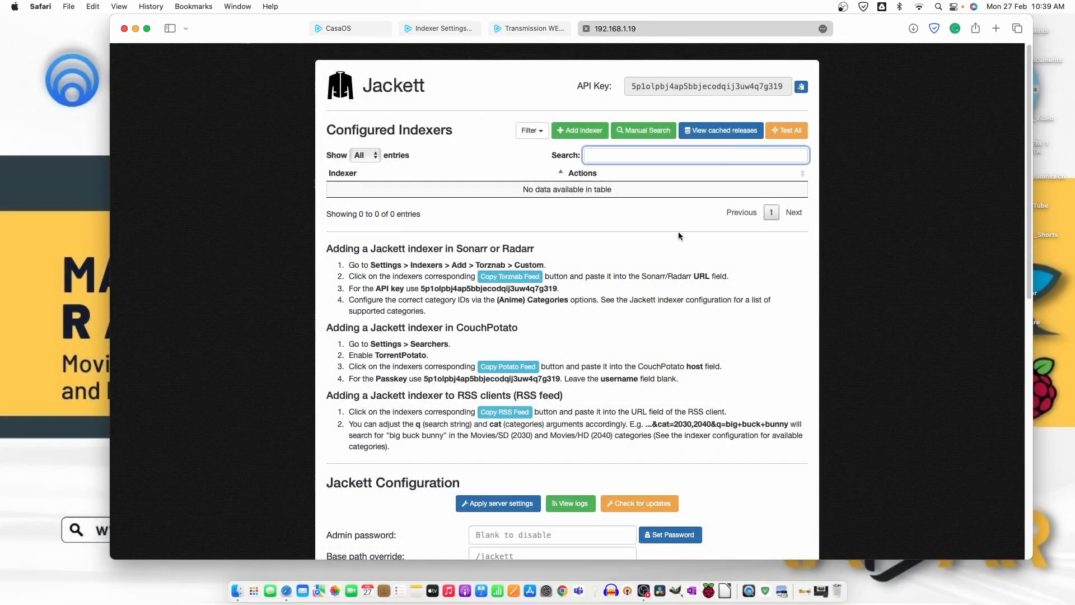
# Scroll to Jackett Configuration and start entering an admin password
pyautogui.scroll(-3)
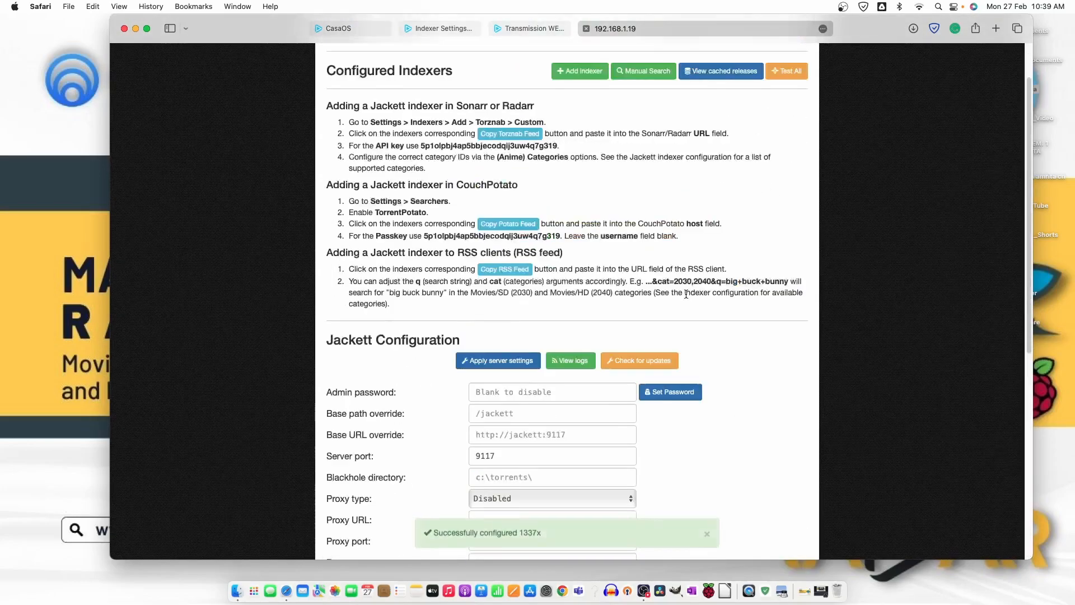
pyautogui.scroll(-3)
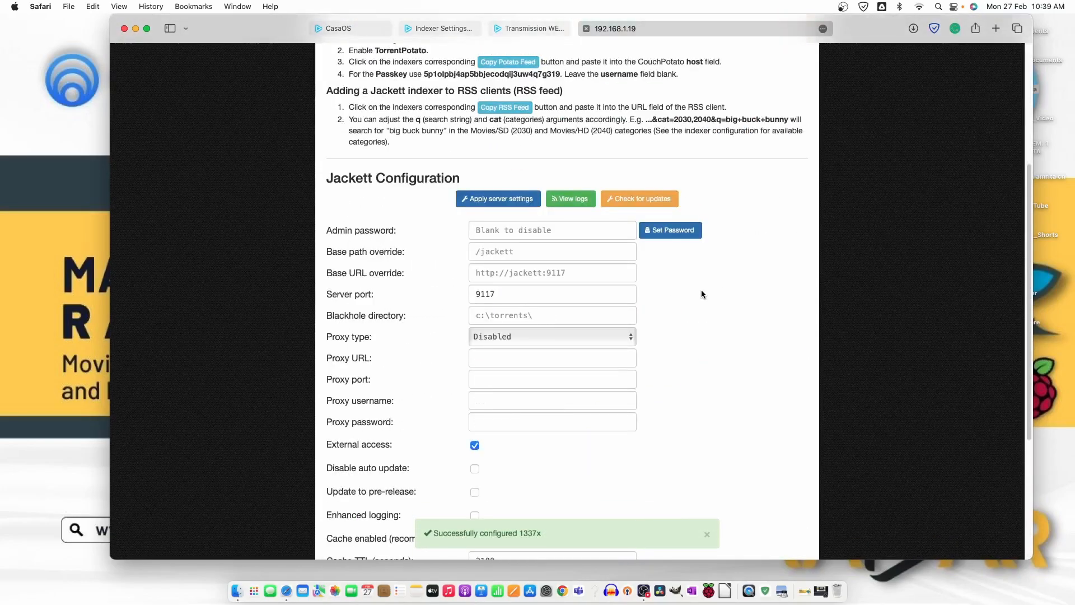
pyautogui.scroll(3)
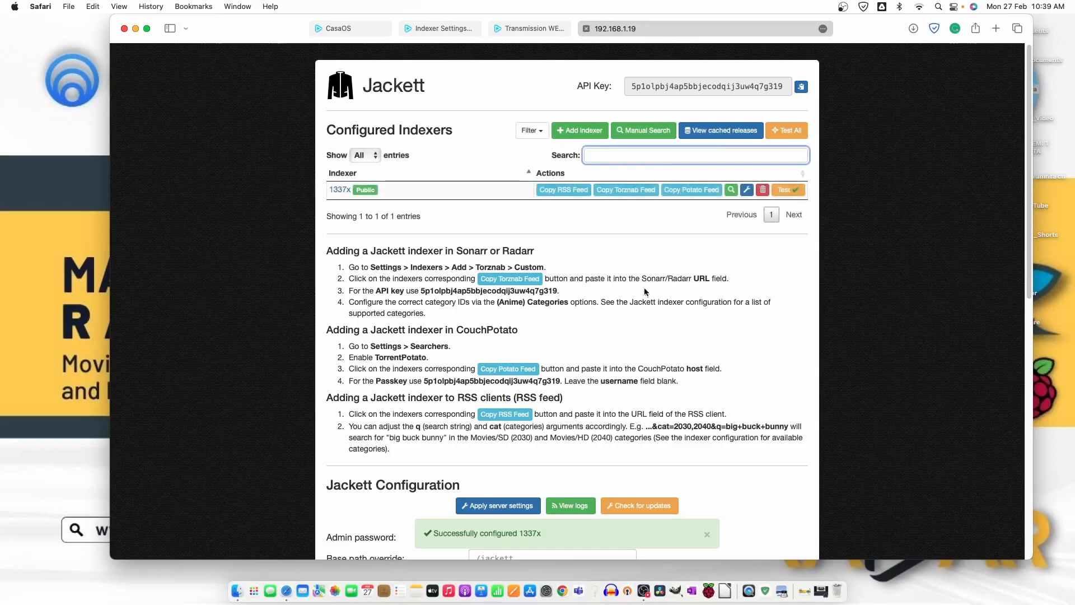
pyautogui.scroll(-3)
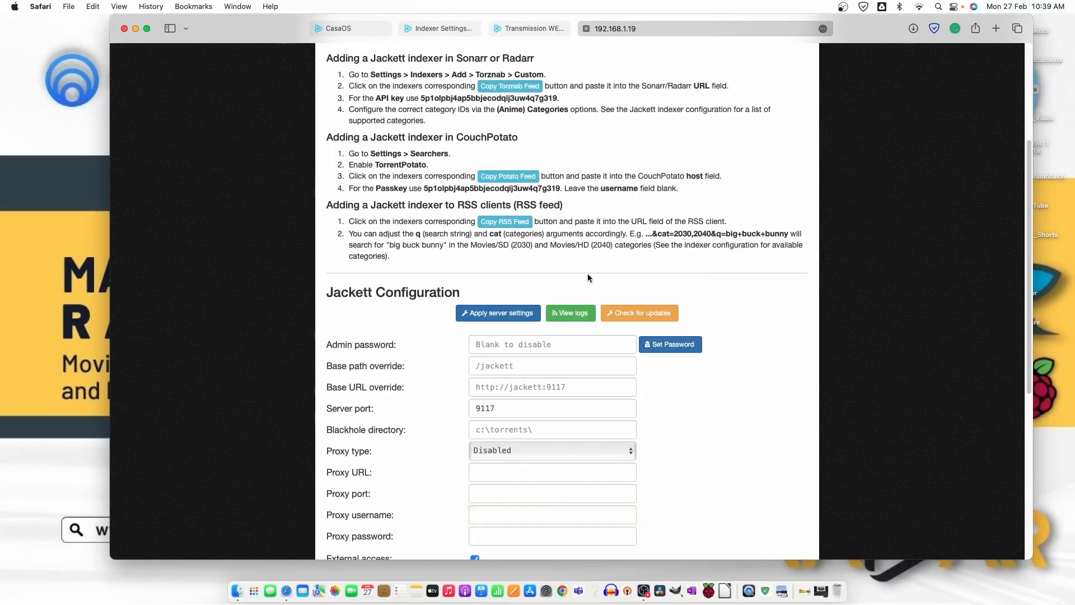
pyautogui.moveTo(401, 360)
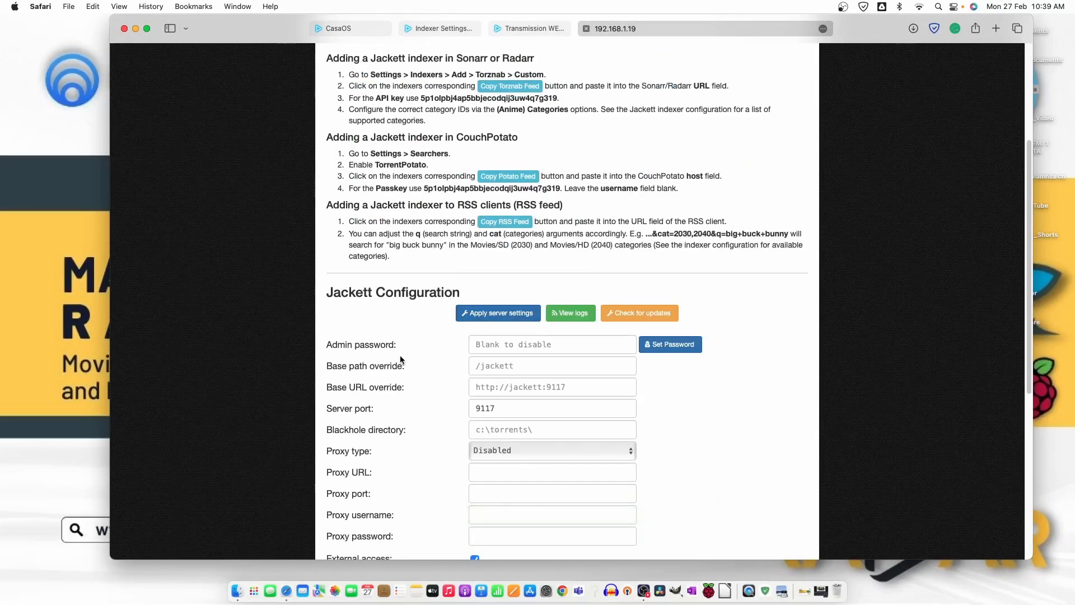
pyautogui.click(552, 344)
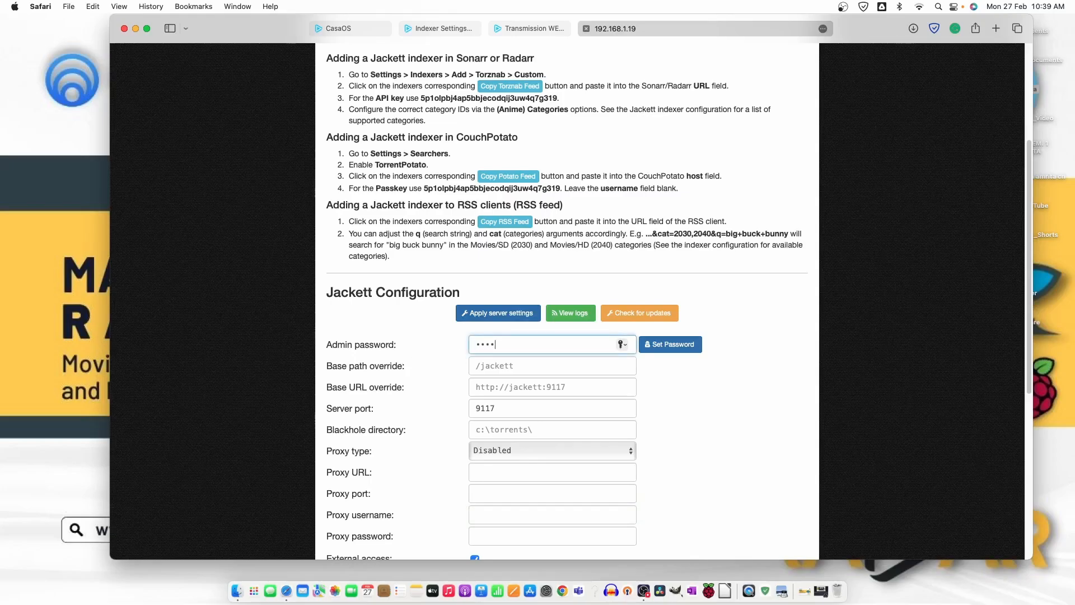
pyautogui.scroll(3)
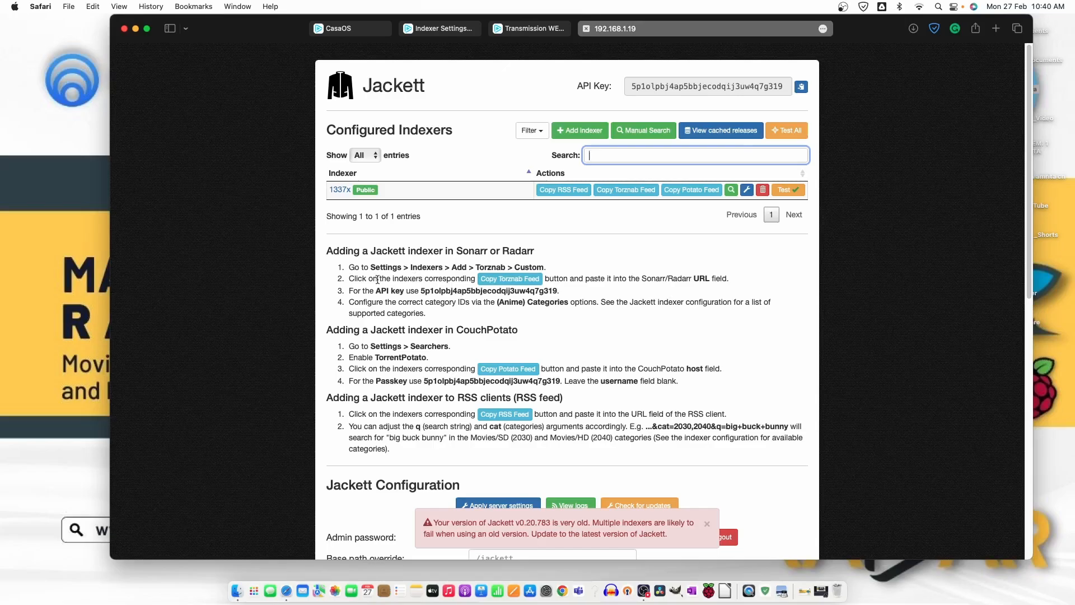
pyautogui.moveTo(489, 255)
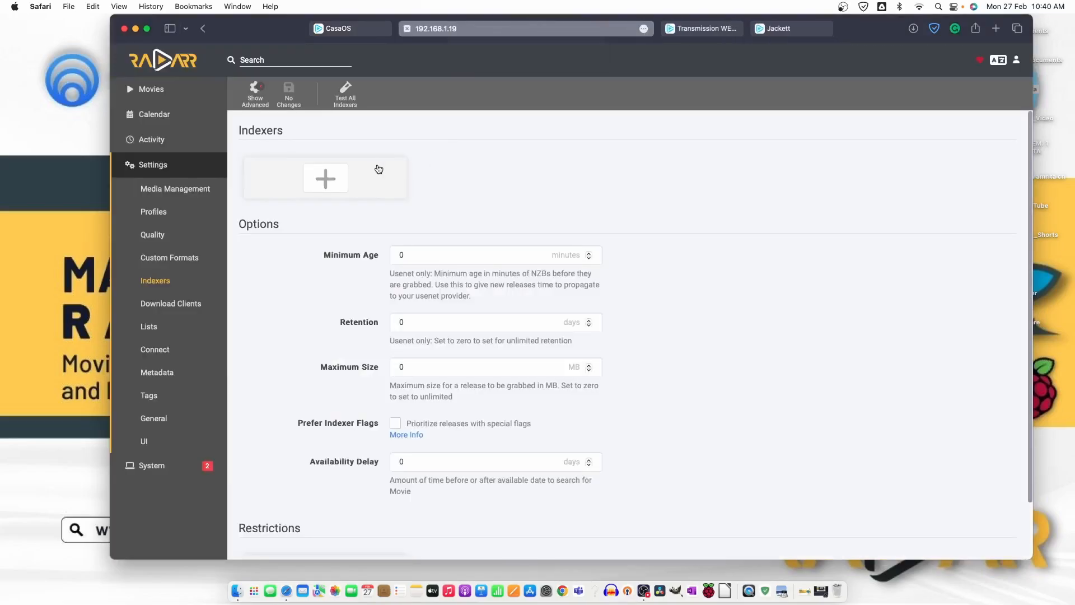
# Start a new custom Torznab indexer in Radarr's Indexers settings
pyautogui.click(325, 178)
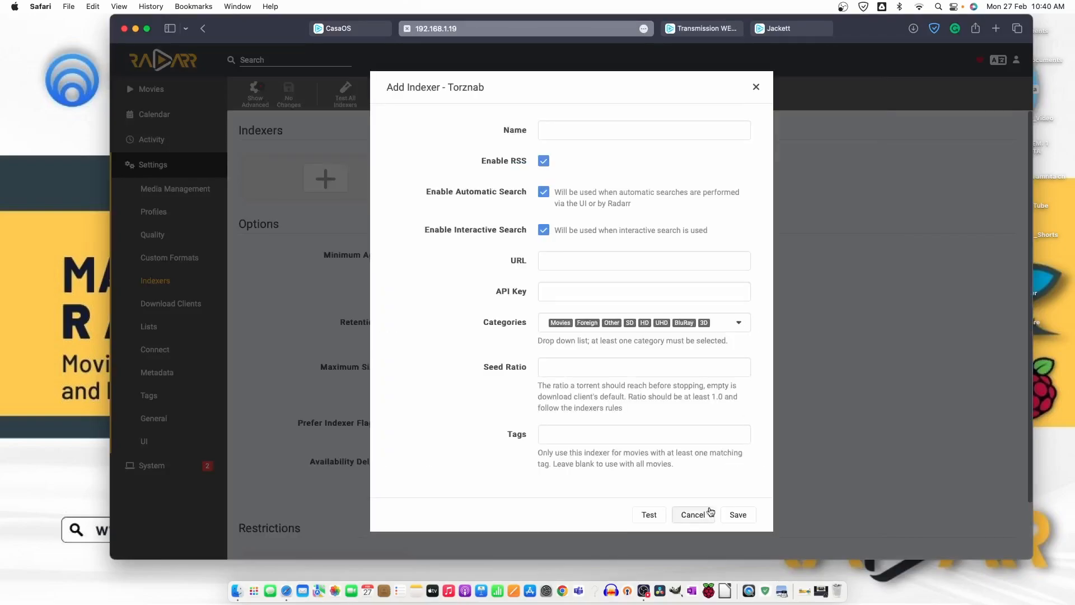
pyautogui.click(693, 514)
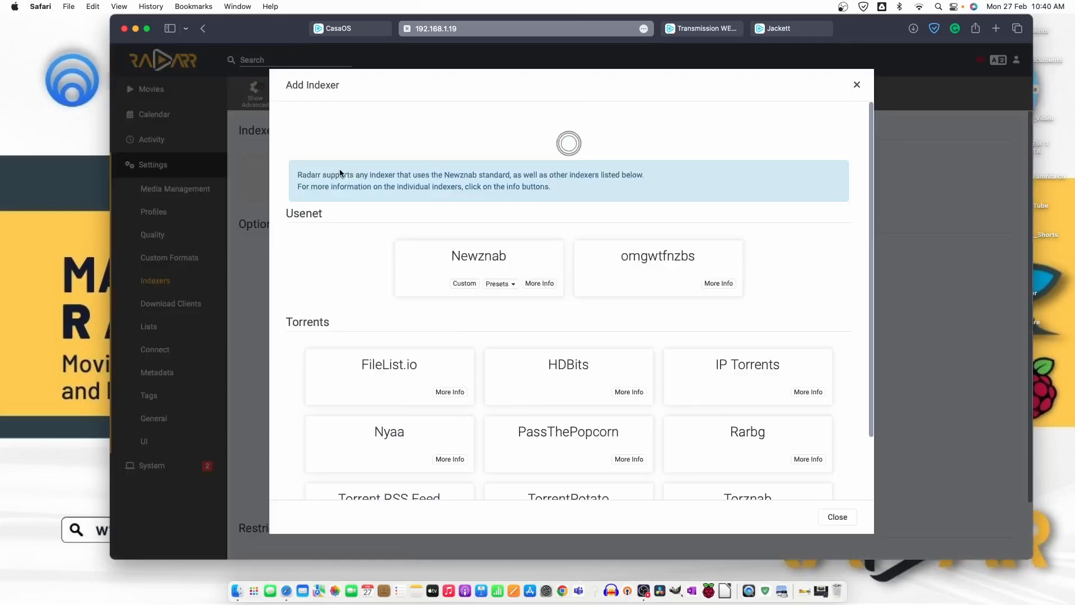
pyautogui.click(746, 498)
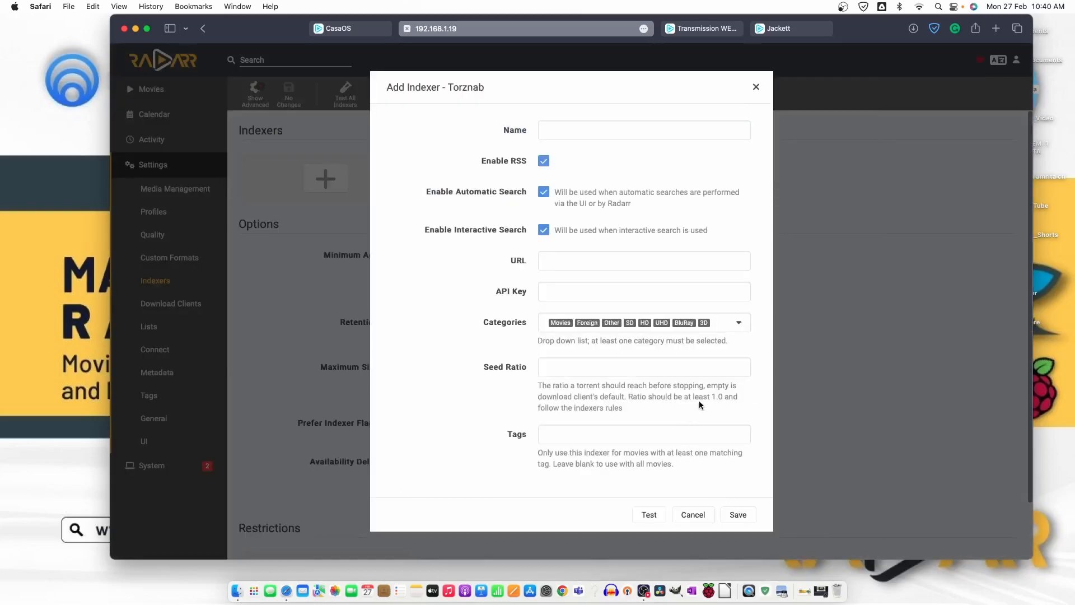
# Copy 1337x's Torznab feed from Jackett and enter it as the indexer URL
pyautogui.click(779, 28)
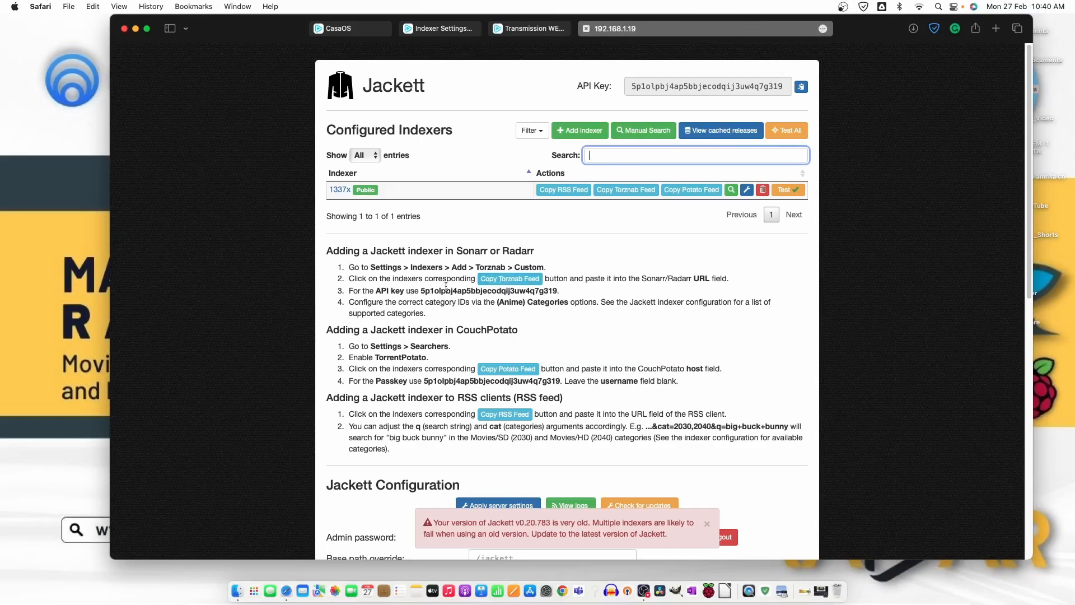
pyautogui.moveTo(625, 190)
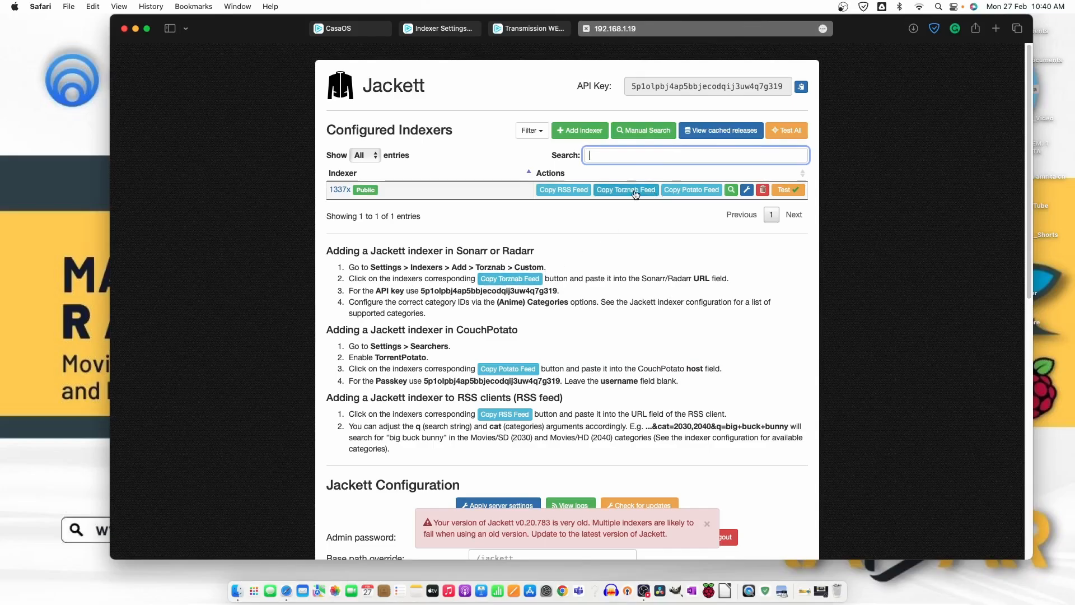
pyautogui.click(625, 189)
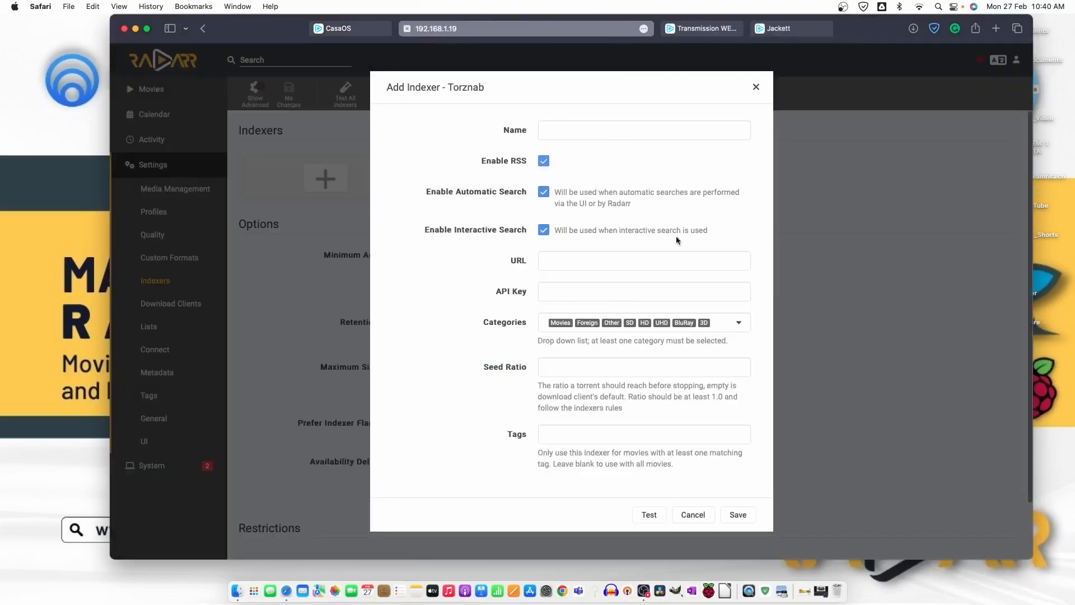
pyautogui.moveTo(724, 38)
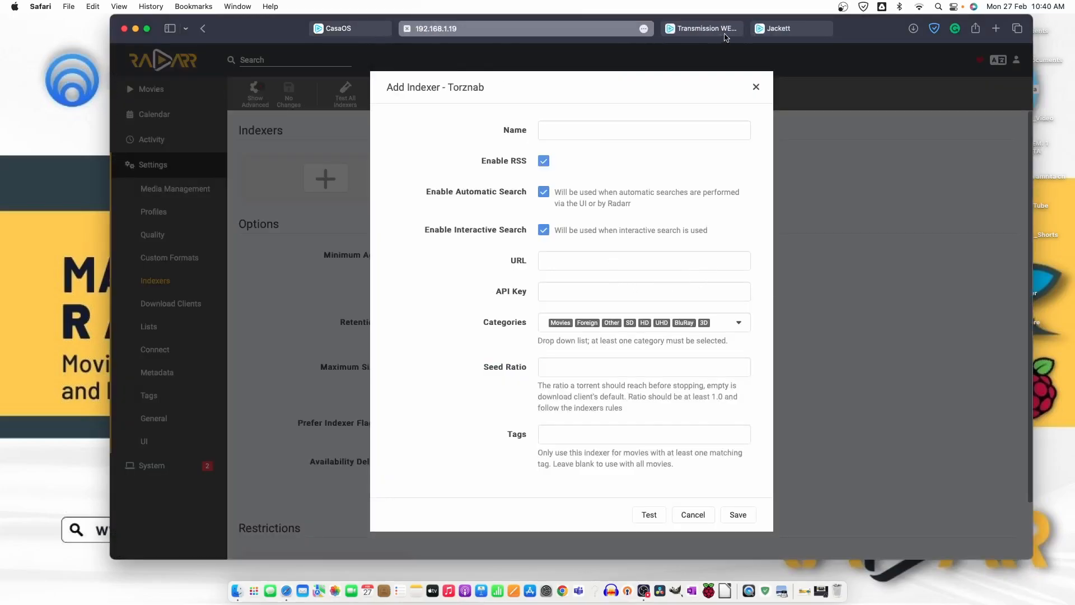
pyautogui.click(789, 28)
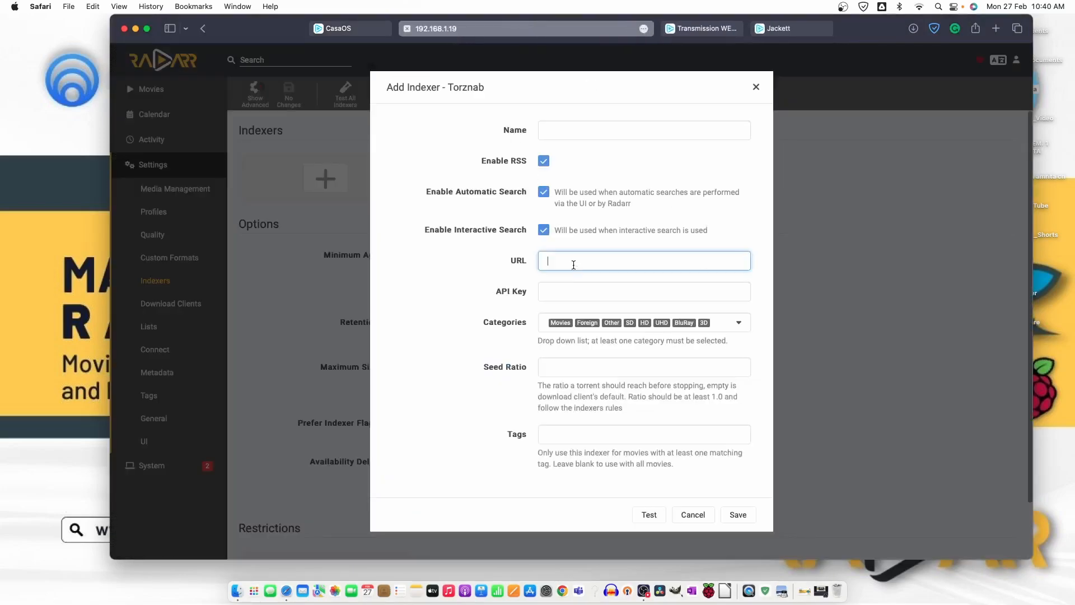
pyautogui.write('8.1.19:9117/api/v2.0/indexers/1337x/results/torznab/')
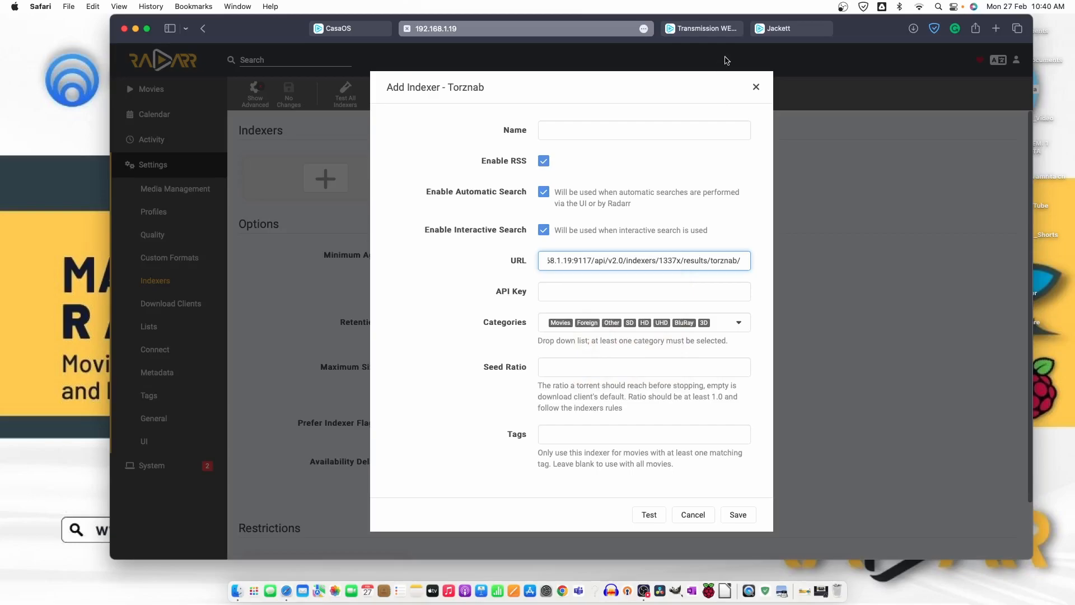
# Paste Jackett's API key into the form and name the indexer 1337x
pyautogui.click(778, 28)
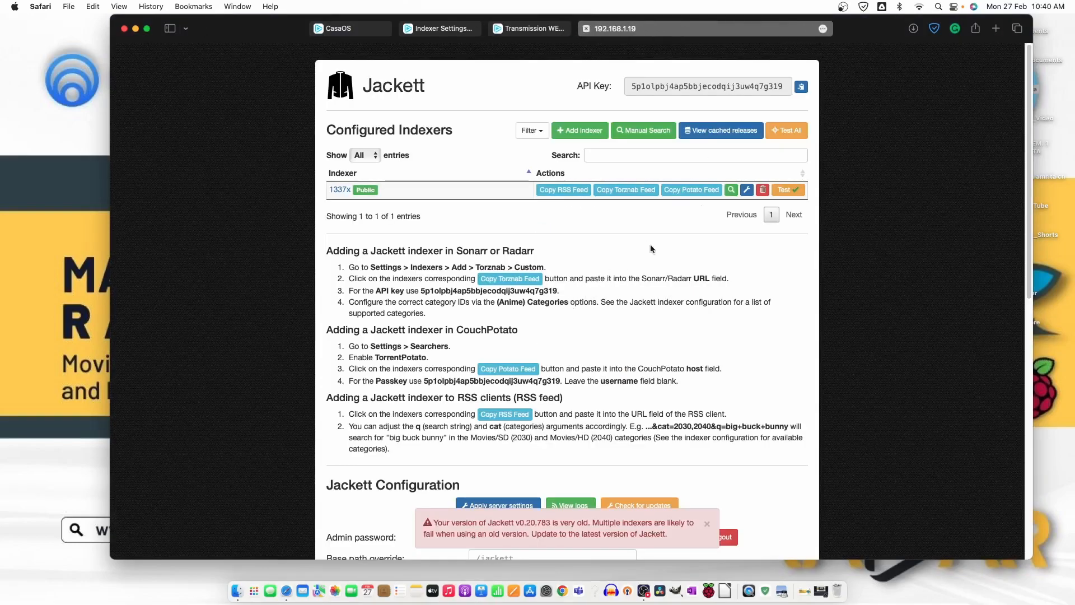
pyautogui.moveTo(453, 313)
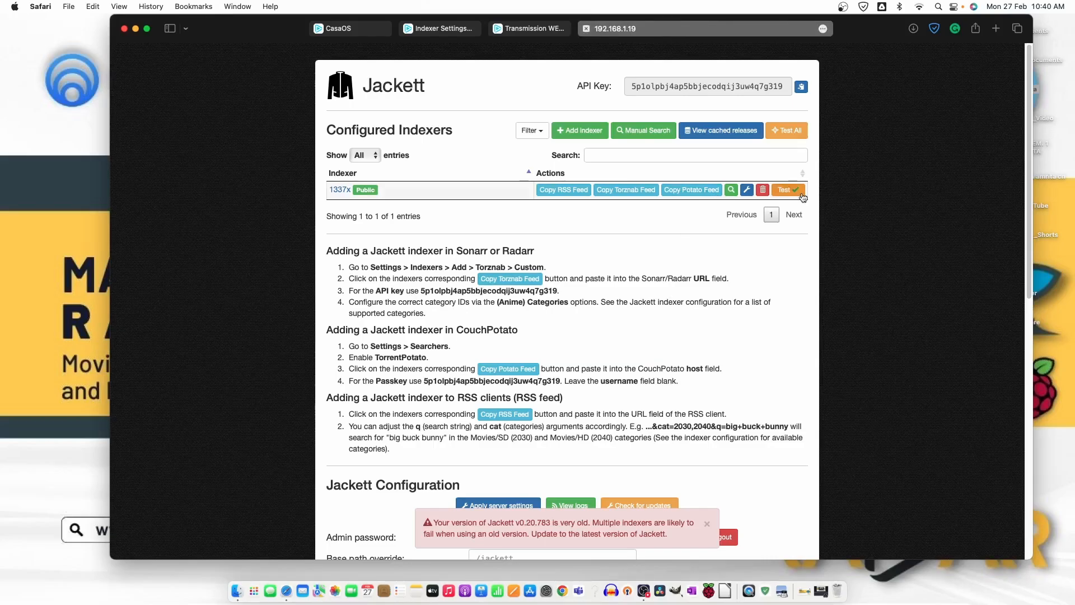
pyautogui.click(801, 86)
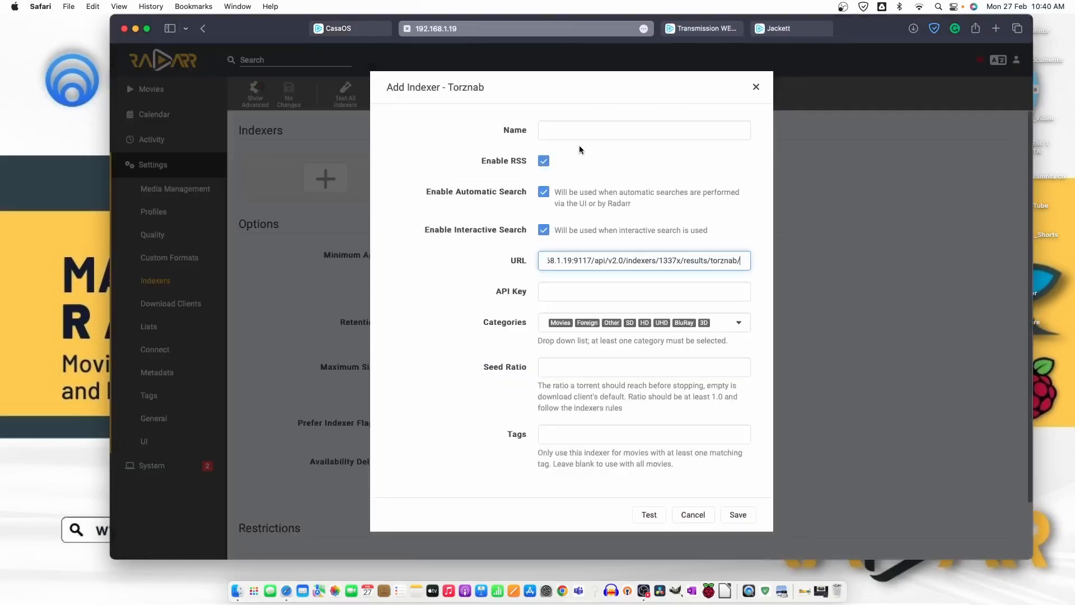
pyautogui.rightClick(643, 290)
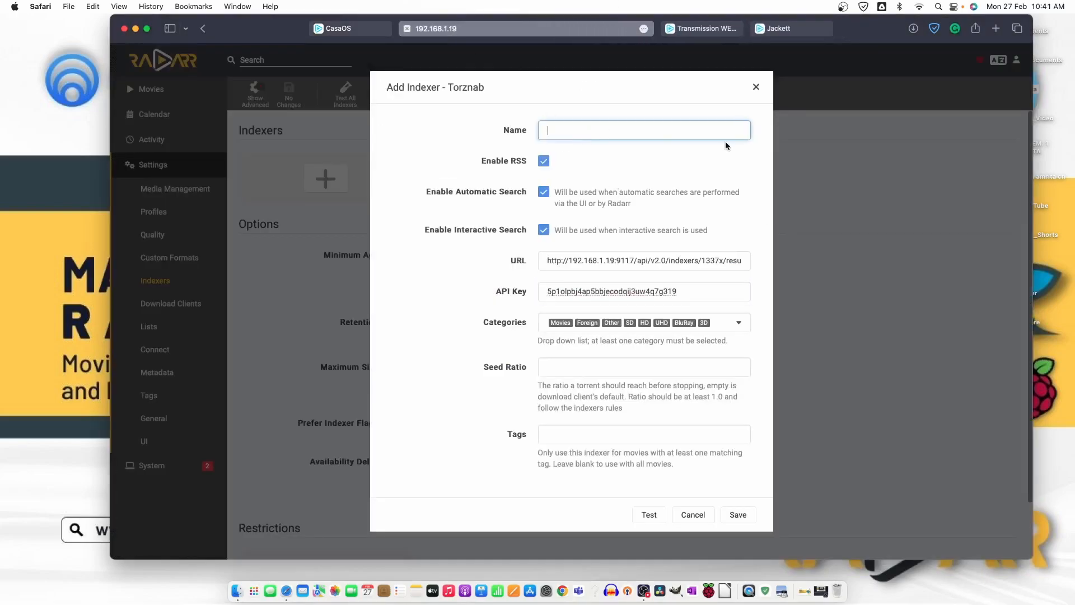
pyautogui.write('1337x')
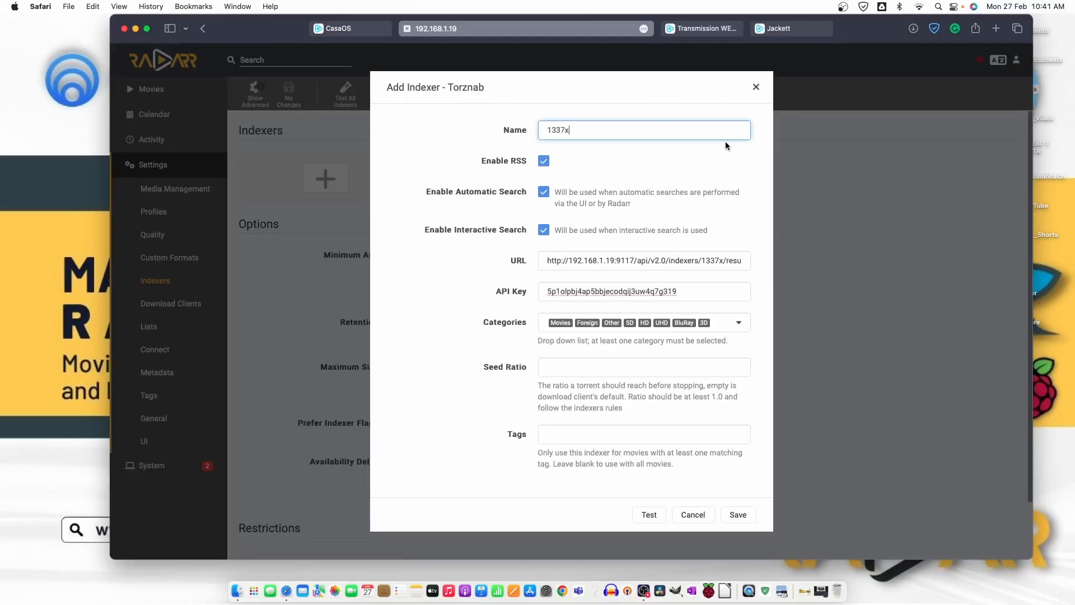
pyautogui.click(648, 514)
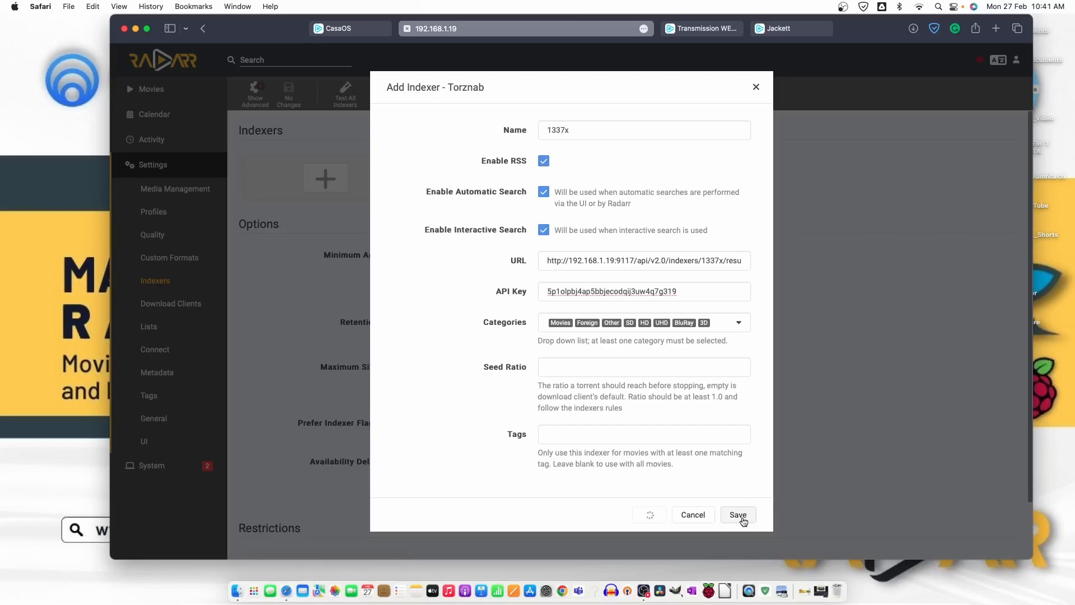
pyautogui.click(739, 515)
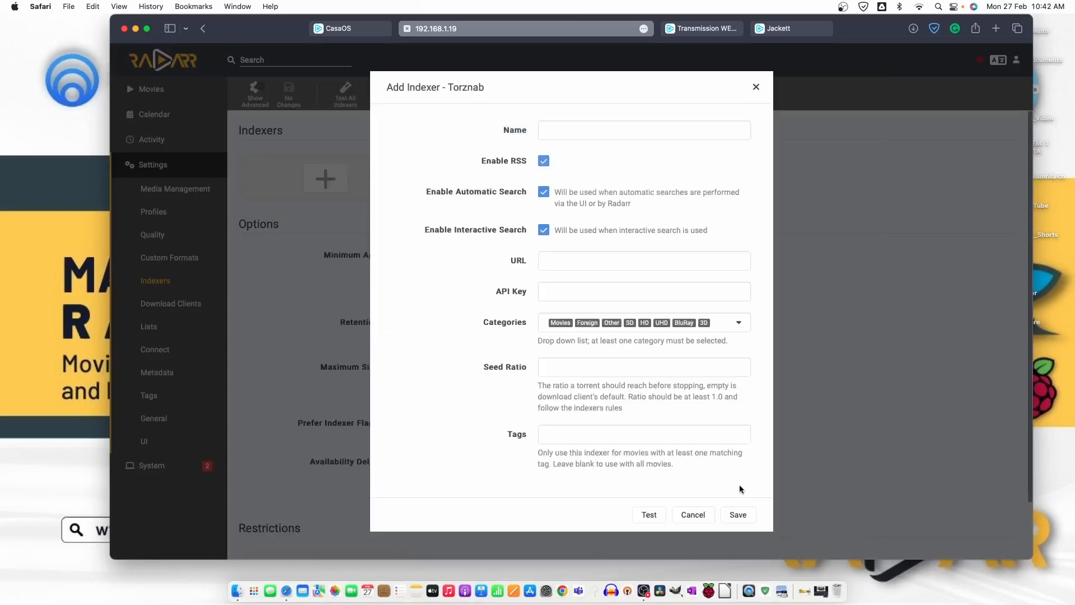
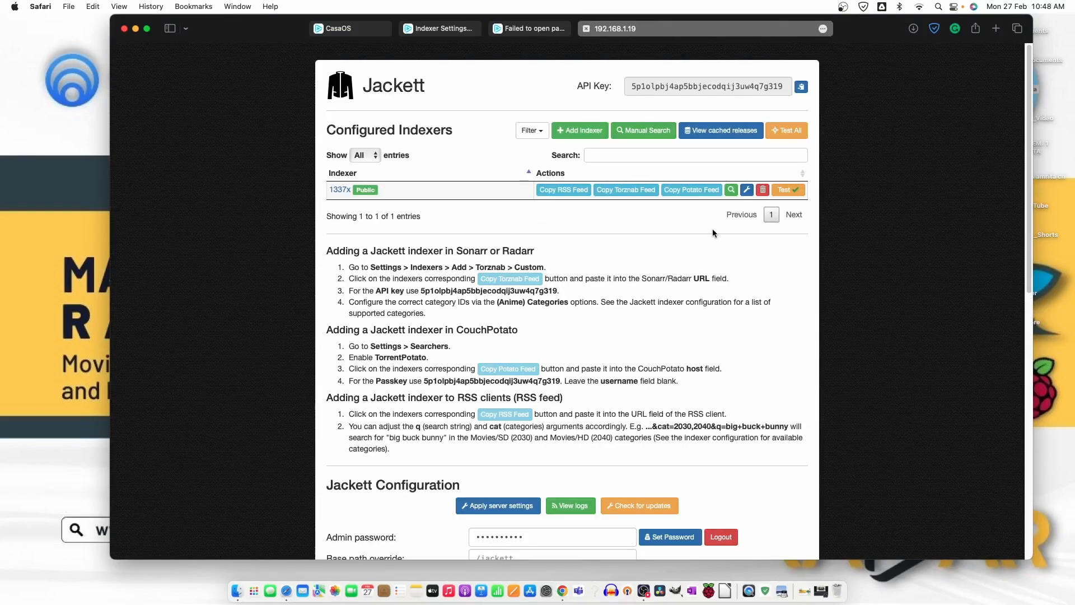
pyautogui.moveTo(640, 505)
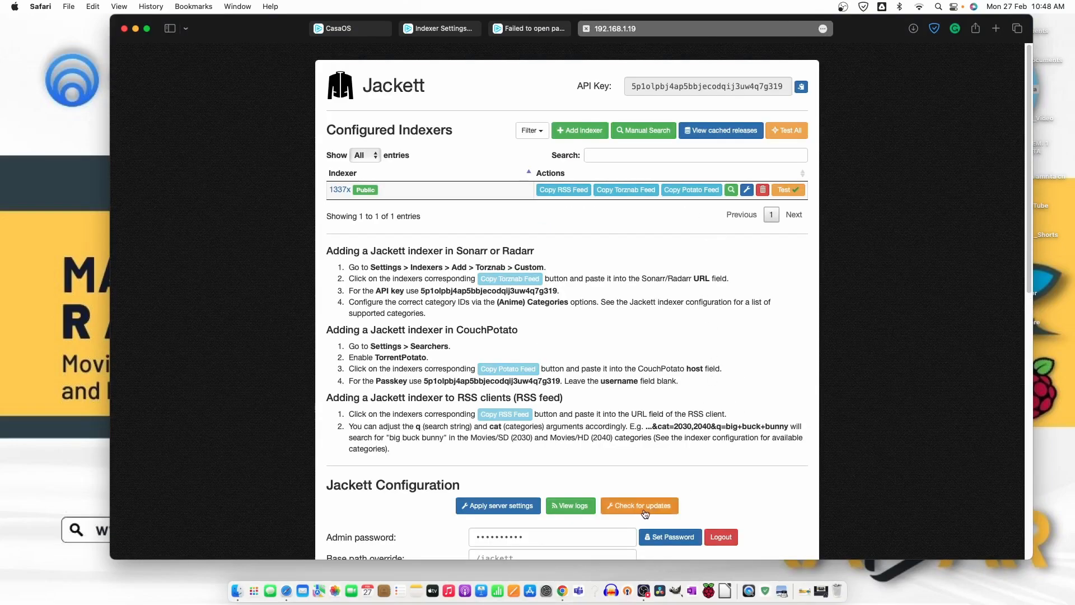
pyautogui.moveTo(636, 514)
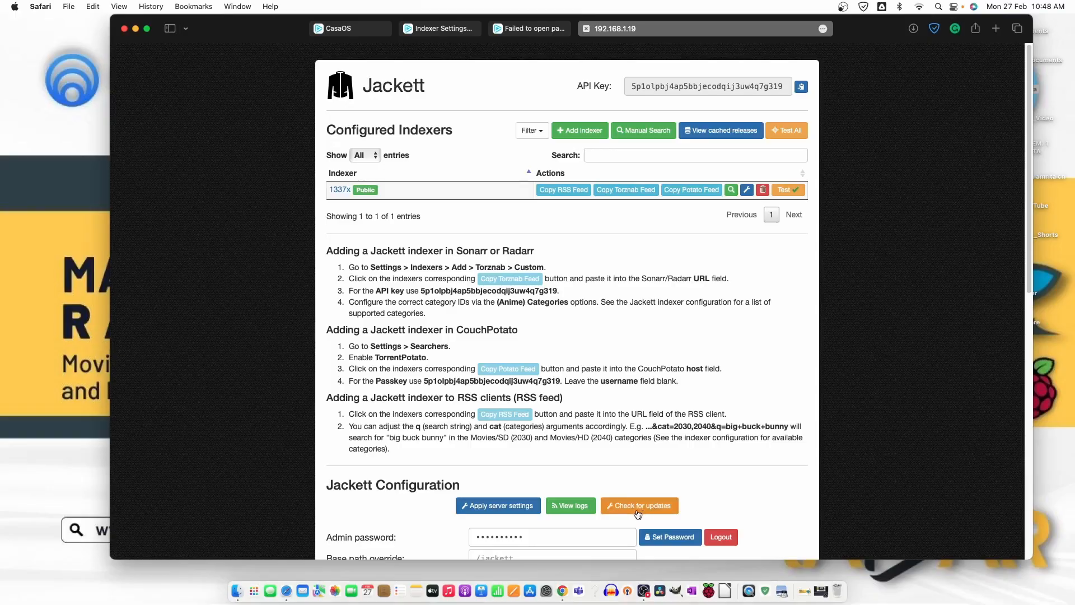
pyautogui.moveTo(450, 33)
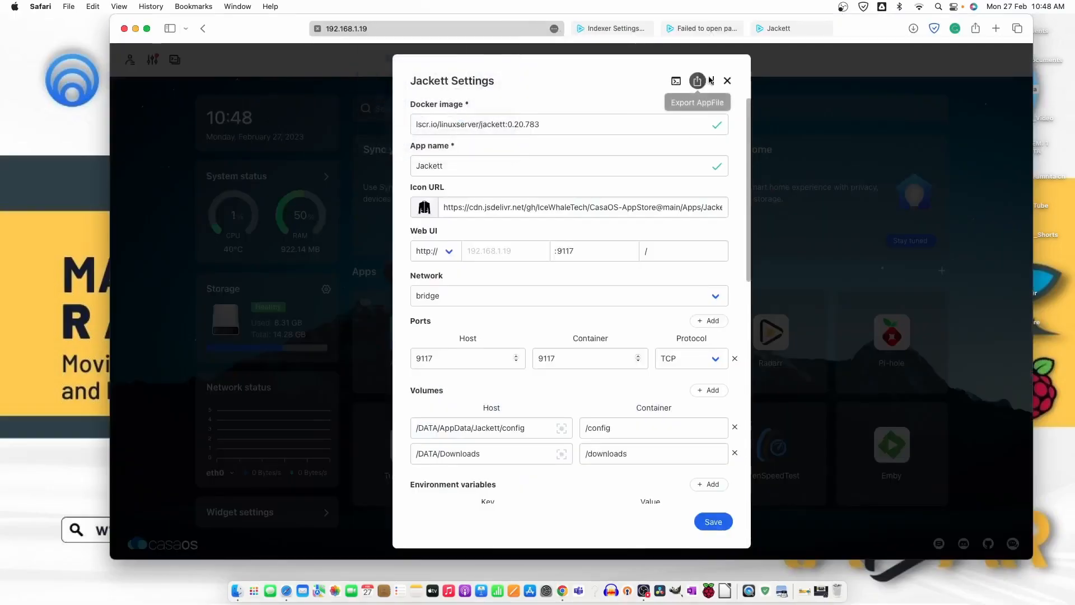
# Read Jackett's container startup logs to the end: 570 indexers loaded, listening on port 9117
pyautogui.click(728, 80)
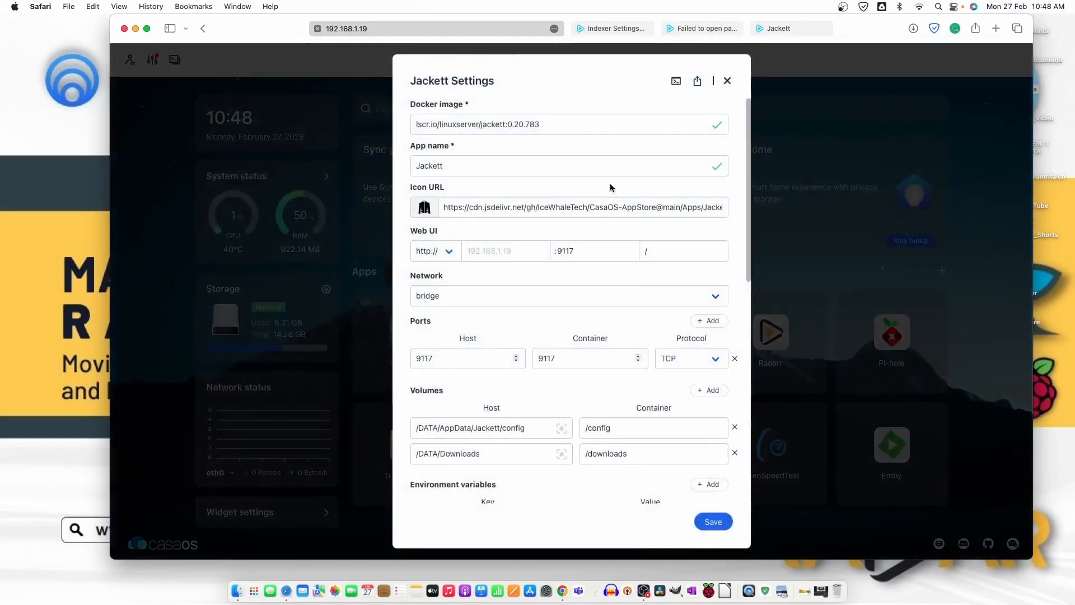
pyautogui.click(675, 81)
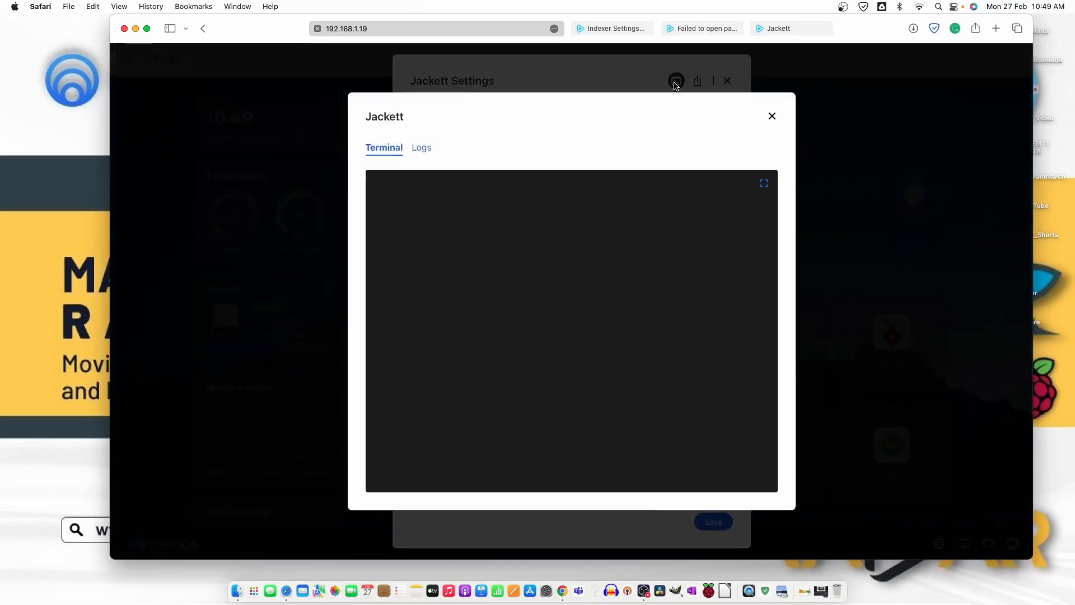
pyautogui.click(419, 147)
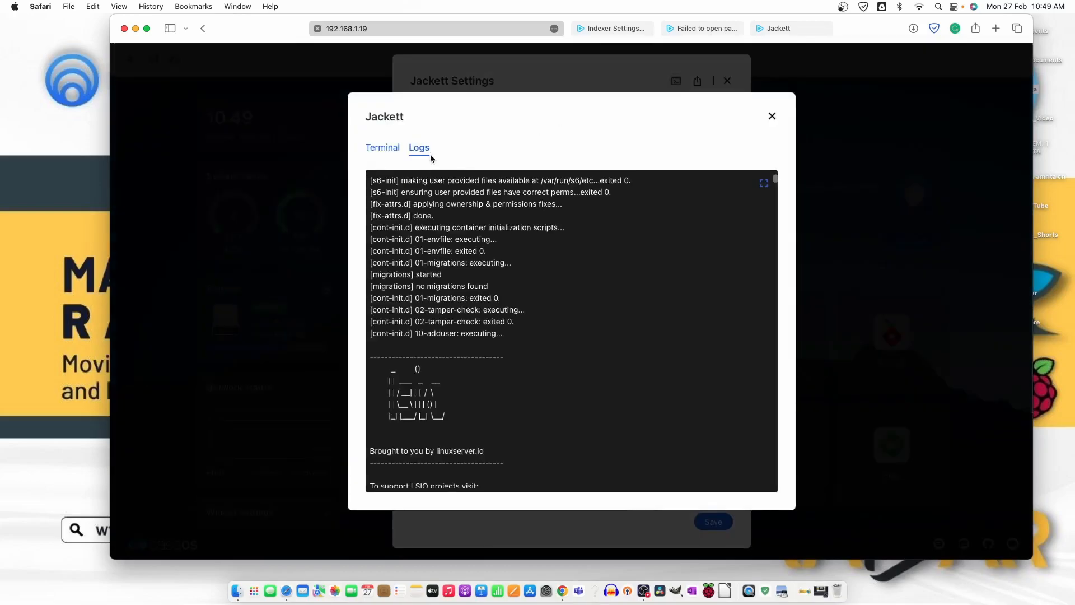
pyautogui.moveTo(773, 183)
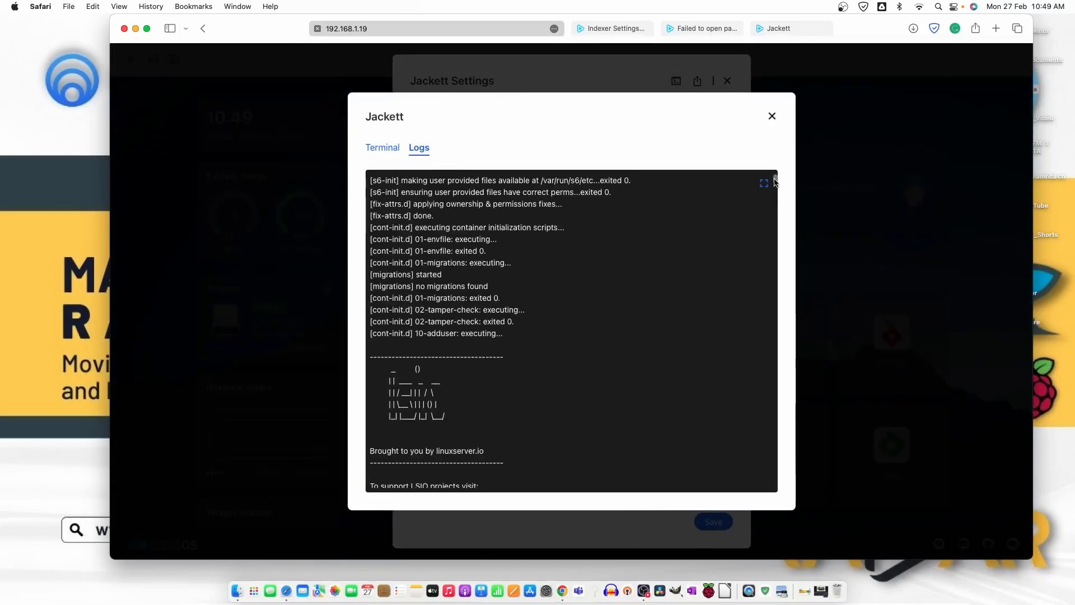
pyautogui.scroll(-3)
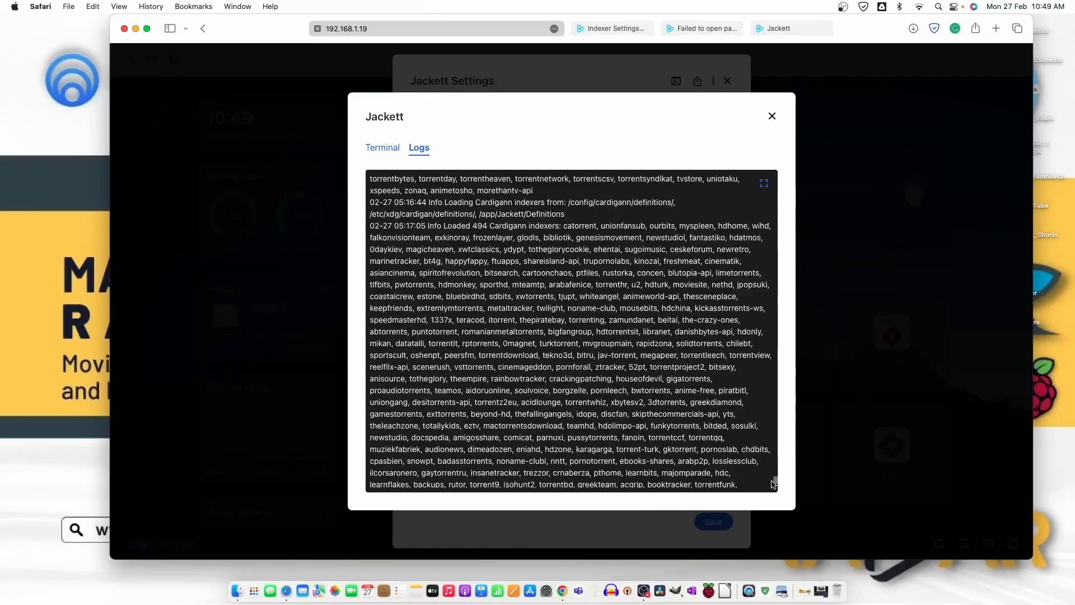
pyautogui.scroll(-3)
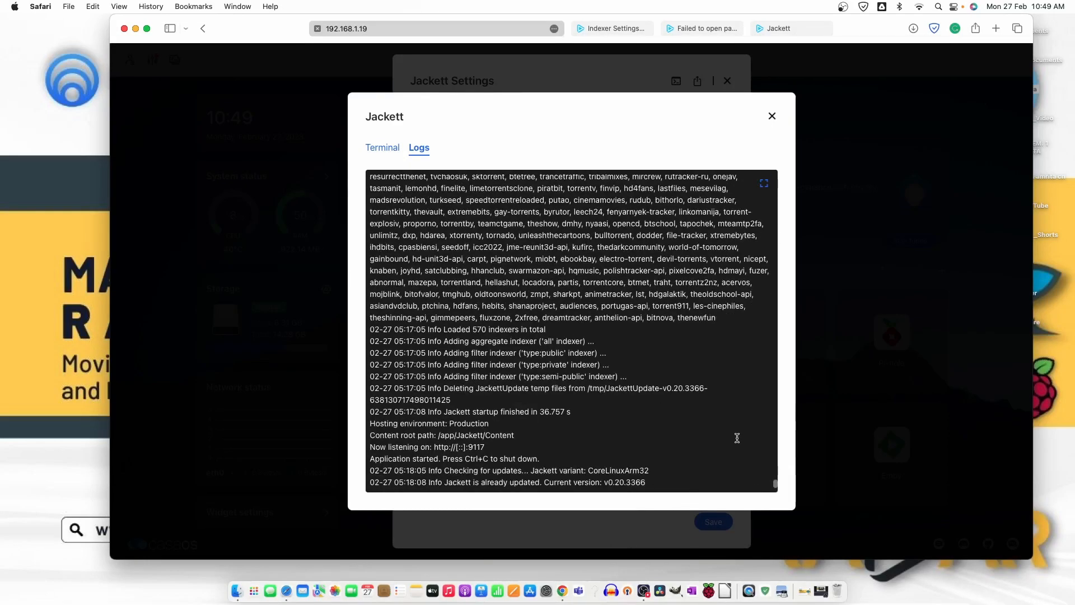
pyautogui.moveTo(432, 485)
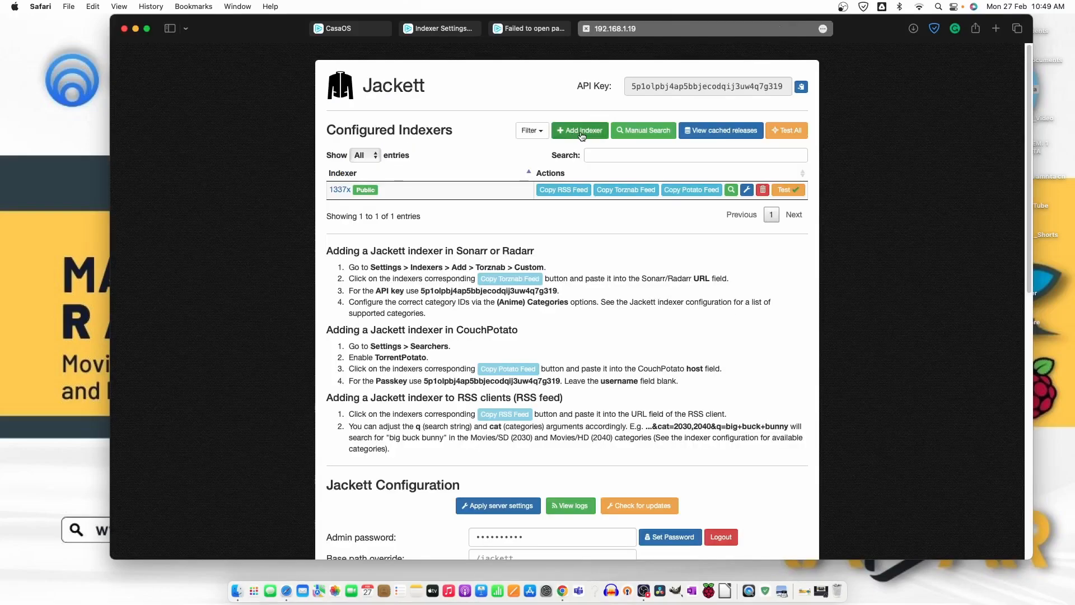
# Add Cinecalidad in Jackett, then return to Radarr's Settings > Indexers page
pyautogui.click(580, 131)
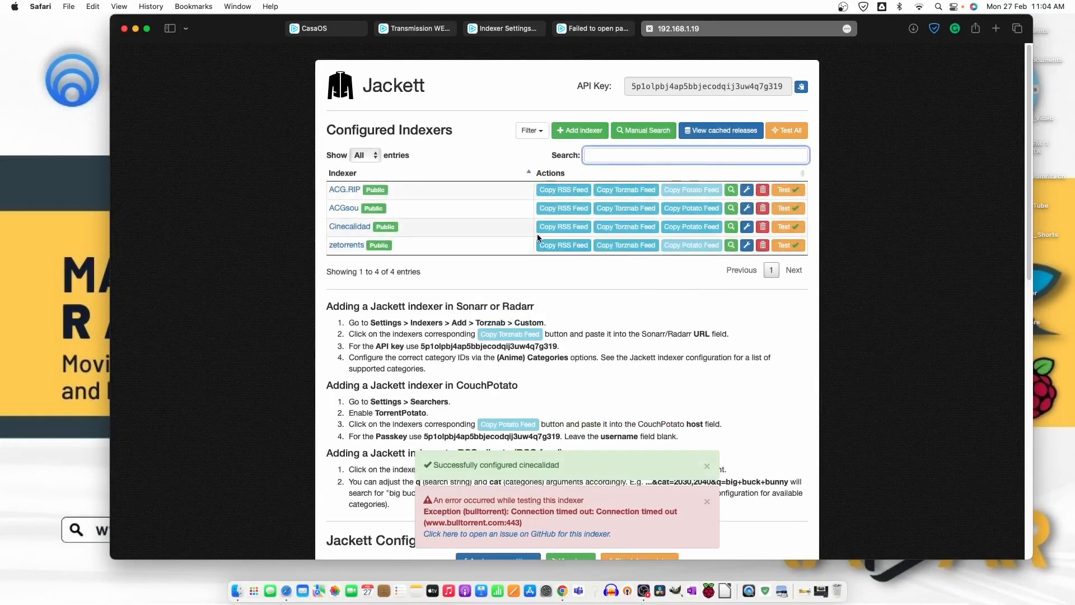
pyautogui.click(625, 227)
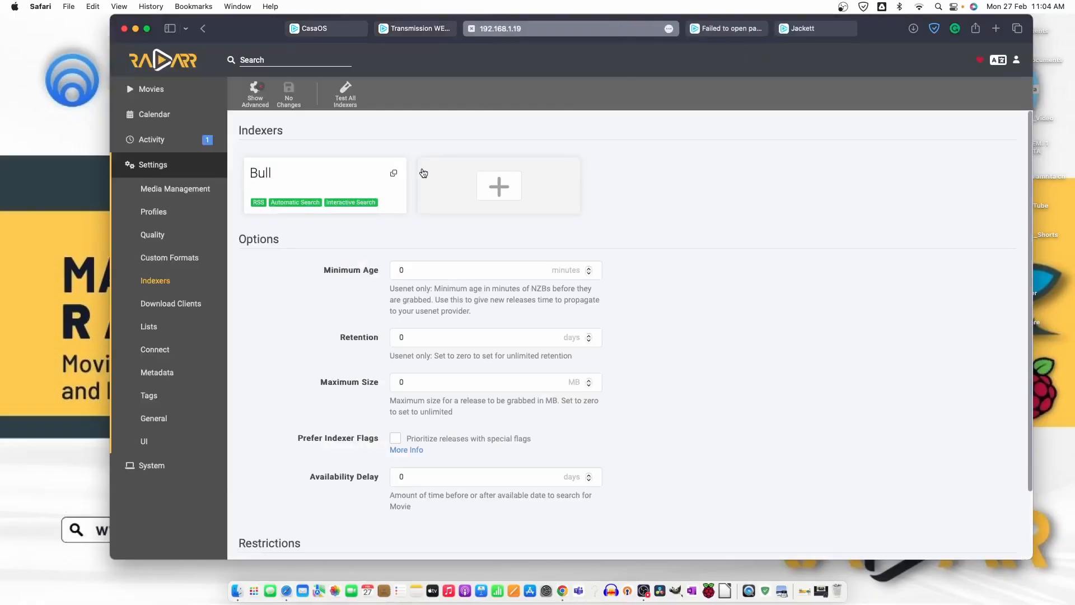
# Check Transmission, then remove the Iron Man download and its files from Radarr's queue
pyautogui.click(498, 186)
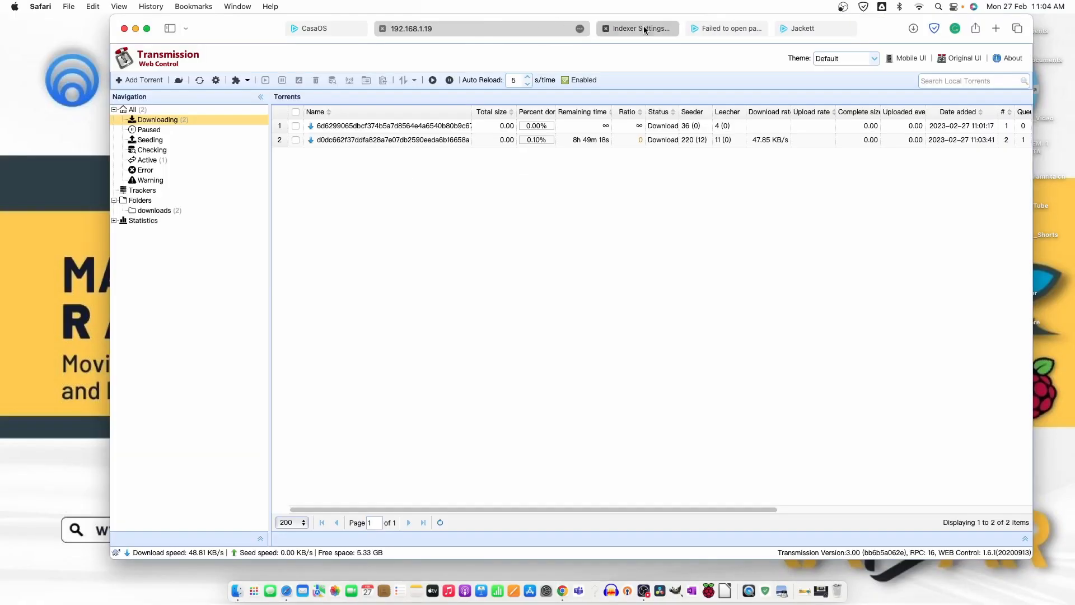
pyautogui.click(636, 28)
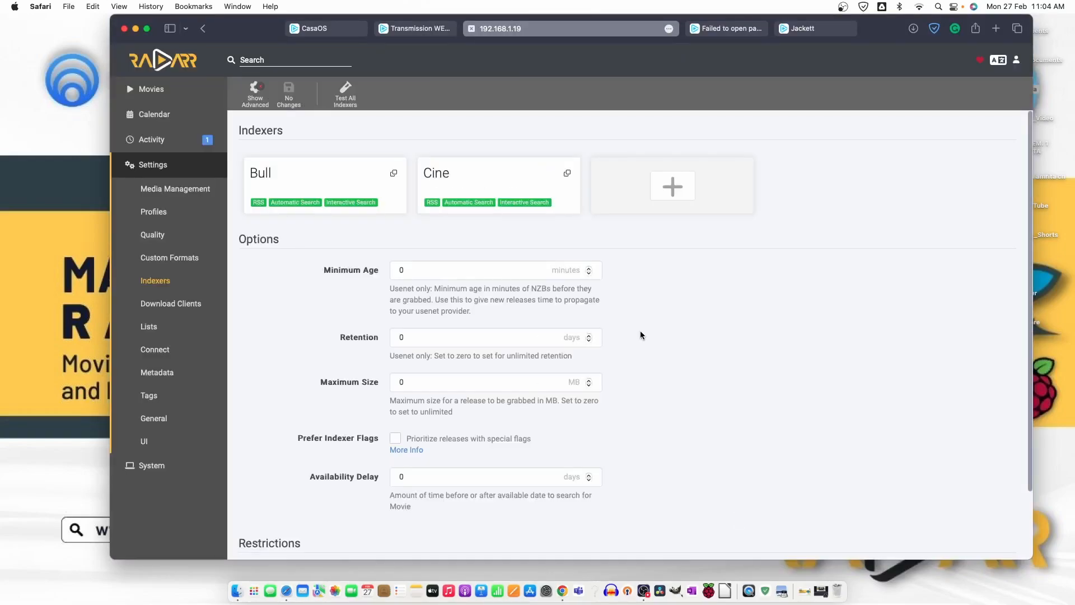
pyautogui.click(151, 139)
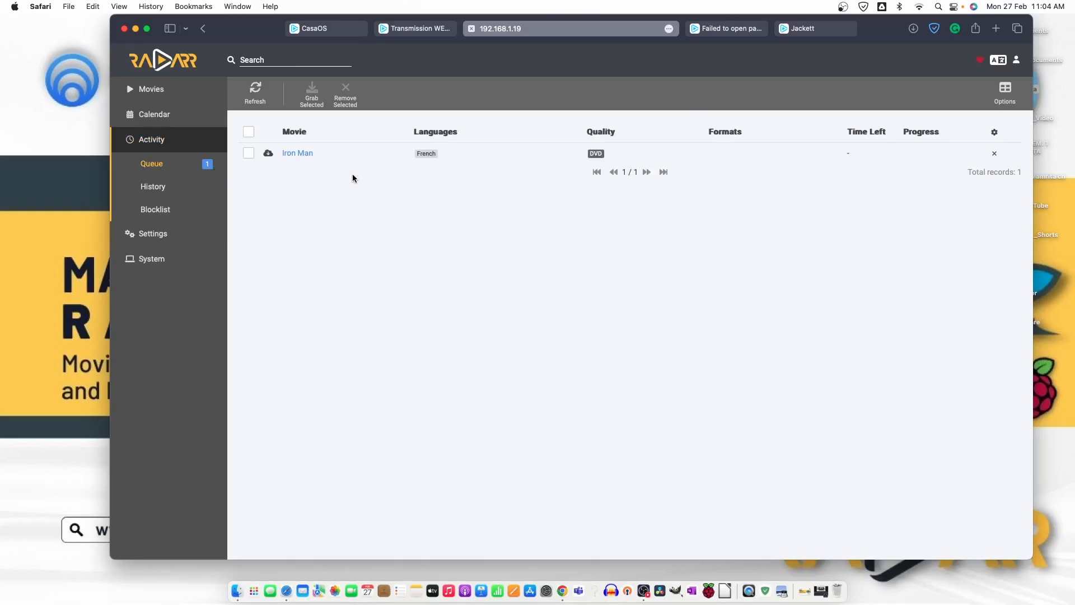
pyautogui.moveTo(1024, 155)
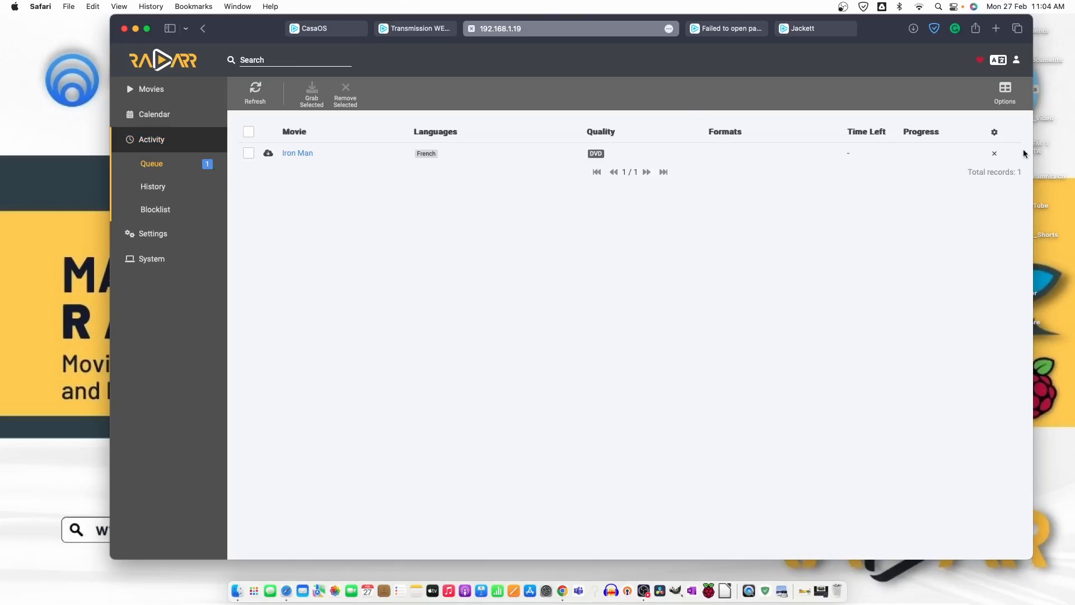
pyautogui.click(994, 153)
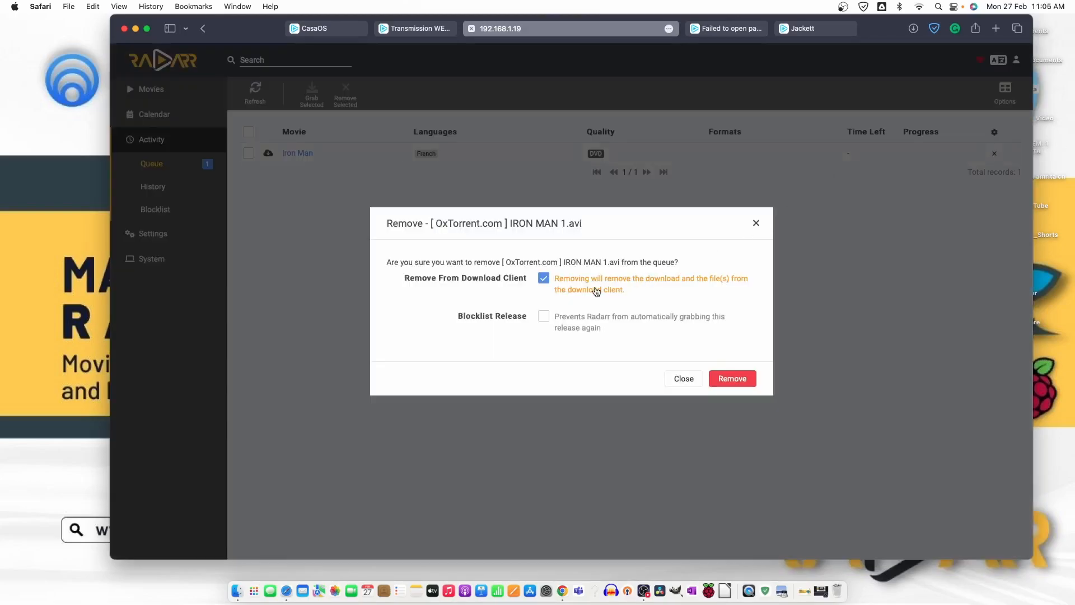
pyautogui.click(732, 378)
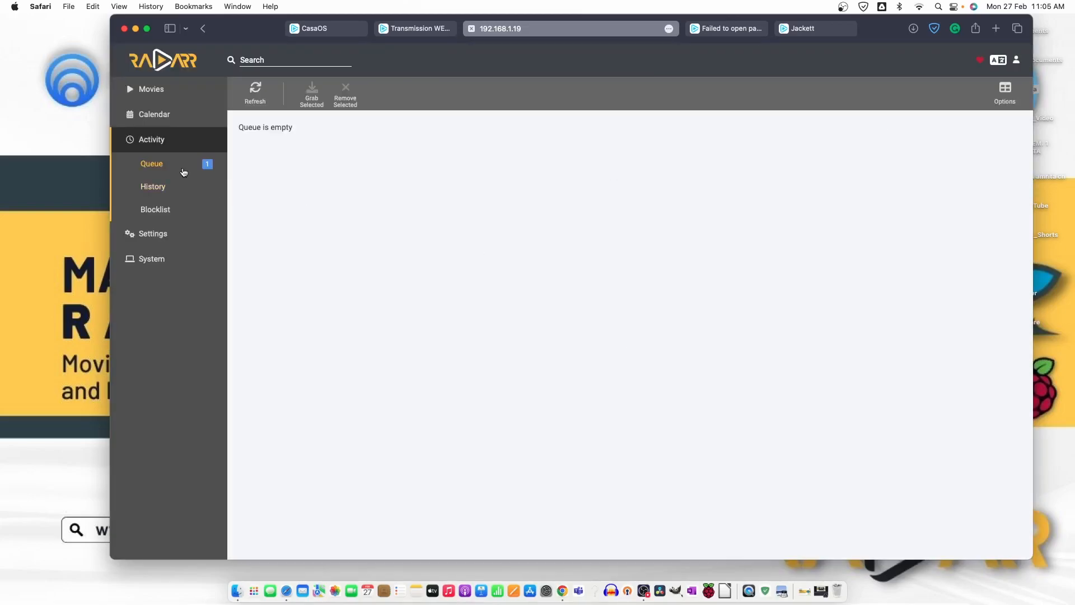
pyautogui.moveTo(173, 153)
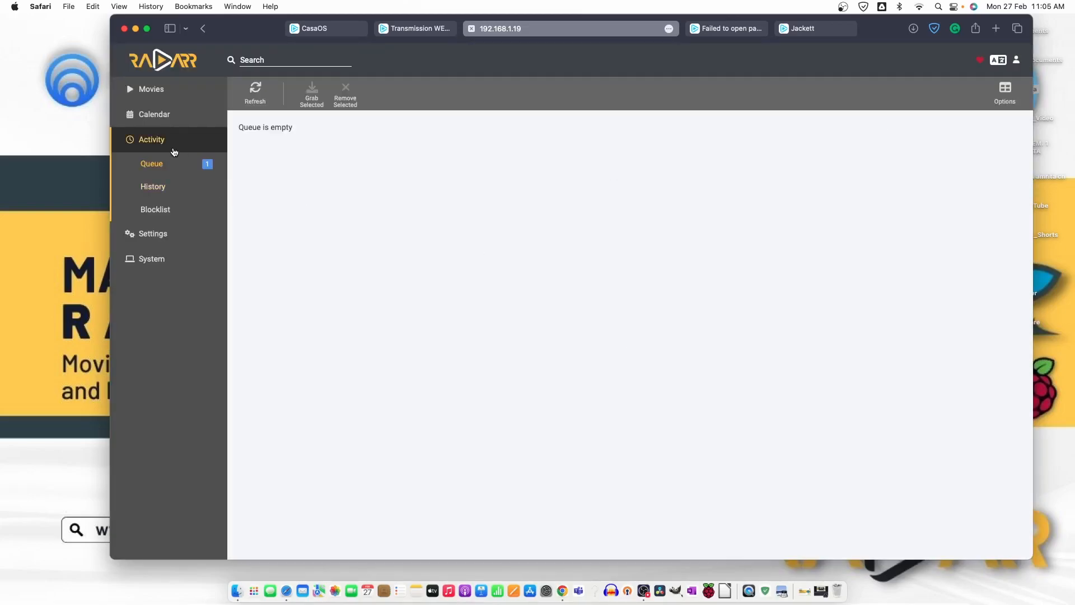
# Refresh the movie library, Refresh & Scan Iron Man, and start deleting it
pyautogui.click(151, 88)
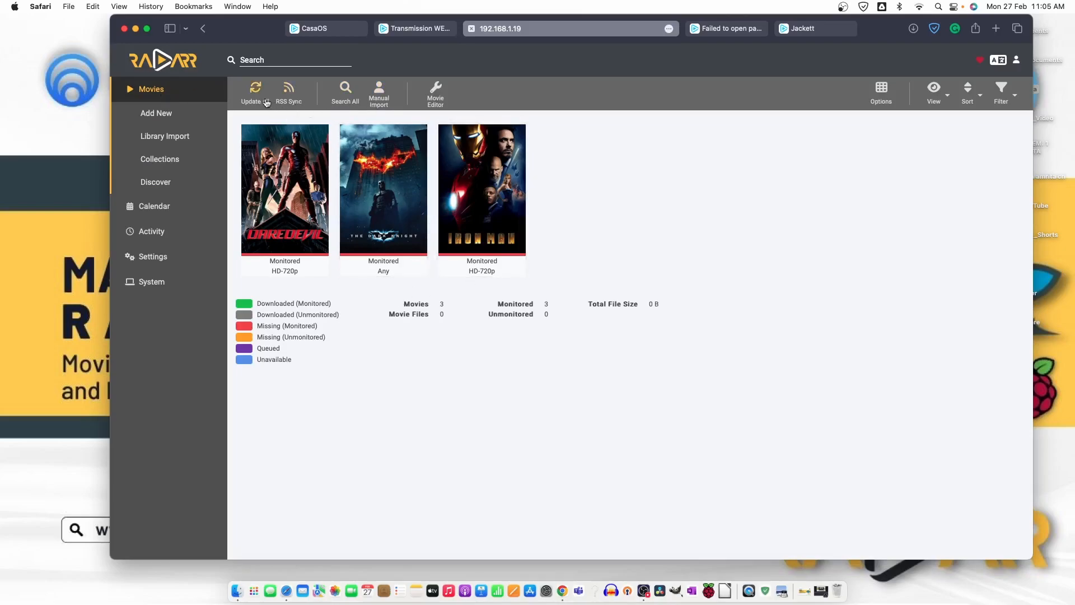
pyautogui.click(255, 91)
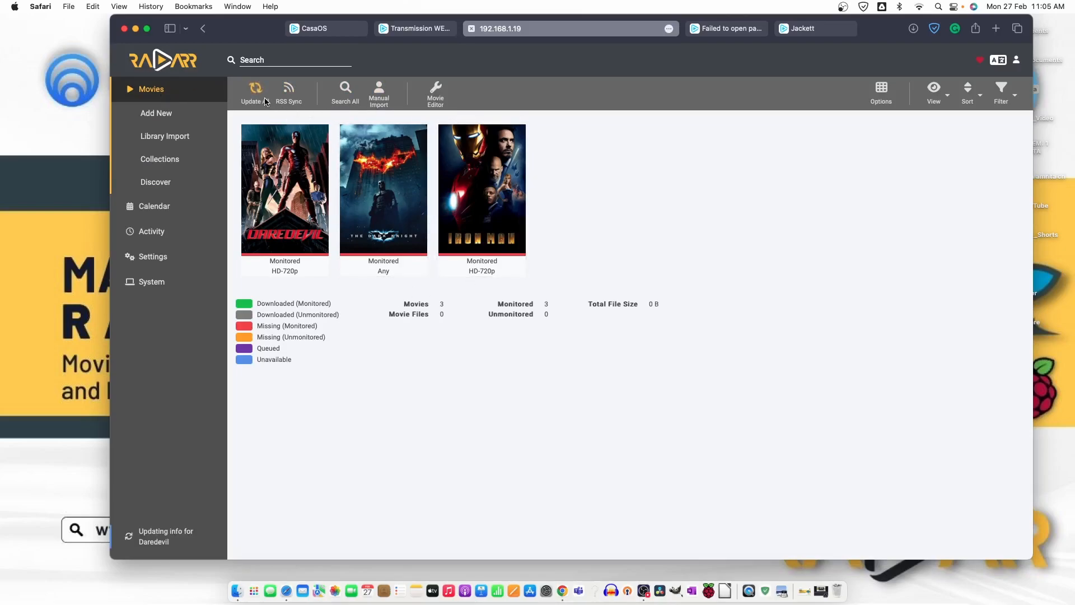
pyautogui.click(483, 190)
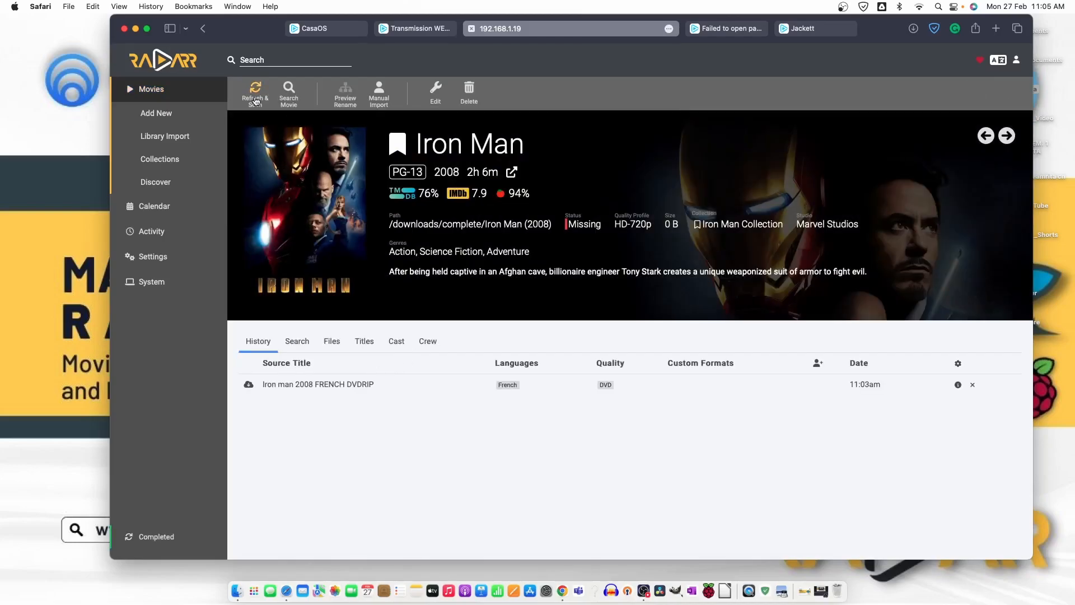
pyautogui.click(255, 93)
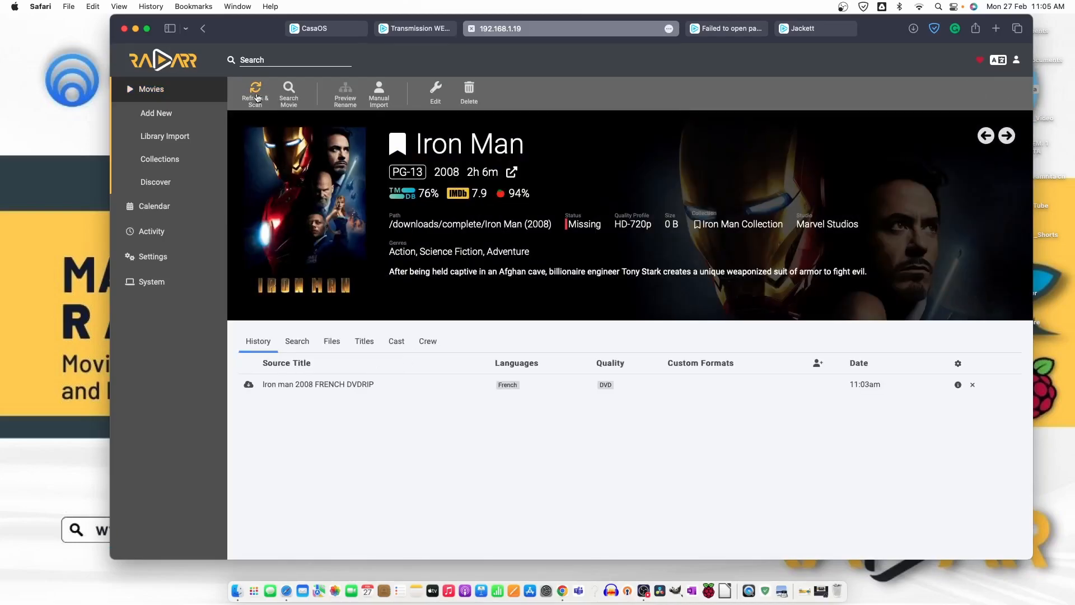
pyautogui.click(256, 92)
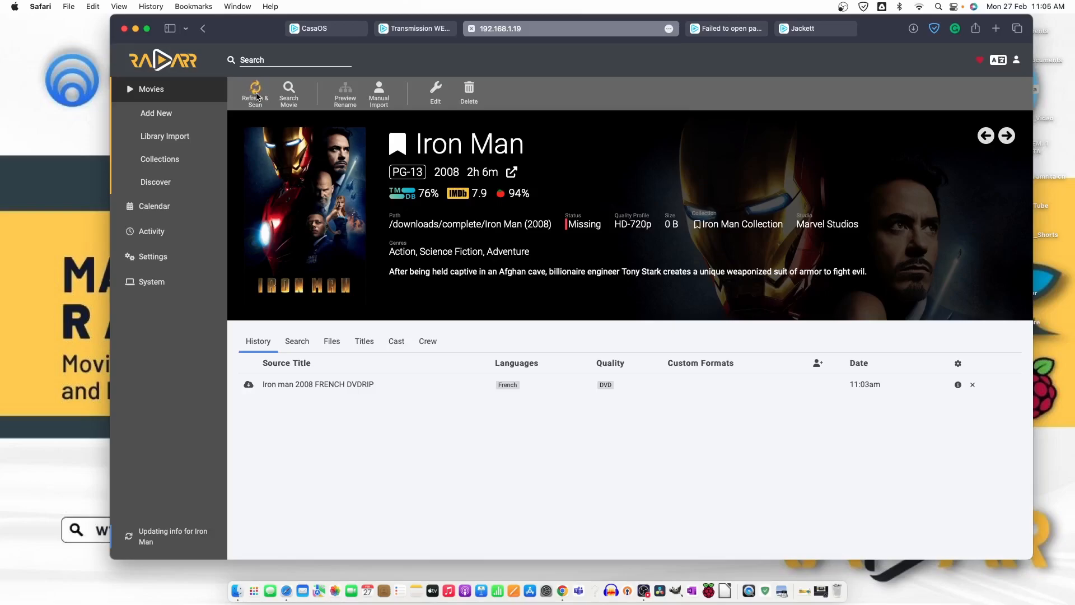
pyautogui.click(255, 92)
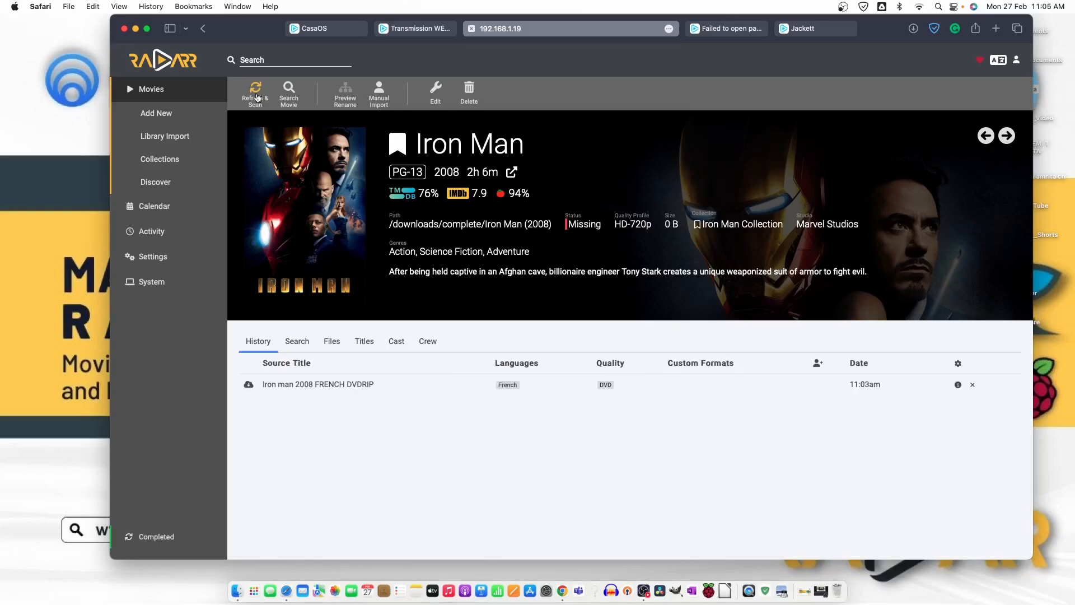
pyautogui.click(469, 93)
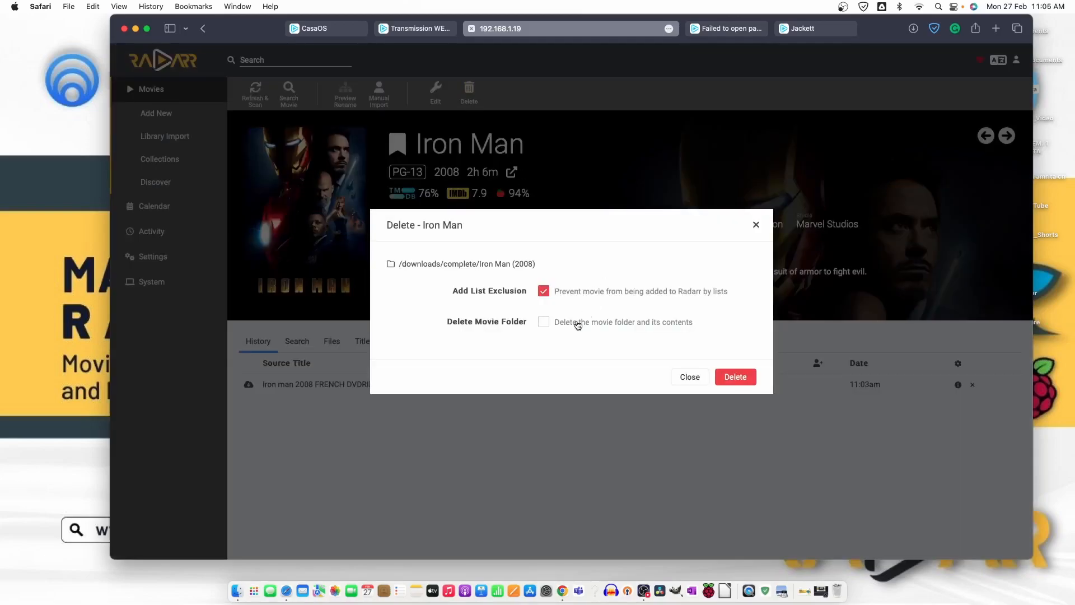
# Confirm deleting Iron Man from the library, then check Transmission's torrent list
pyautogui.click(414, 28)
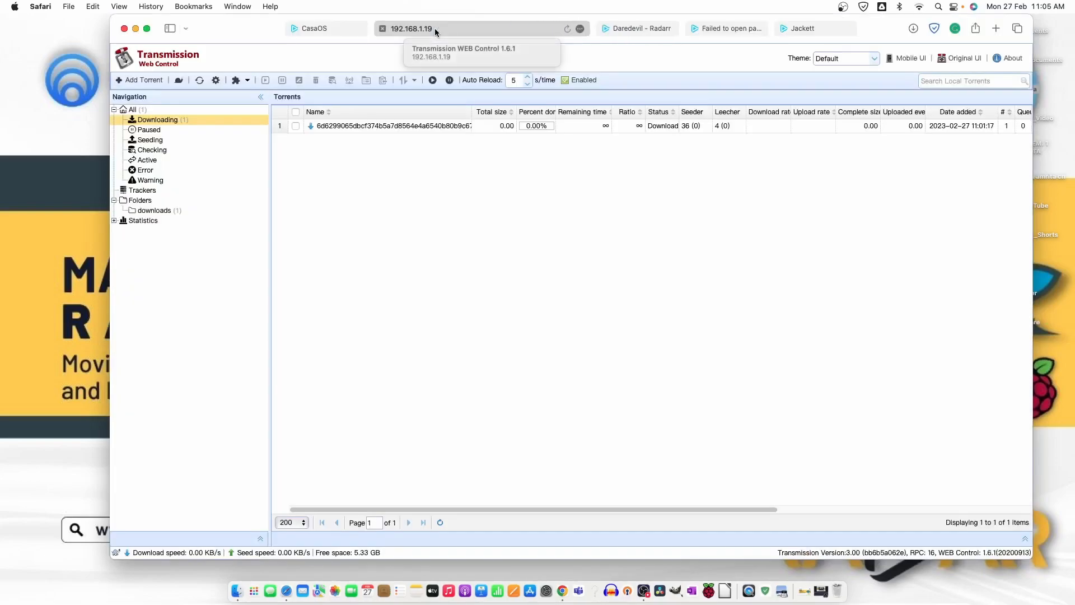
pyautogui.click(636, 28)
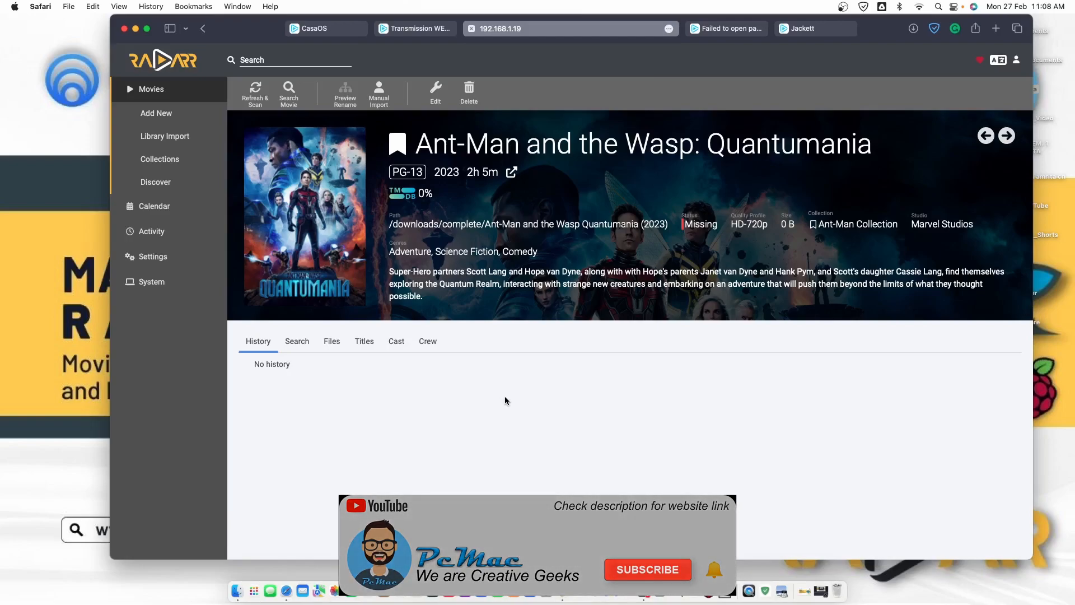
pyautogui.click(647, 569)
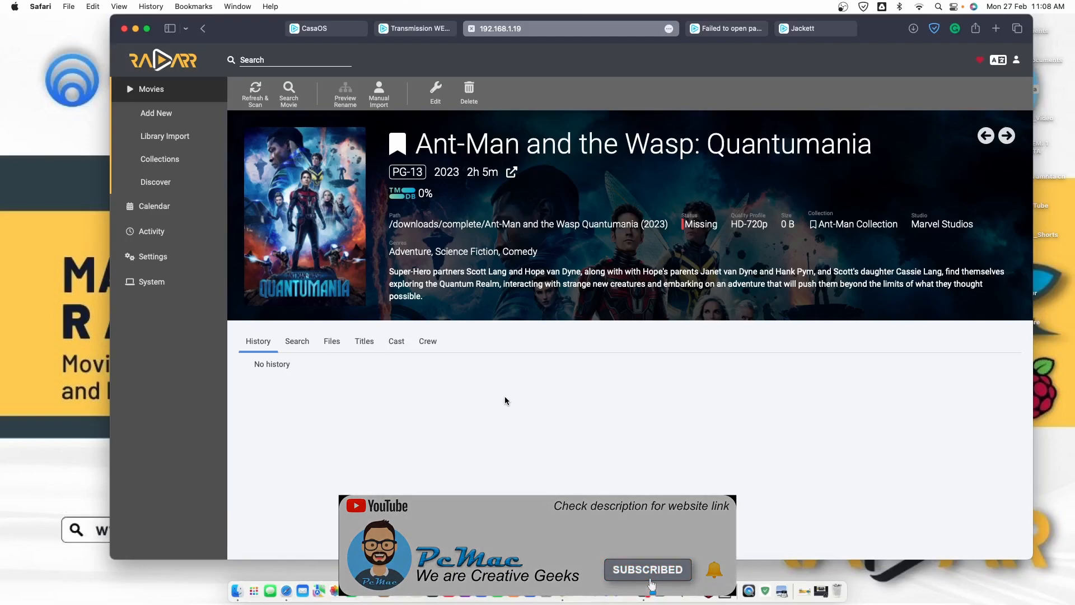
pyautogui.moveTo(715, 581)
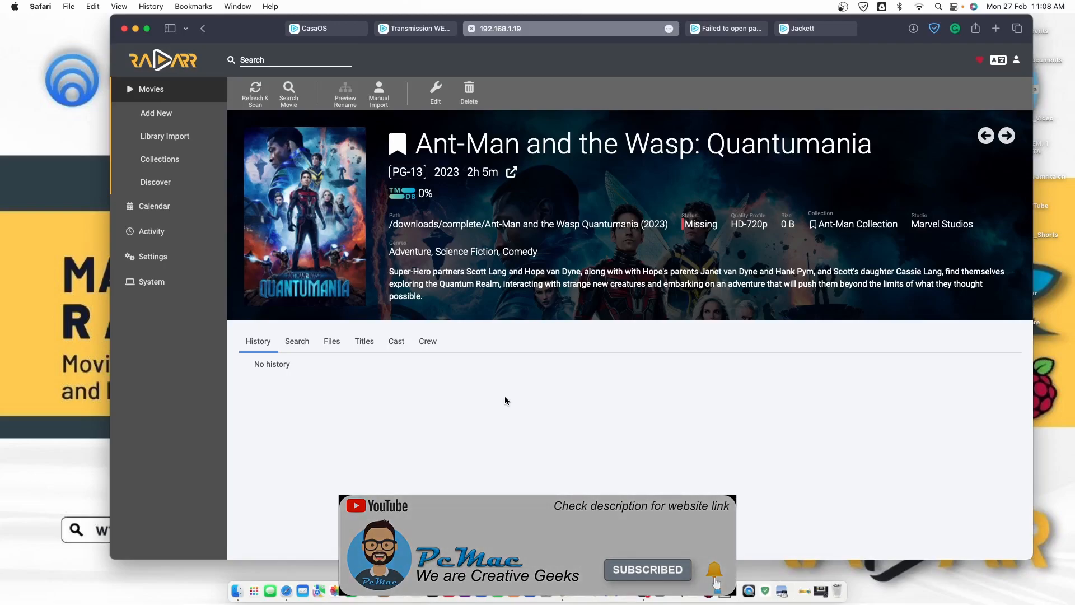